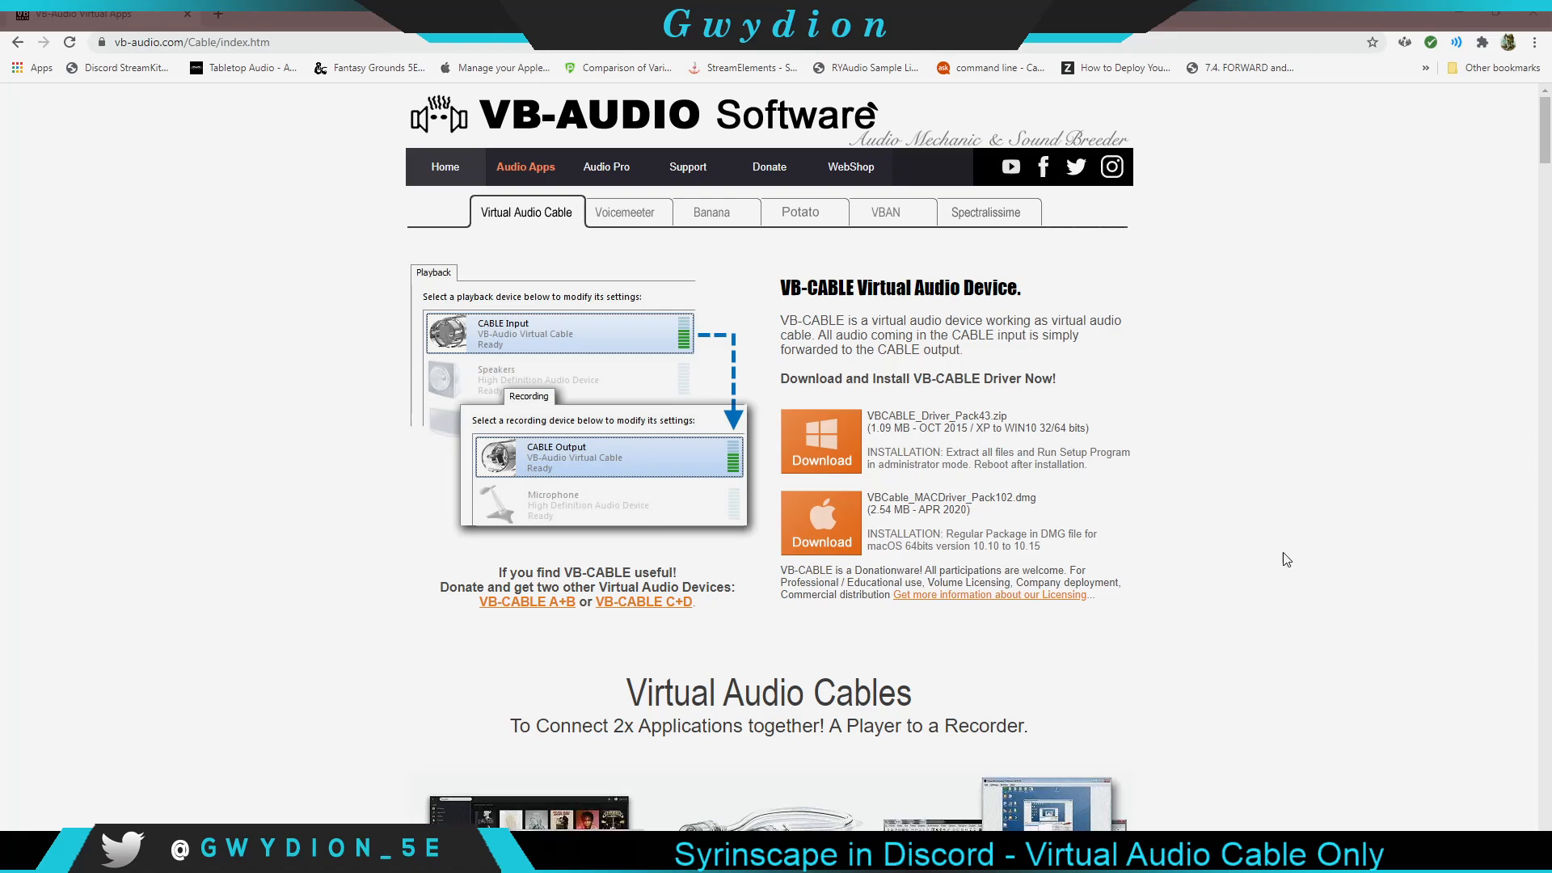
mouse_move(544, 132)
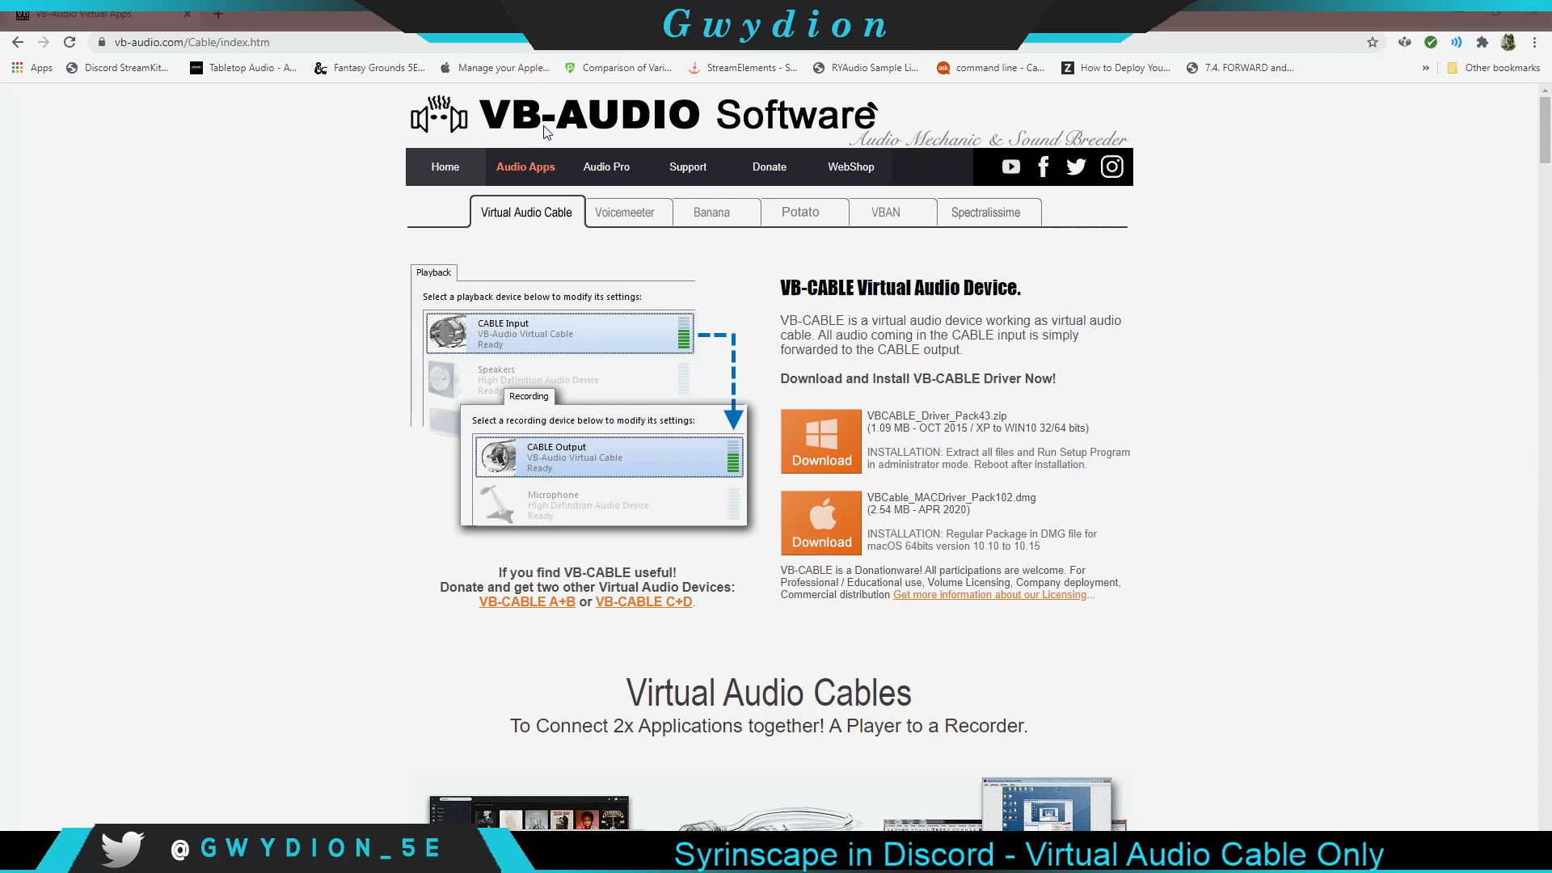
mouse_move(559, 198)
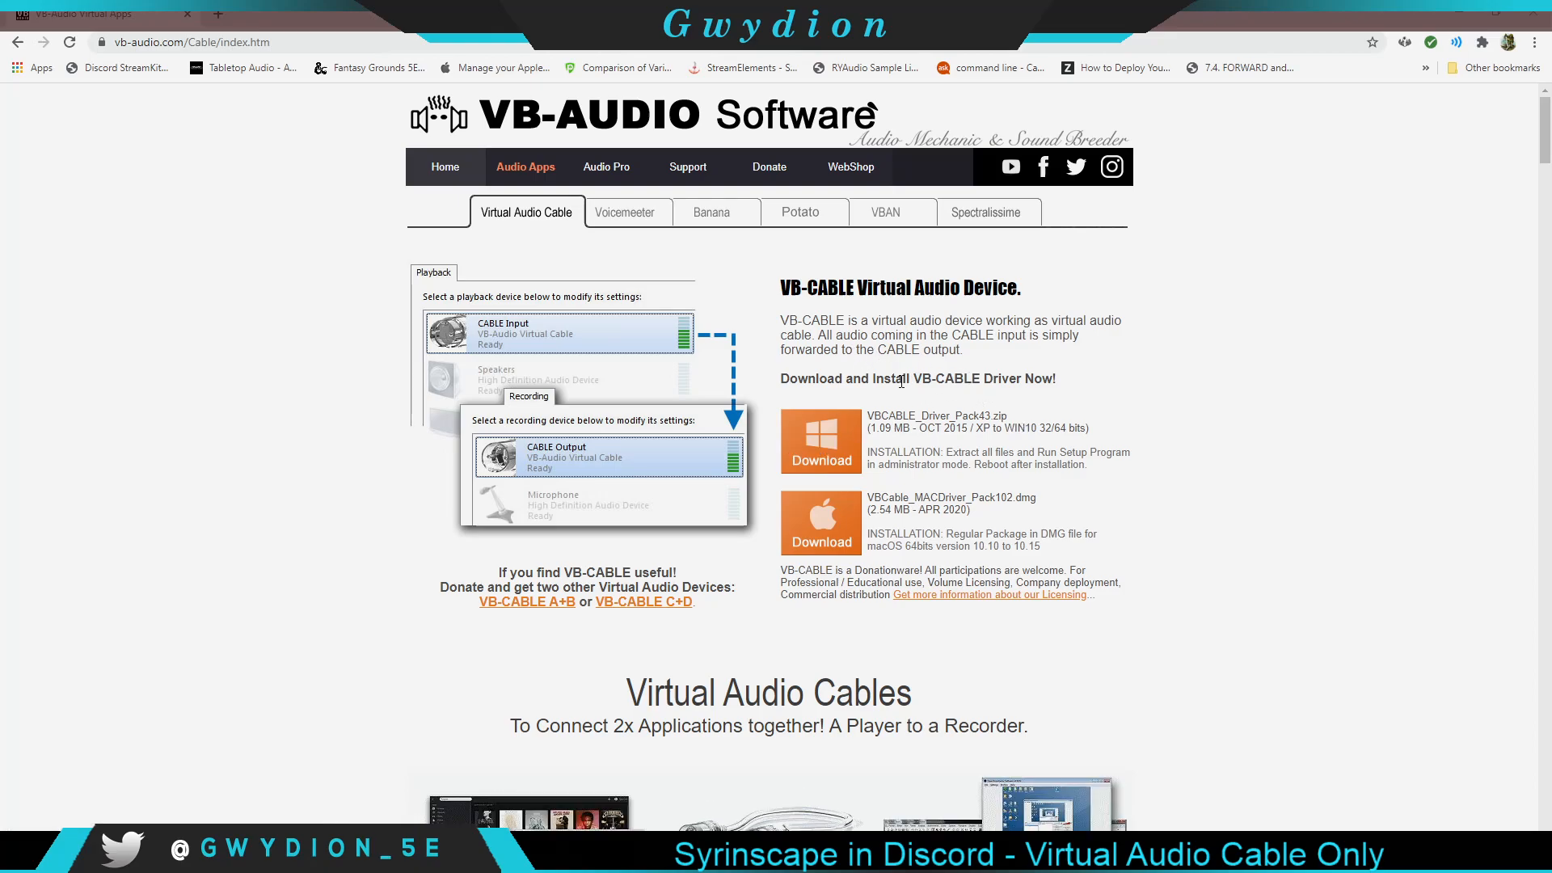
mouse_move(811, 410)
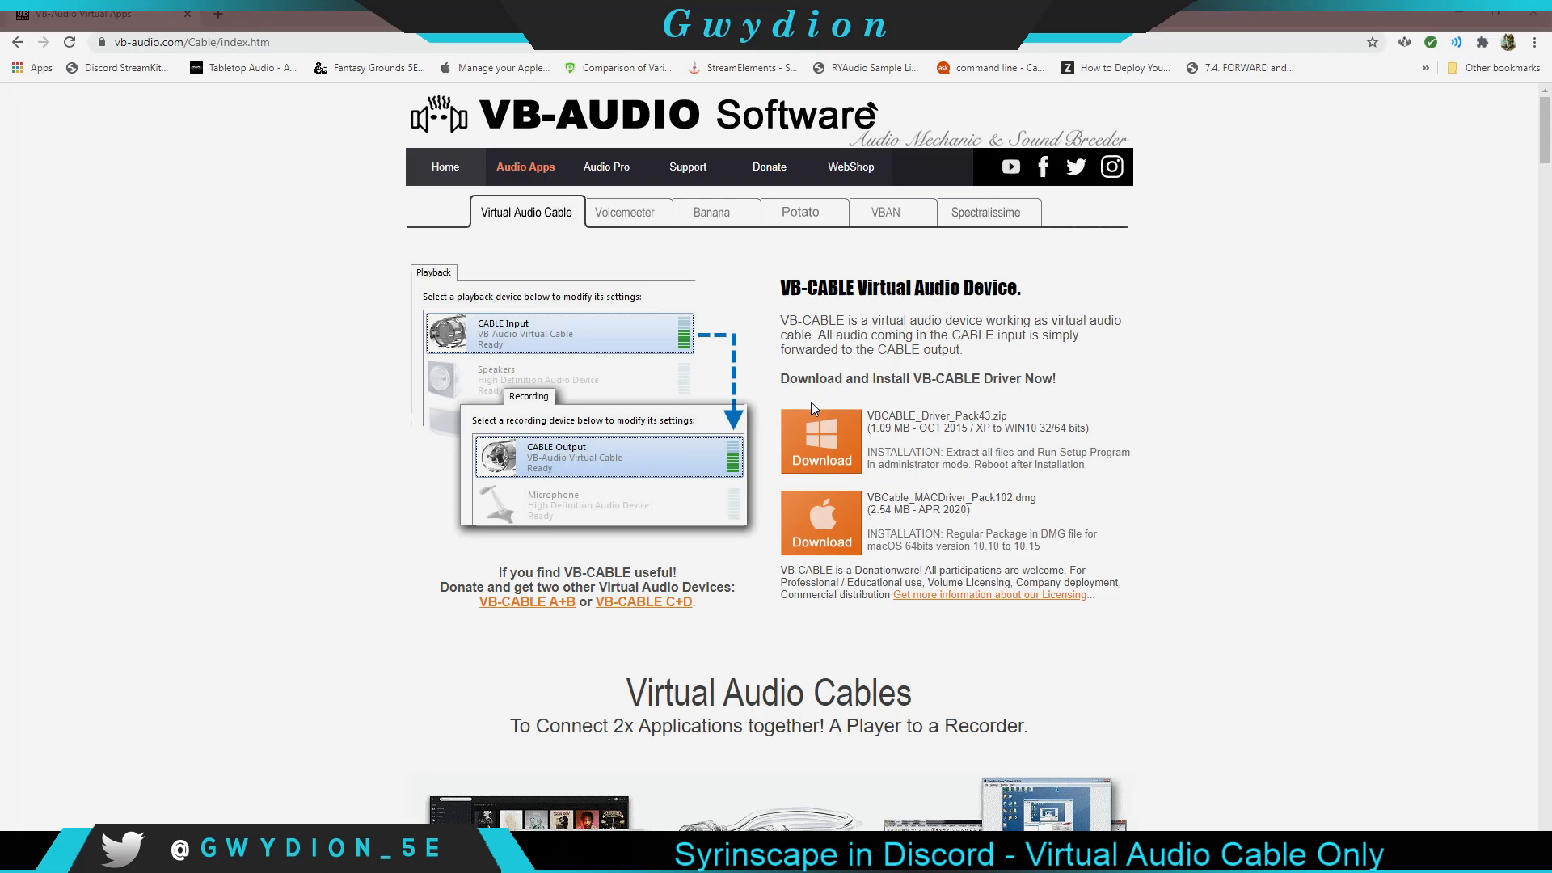
mouse_move(828, 409)
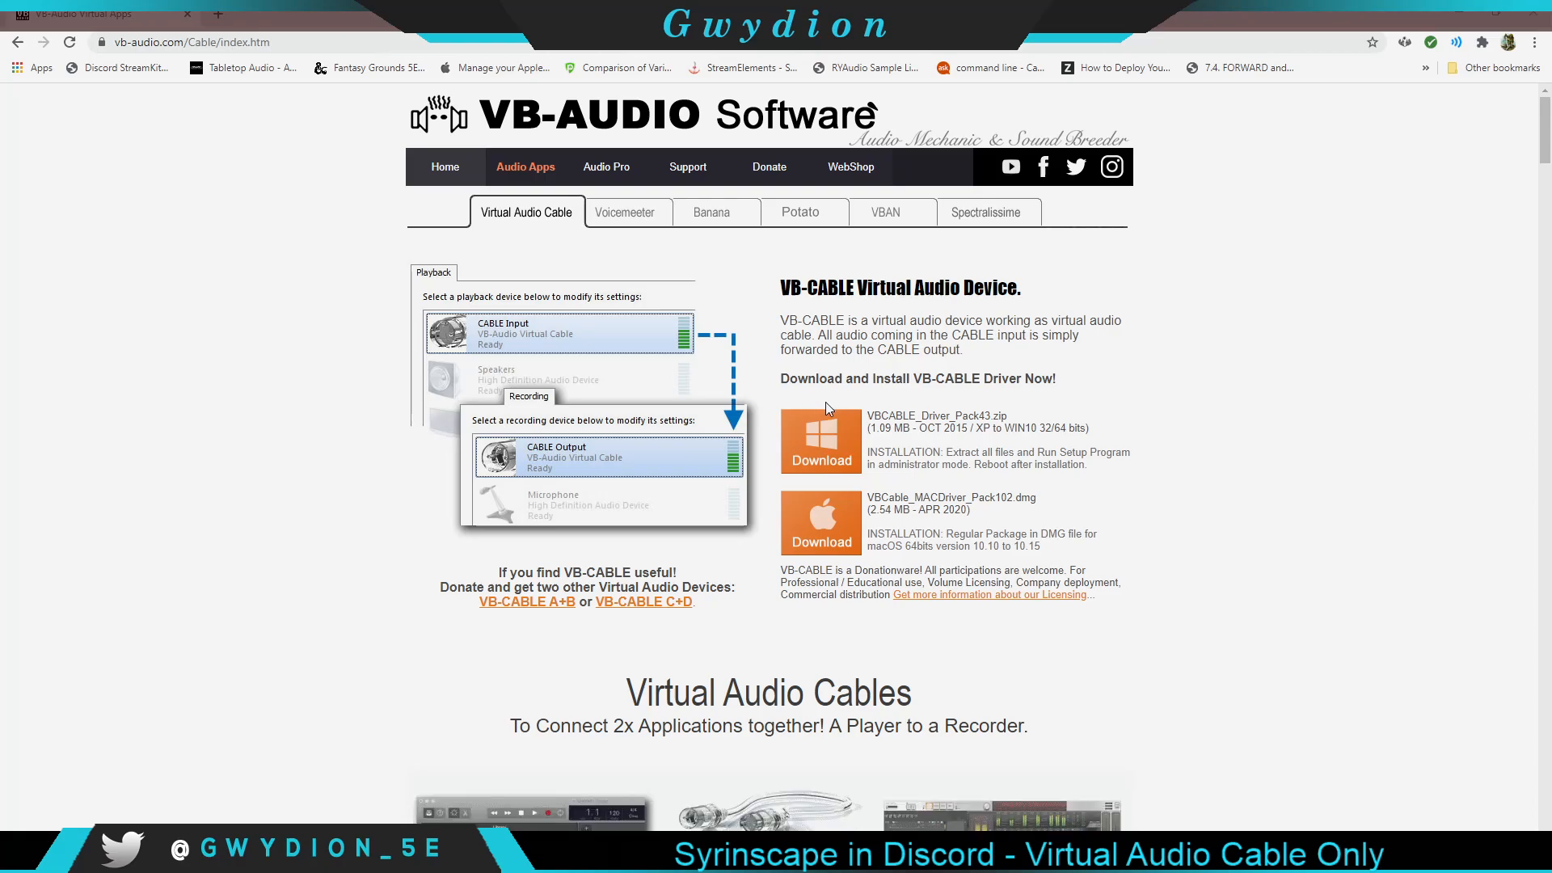
mouse_move(1265, 39)
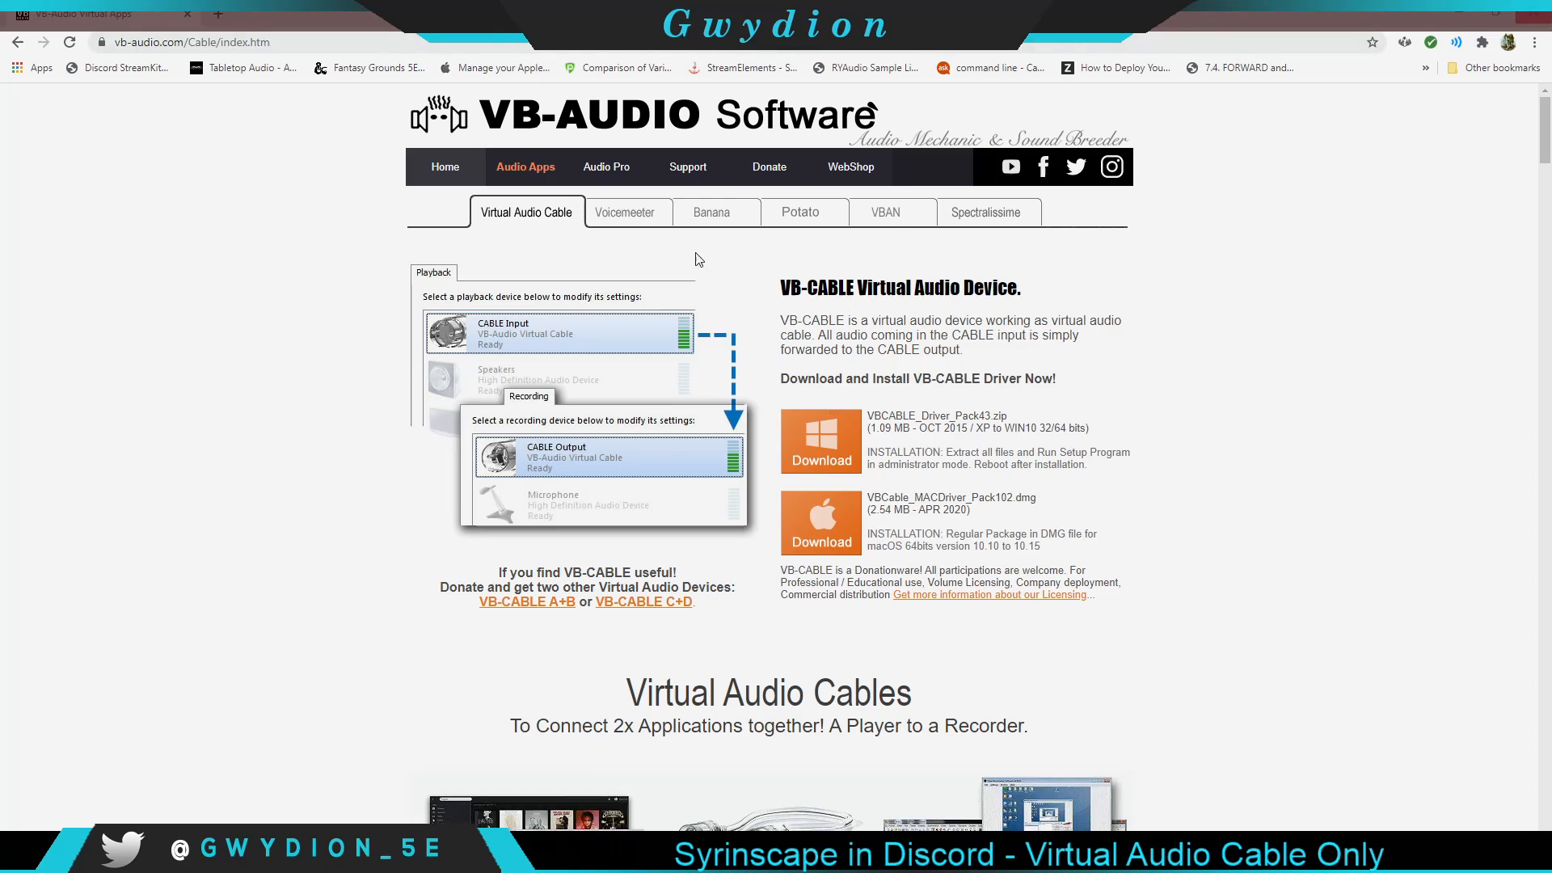
mouse_move(530, 336)
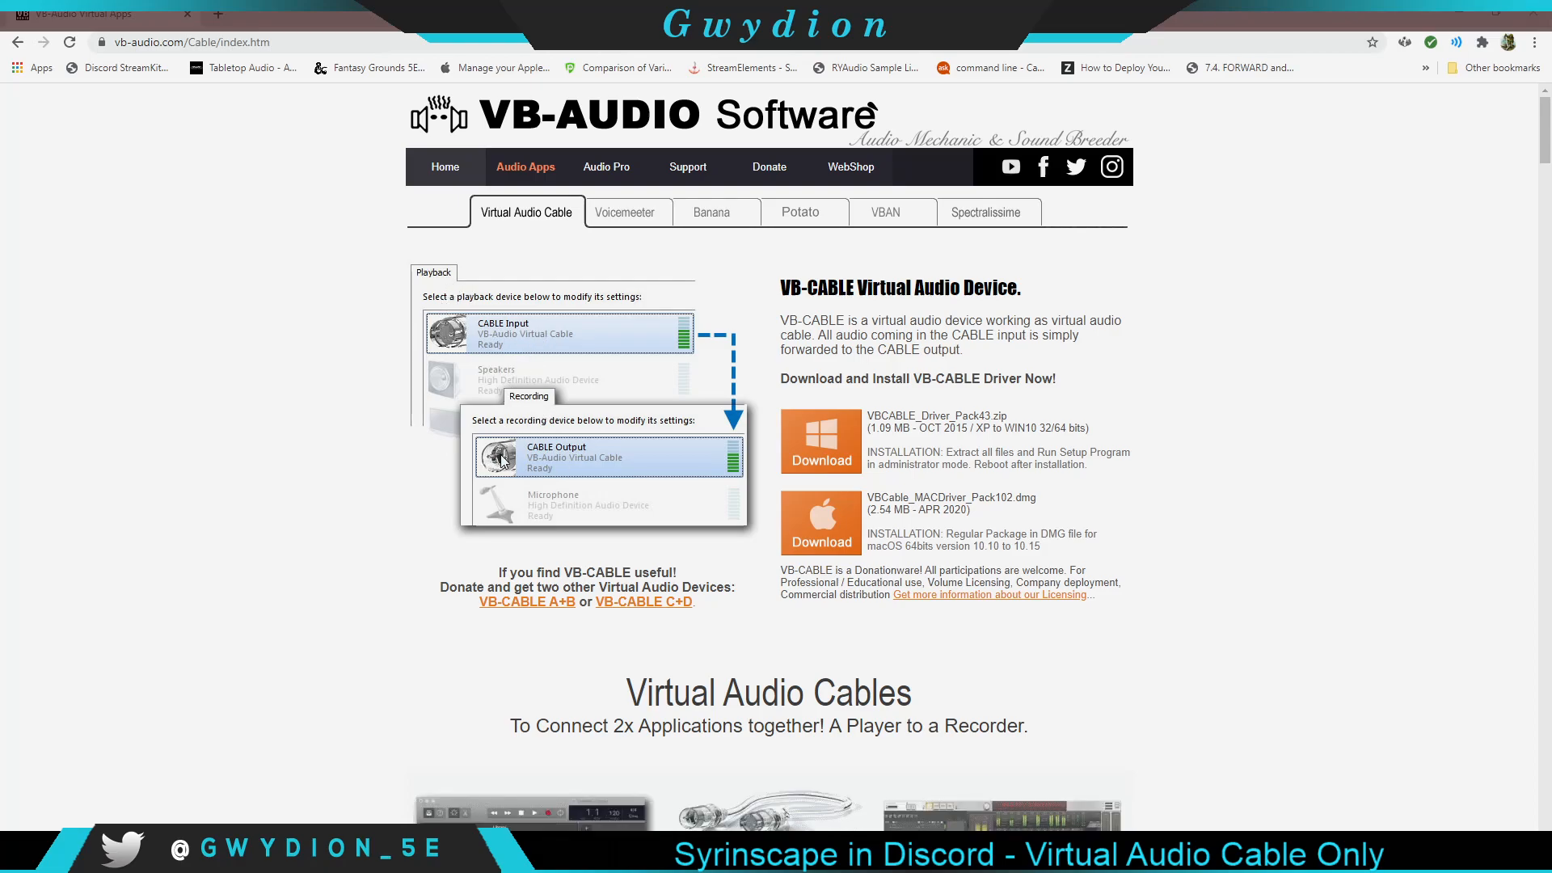
mouse_move(751, 274)
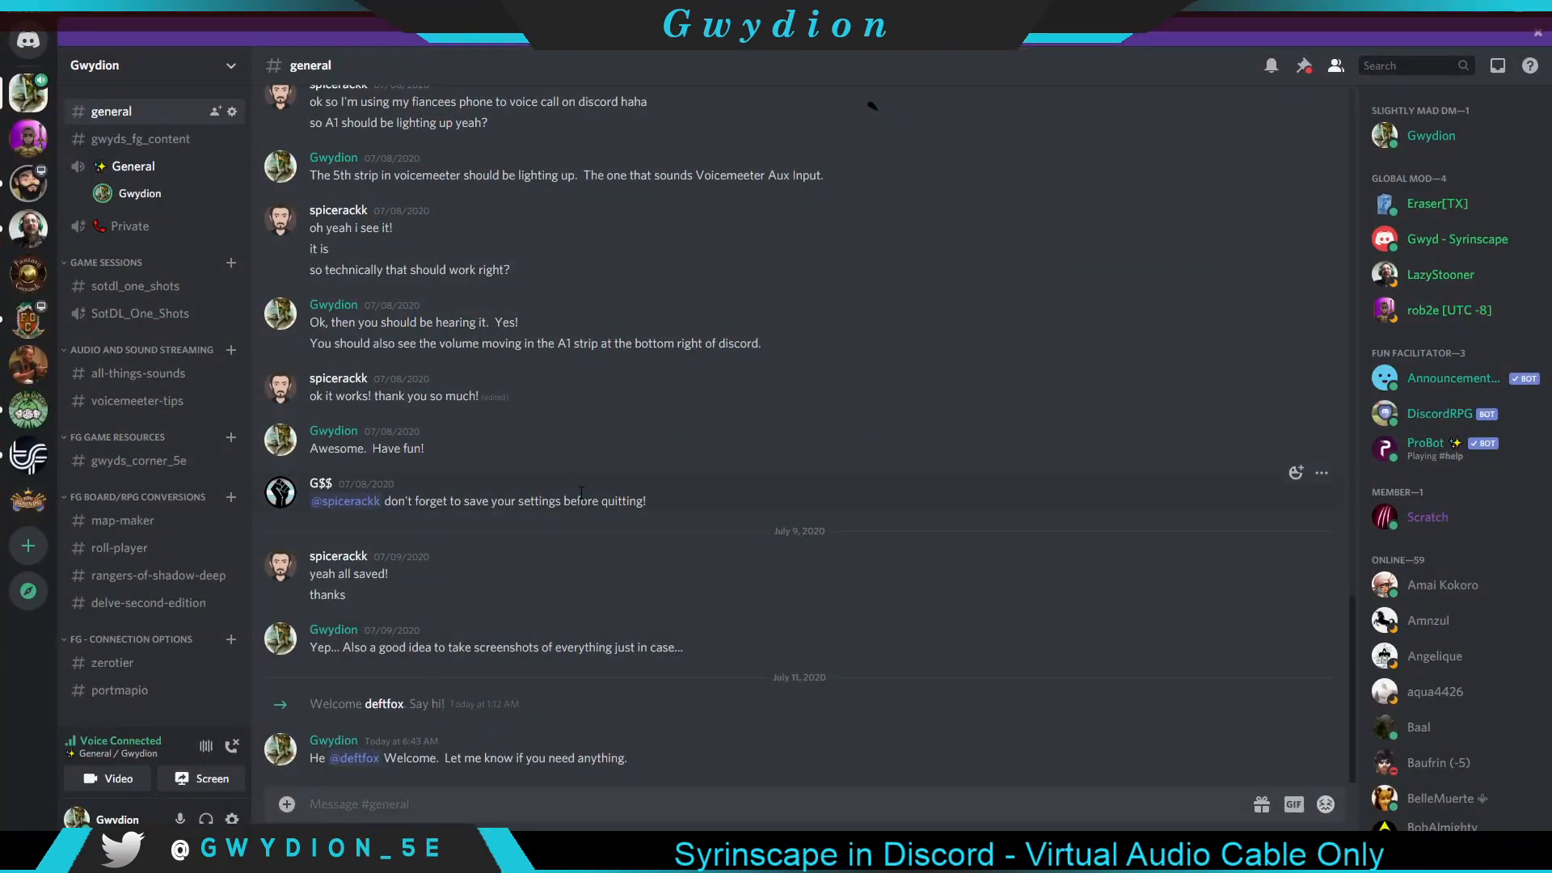
mouse_move(569, 532)
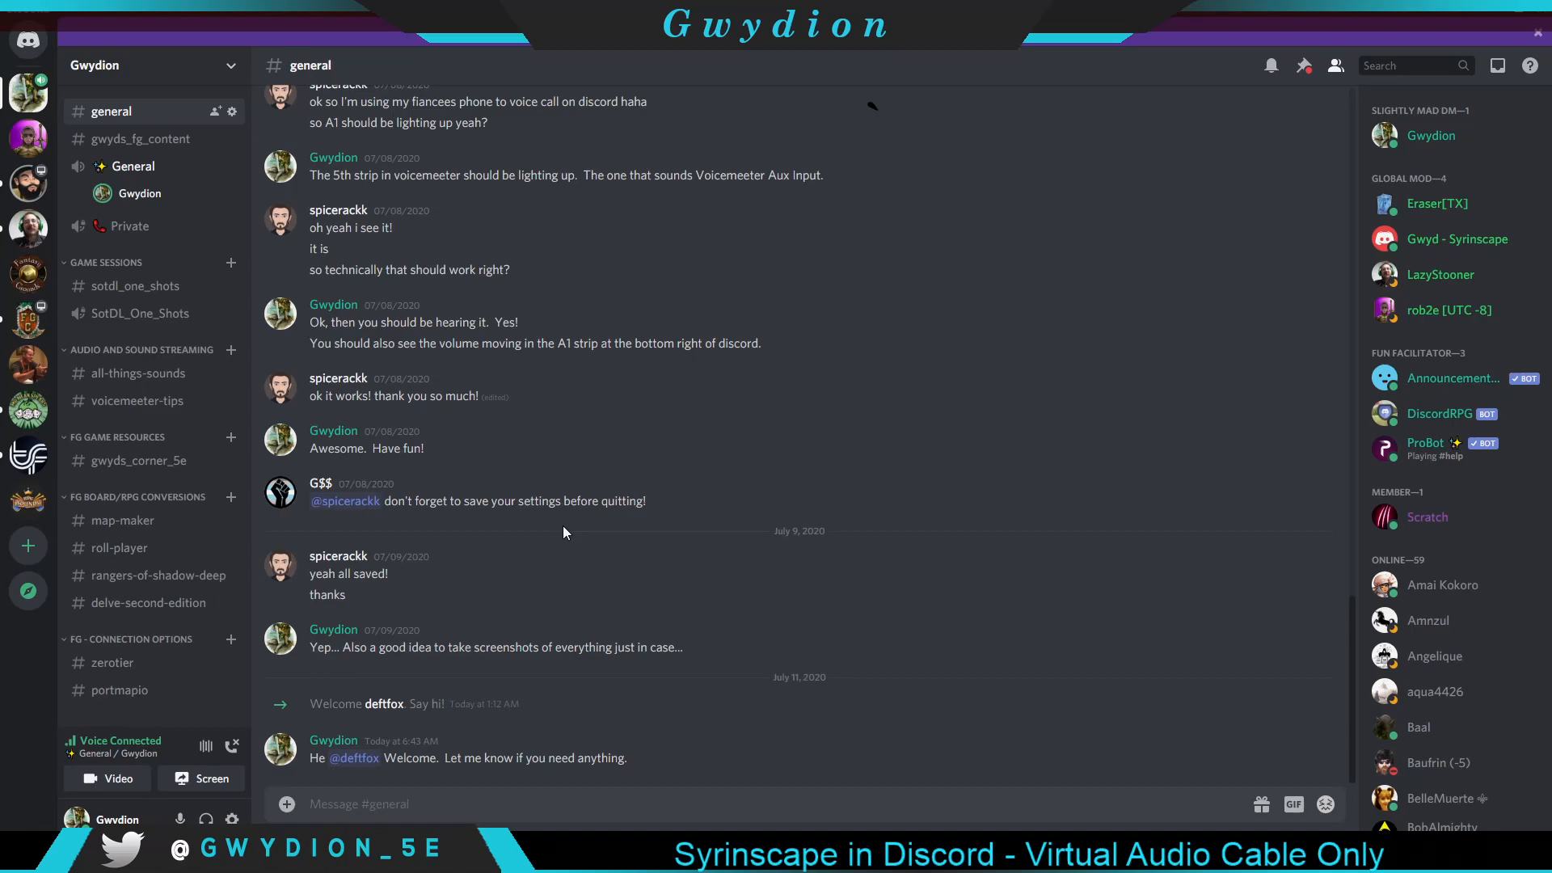
mouse_move(694, 462)
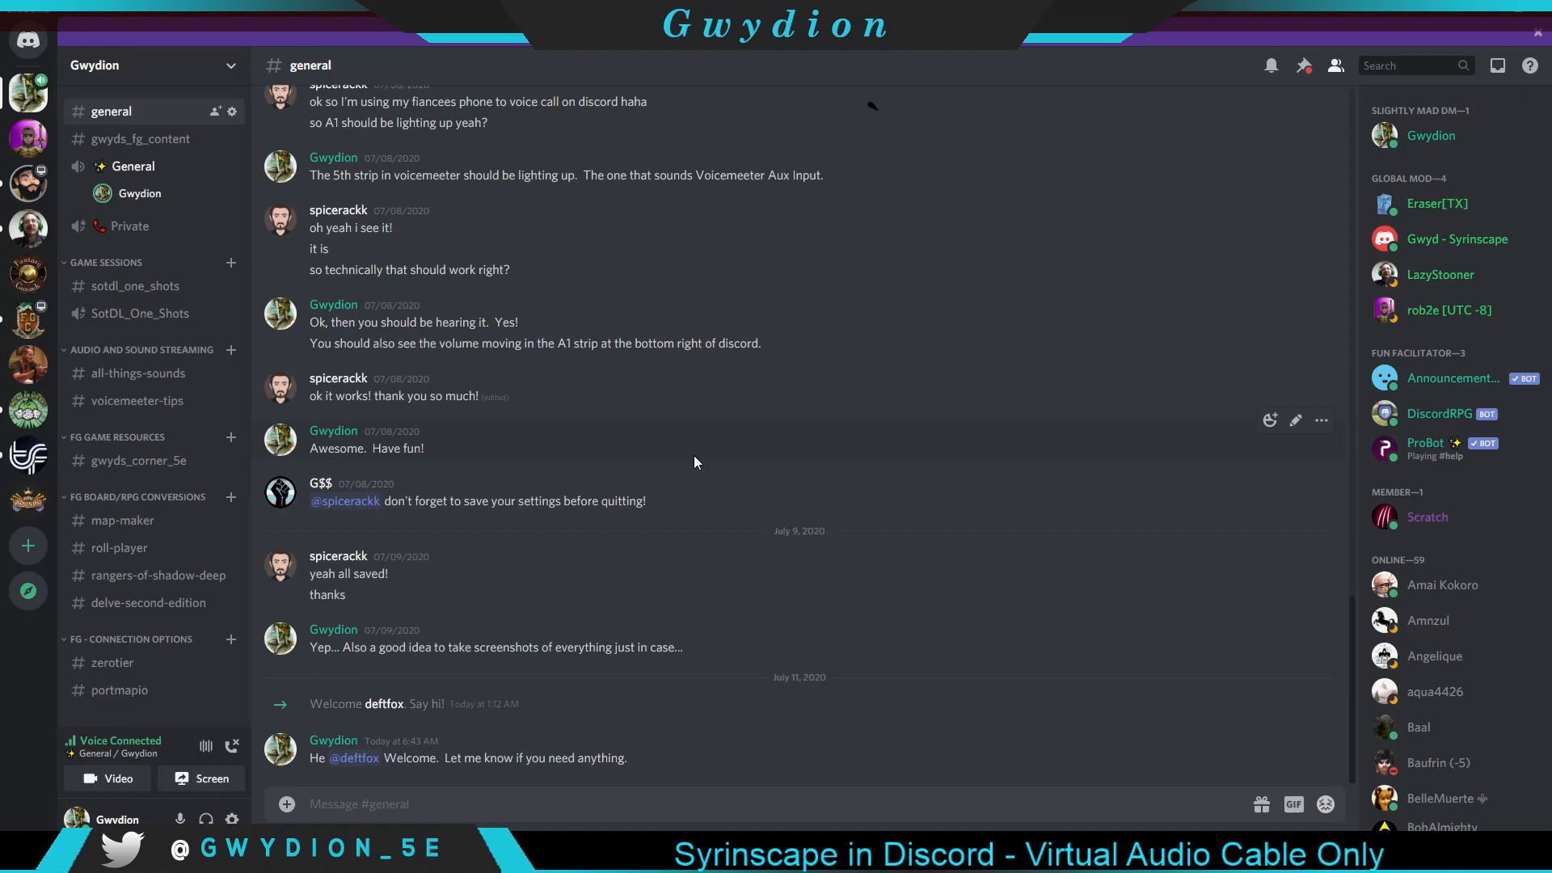
mouse_move(802, 374)
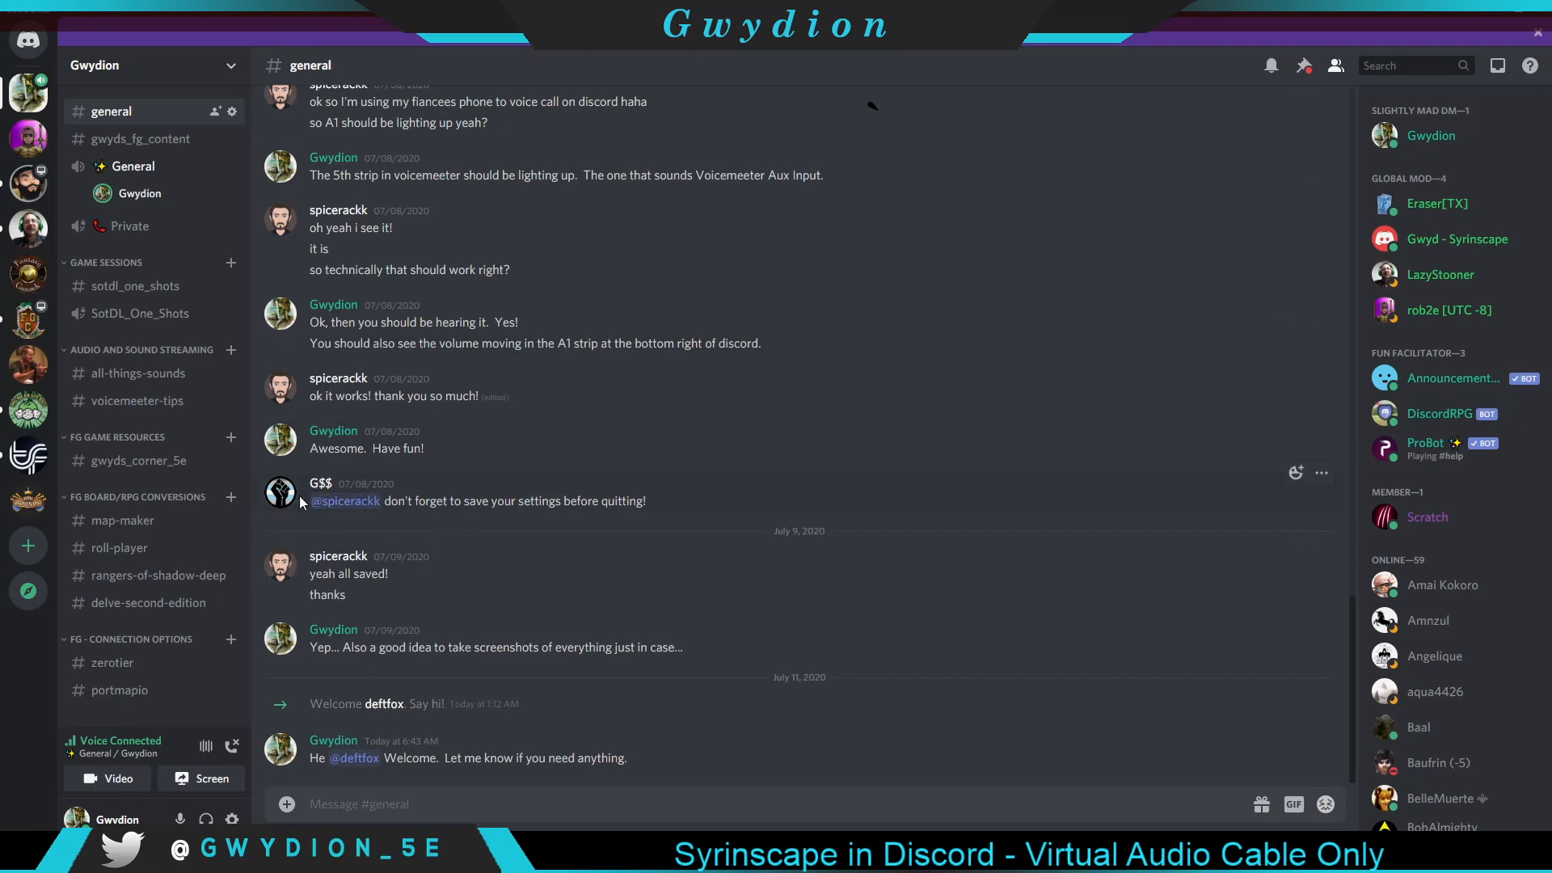
mouse_move(136, 401)
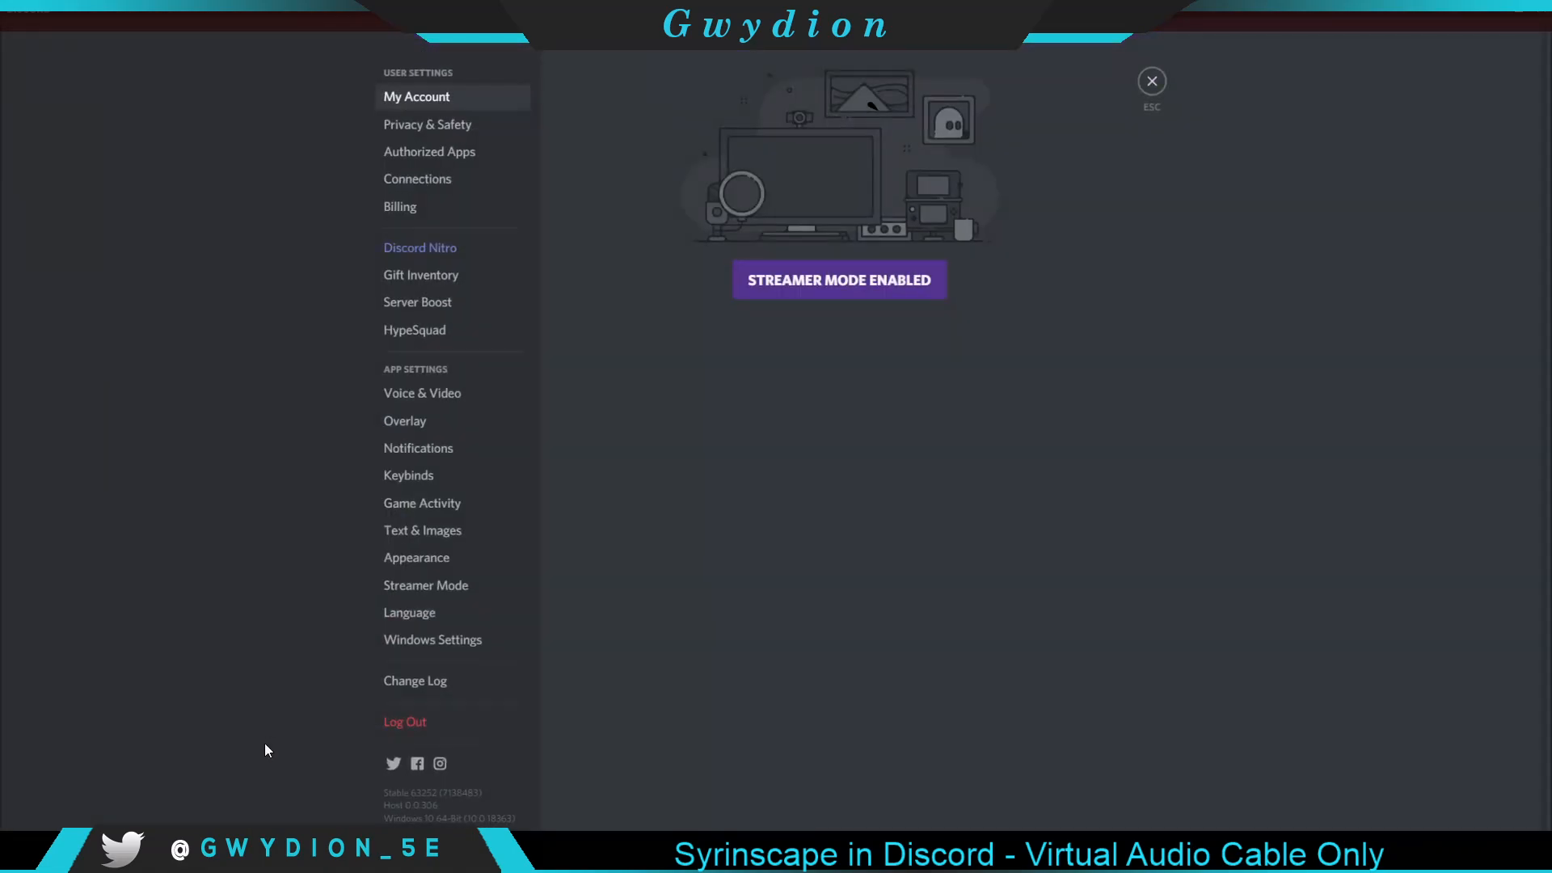
In Voice & Video, set input to Yeti Stereo Microphone and output to Realtek speakers.
left_click(422, 393)
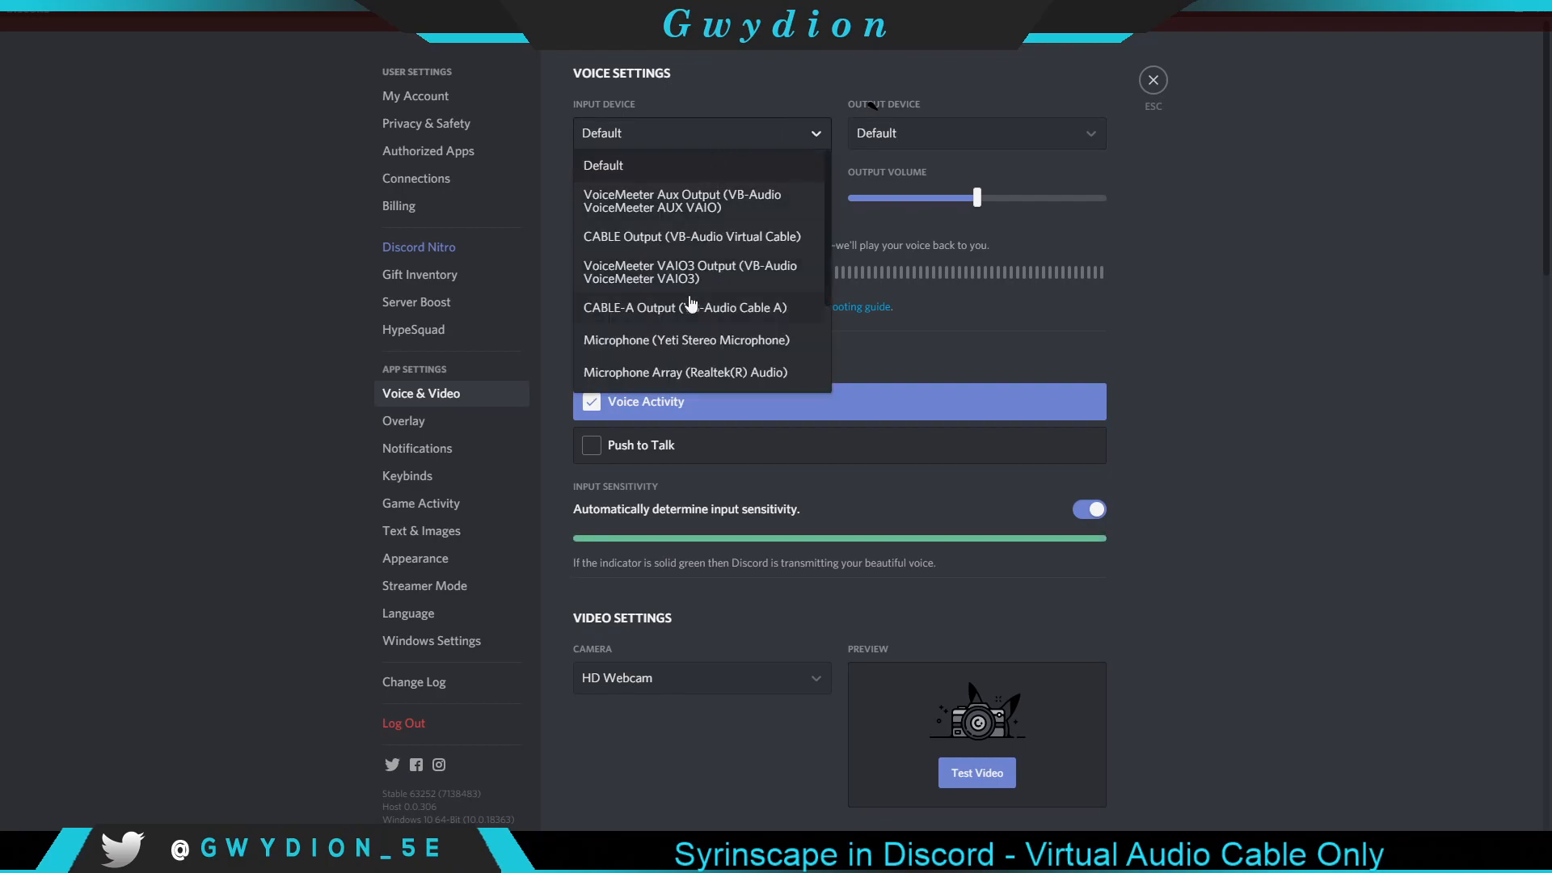
left_click(685, 340)
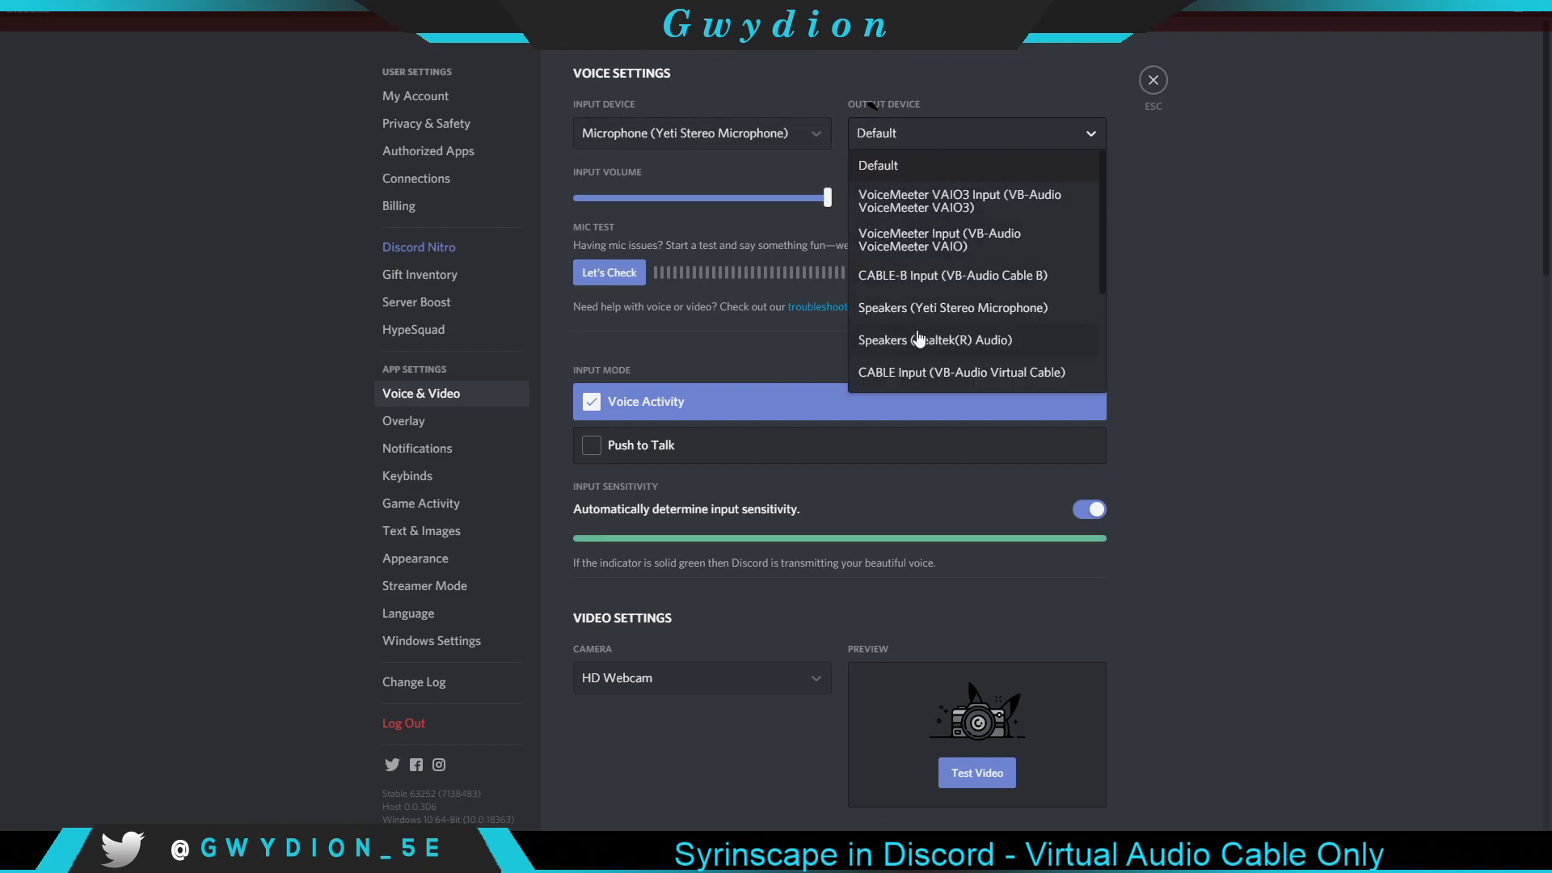
left_click(934, 339)
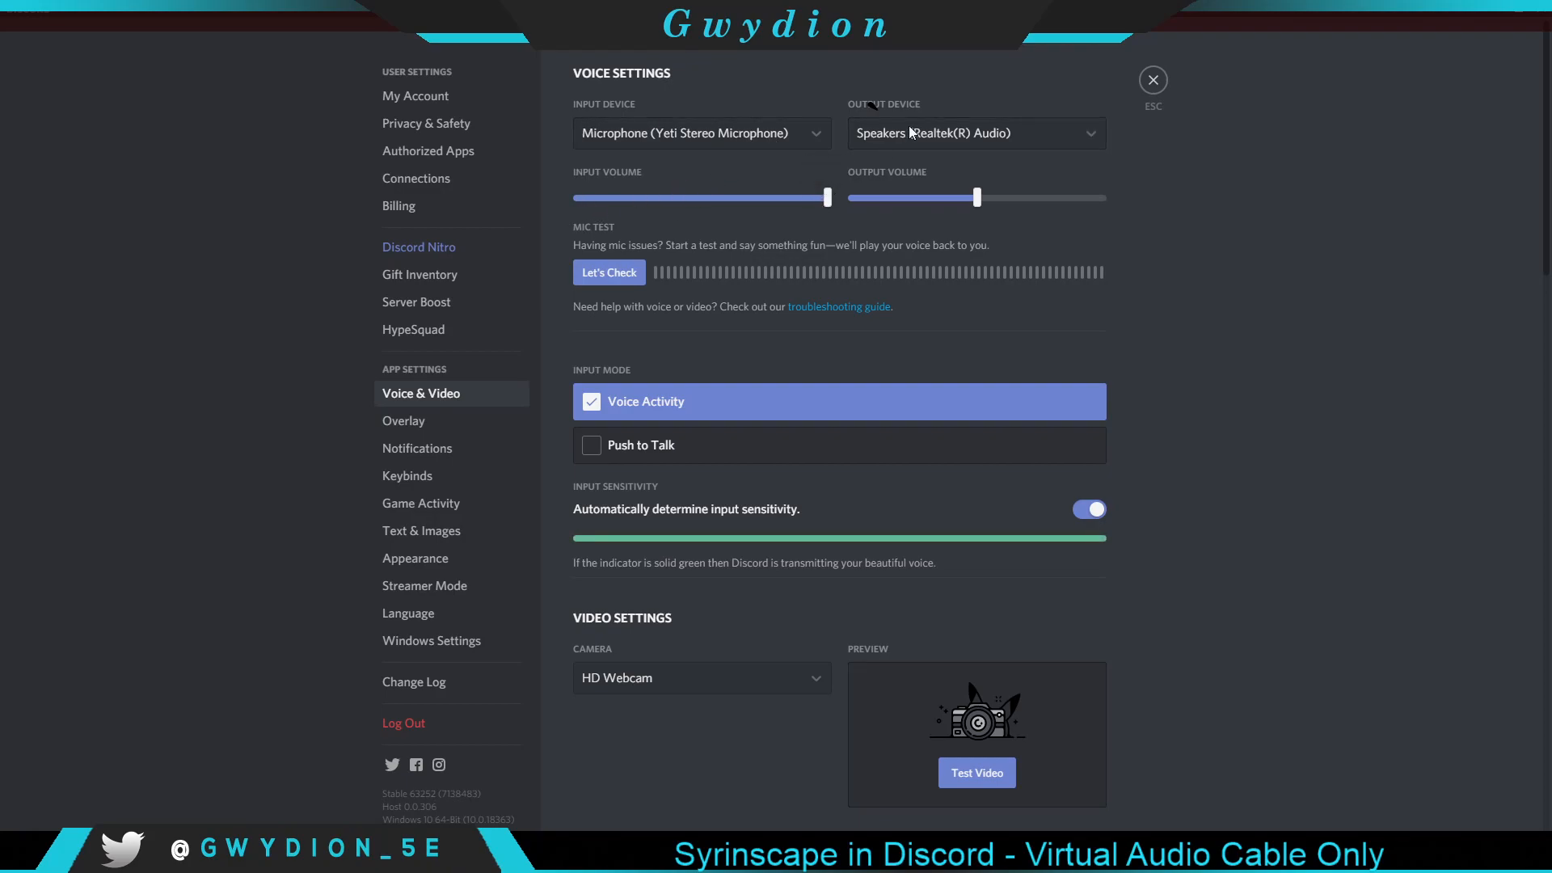
mouse_move(977, 198)
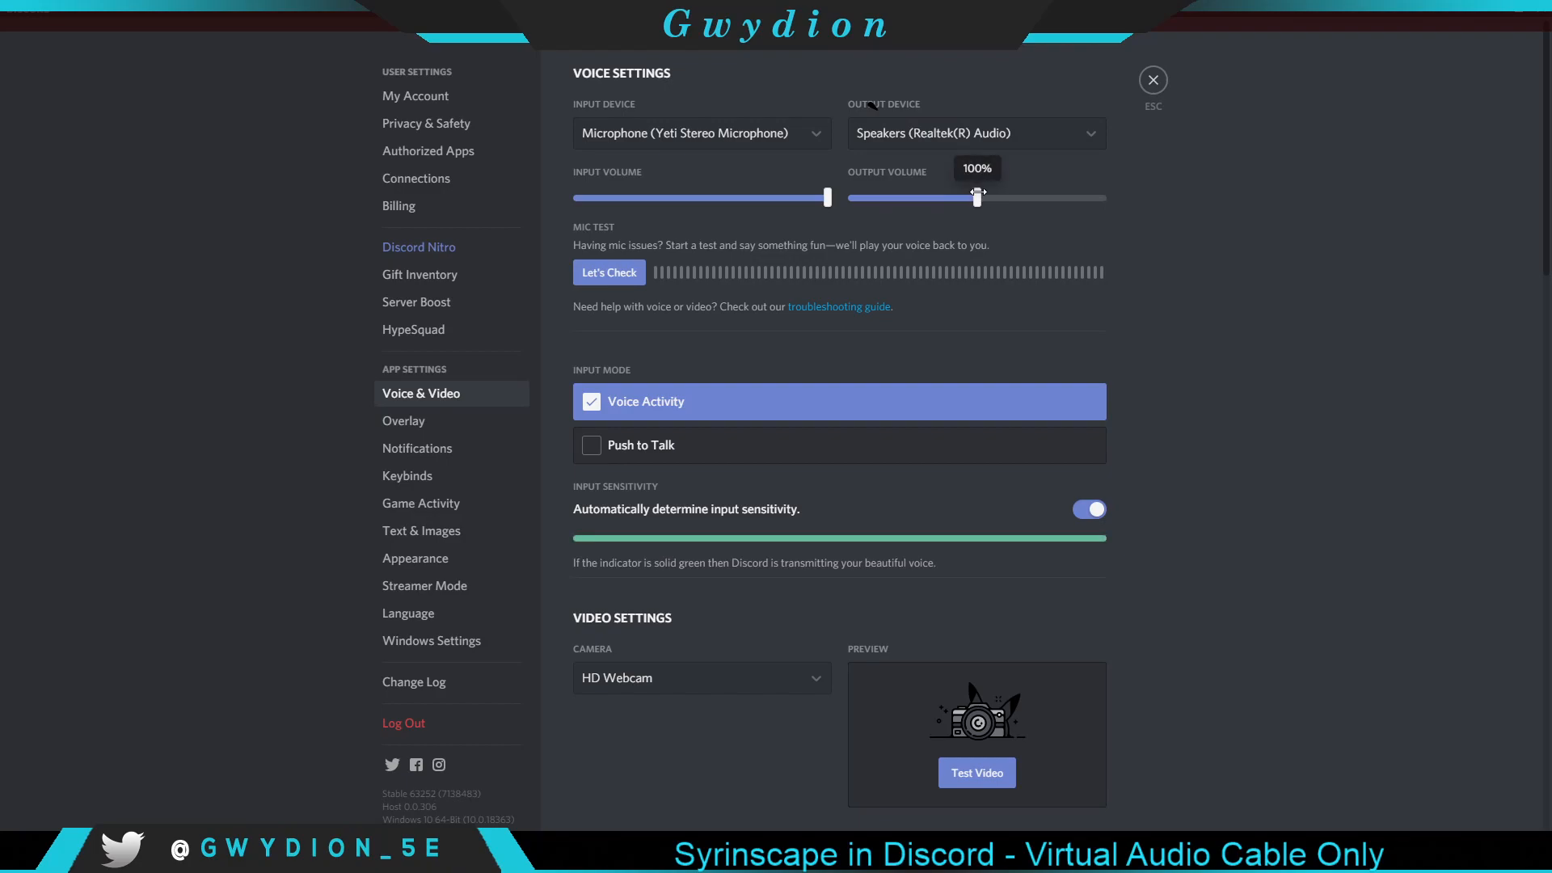
mouse_move(690, 396)
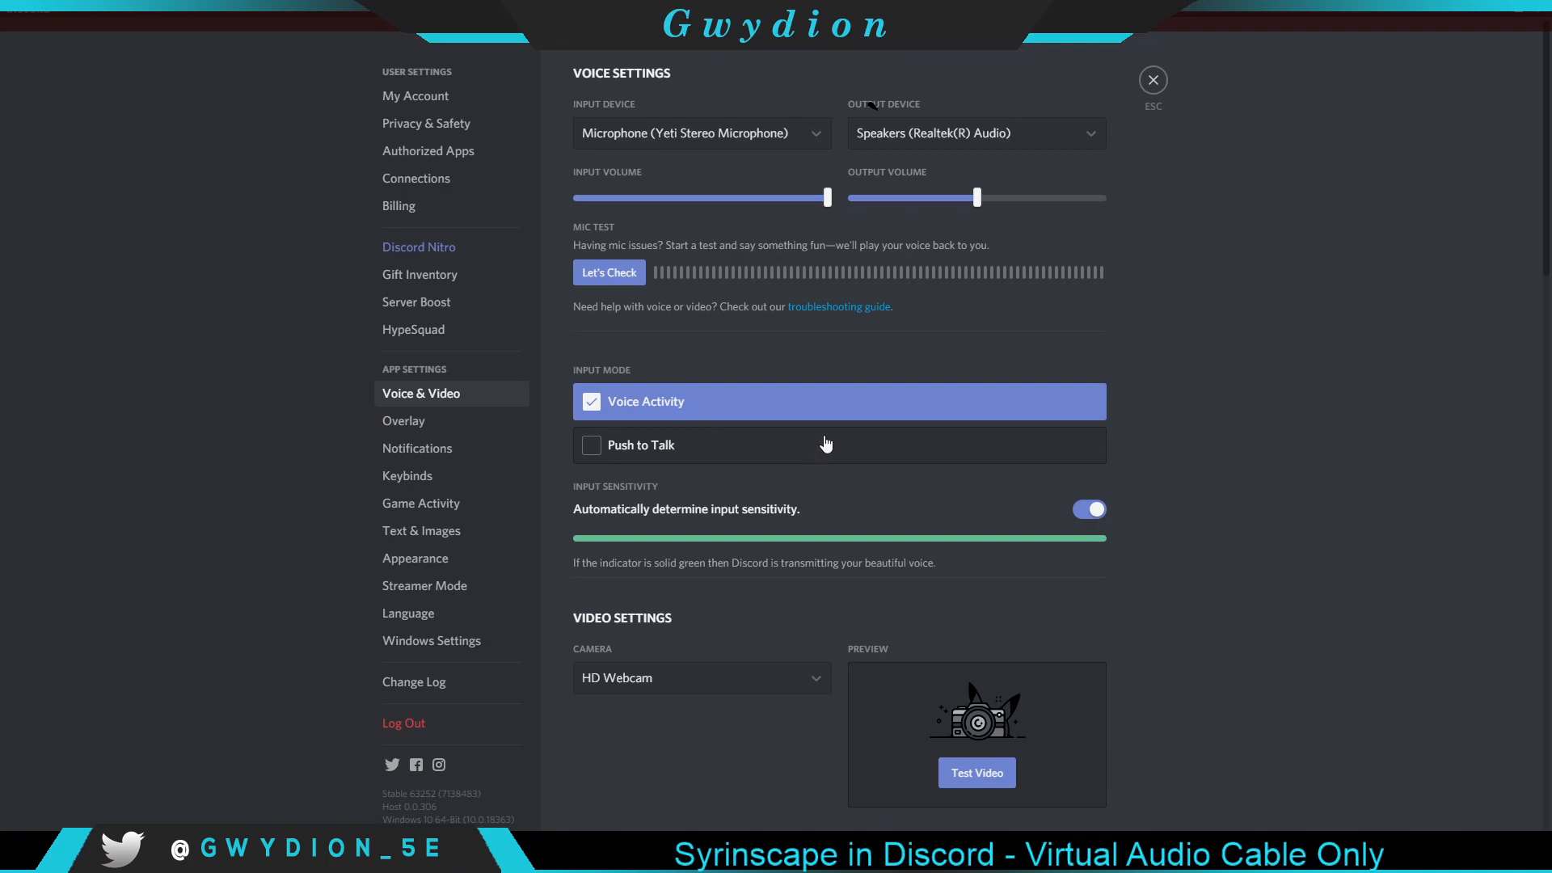
mouse_move(910, 454)
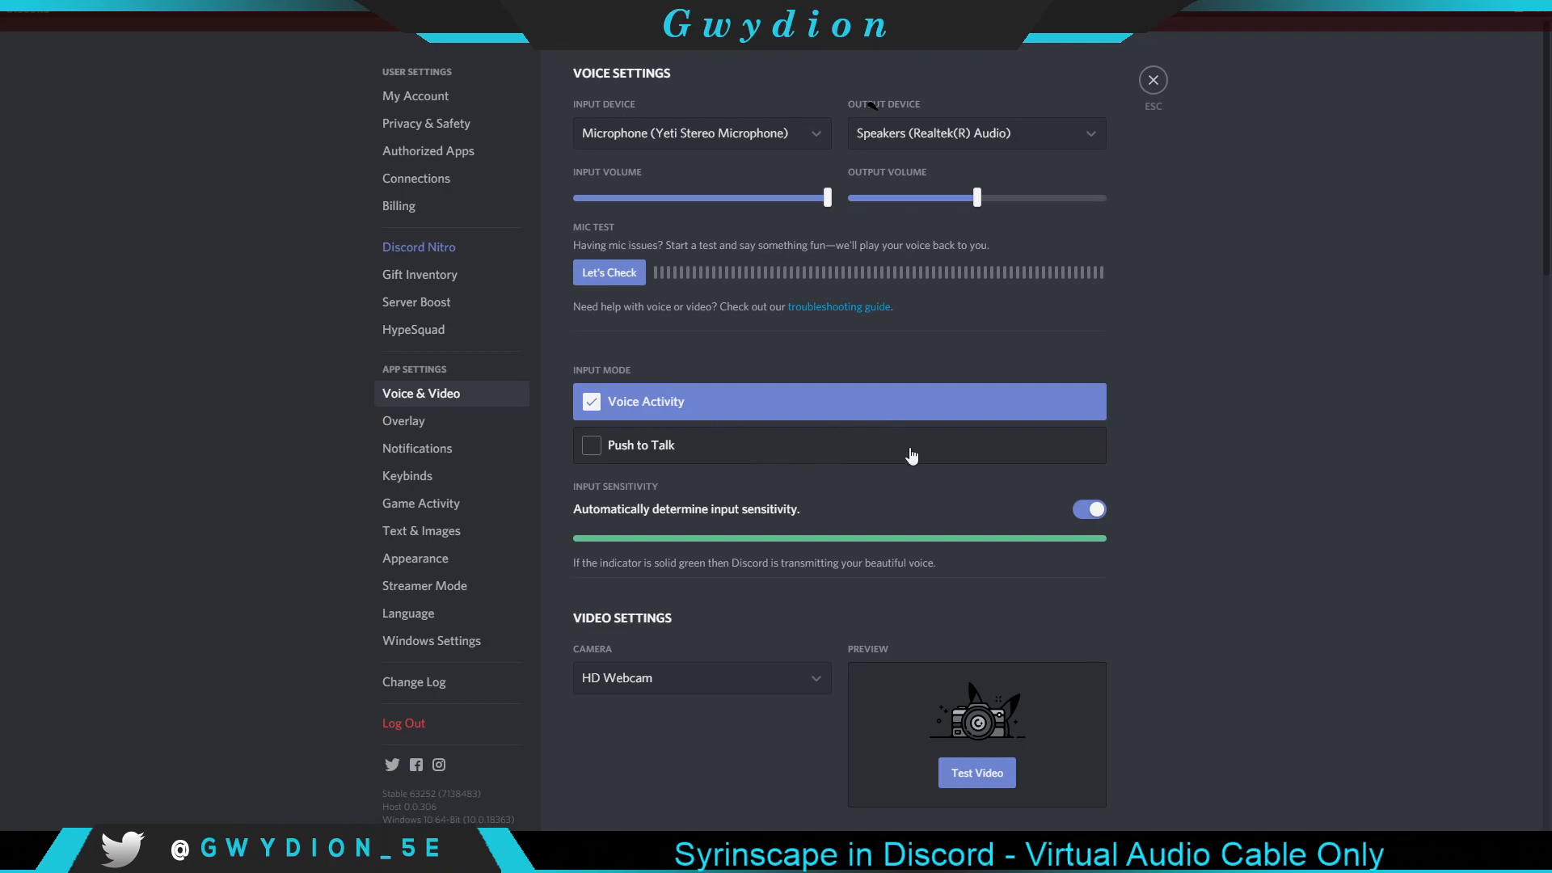
mouse_move(919, 528)
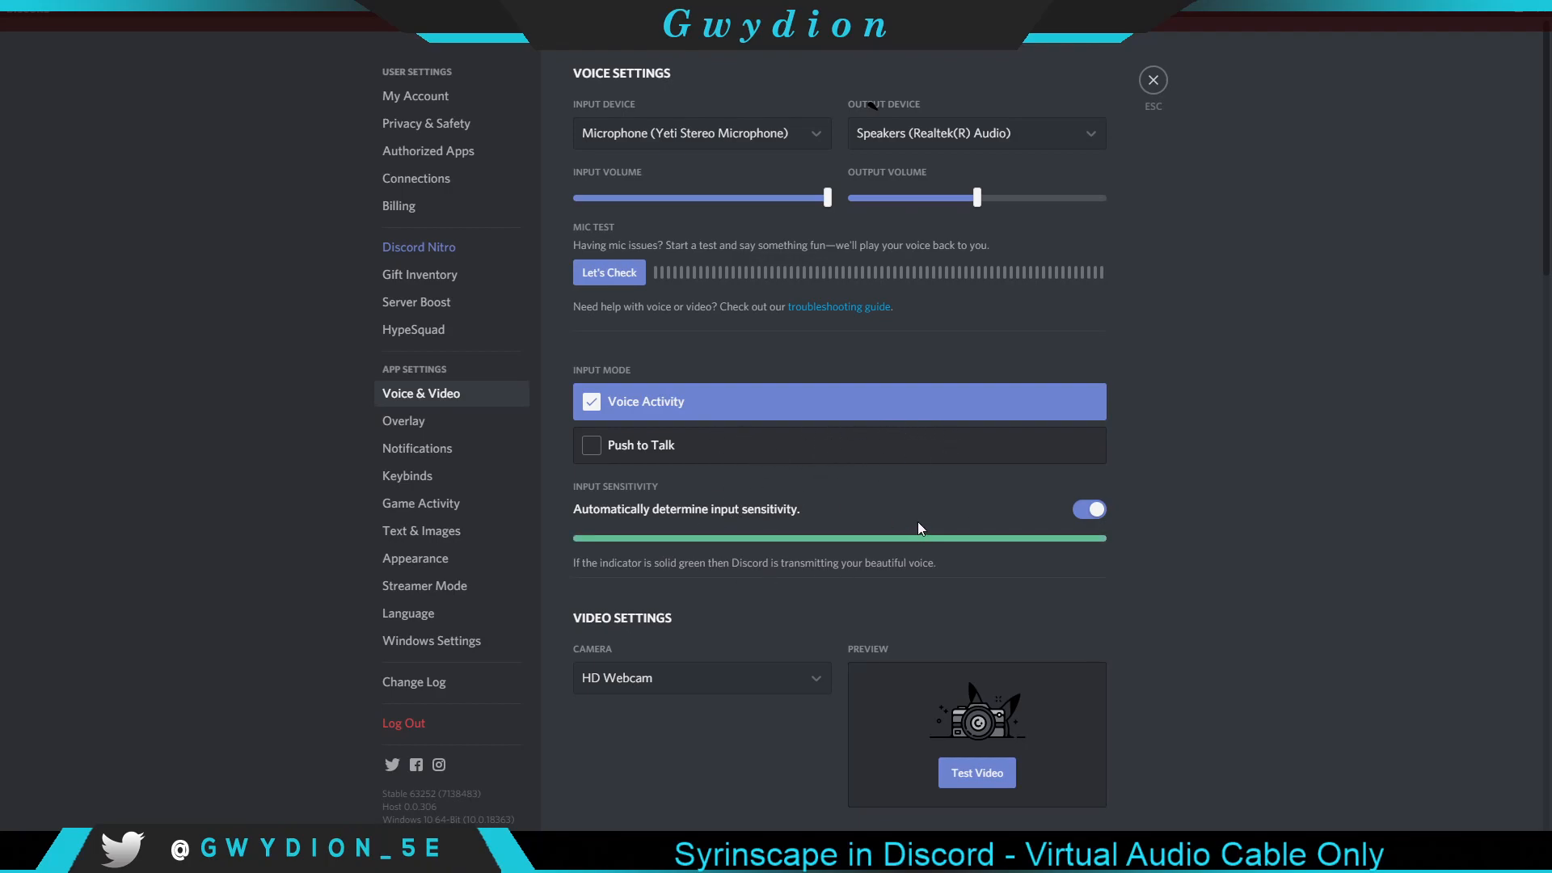
mouse_move(853, 506)
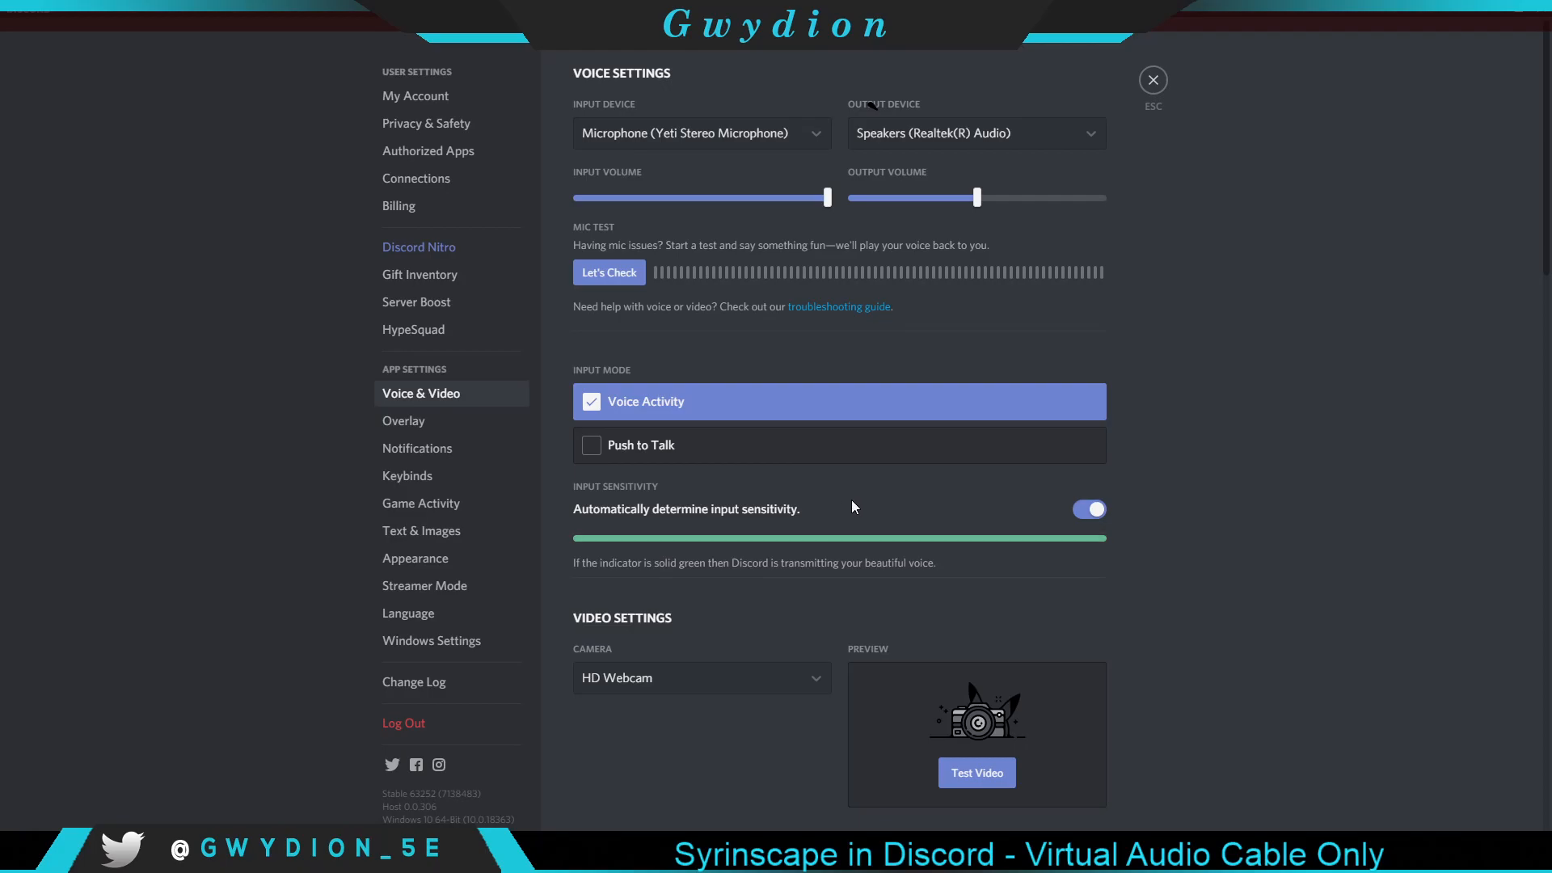
mouse_move(1192, 75)
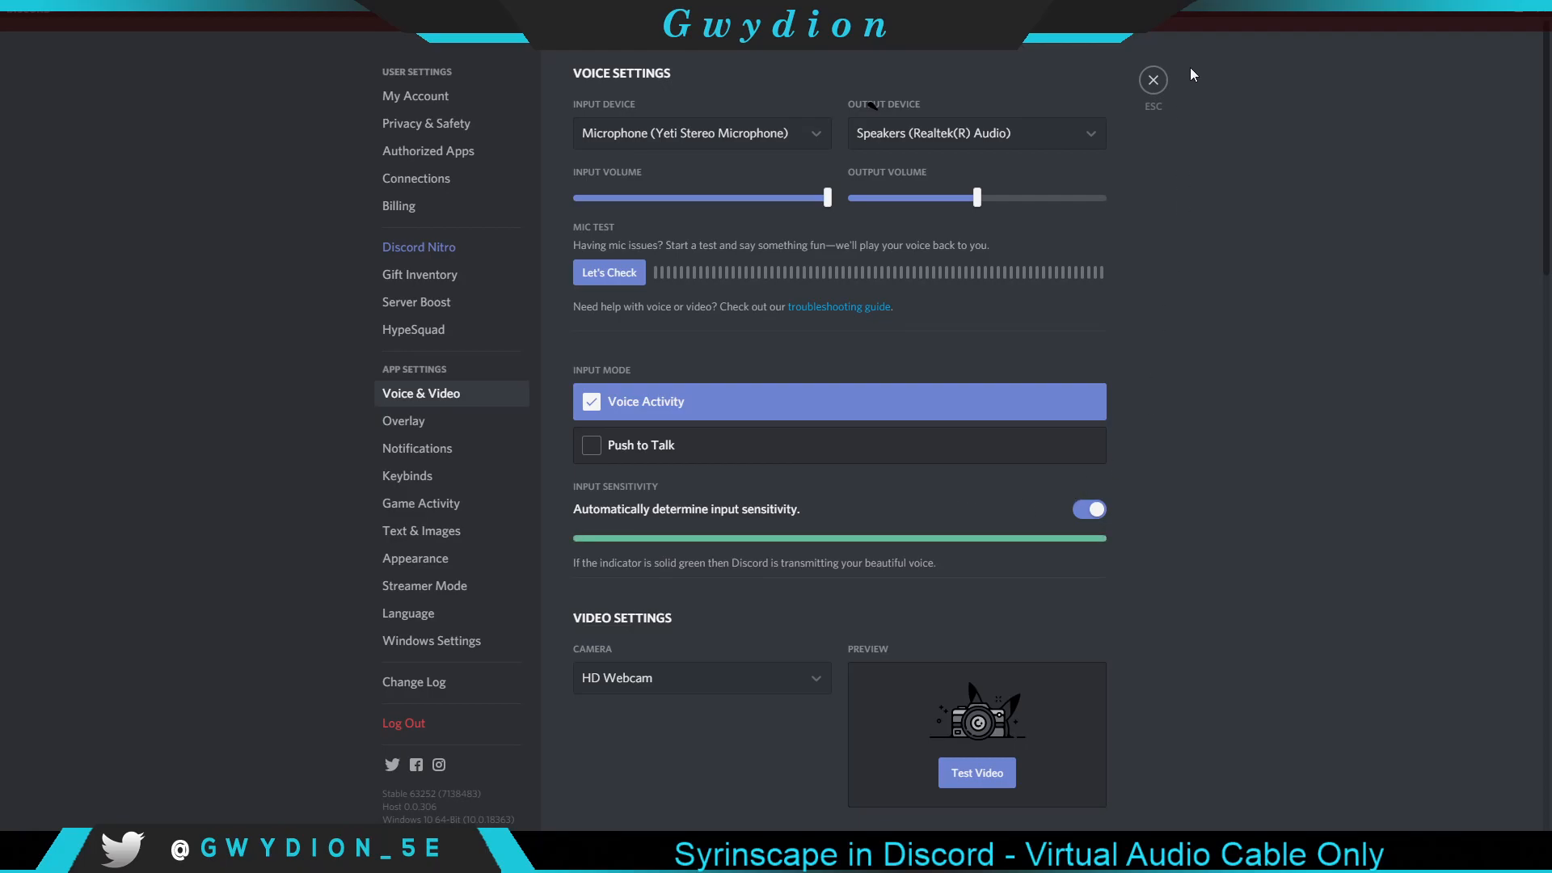
left_click(1152, 79)
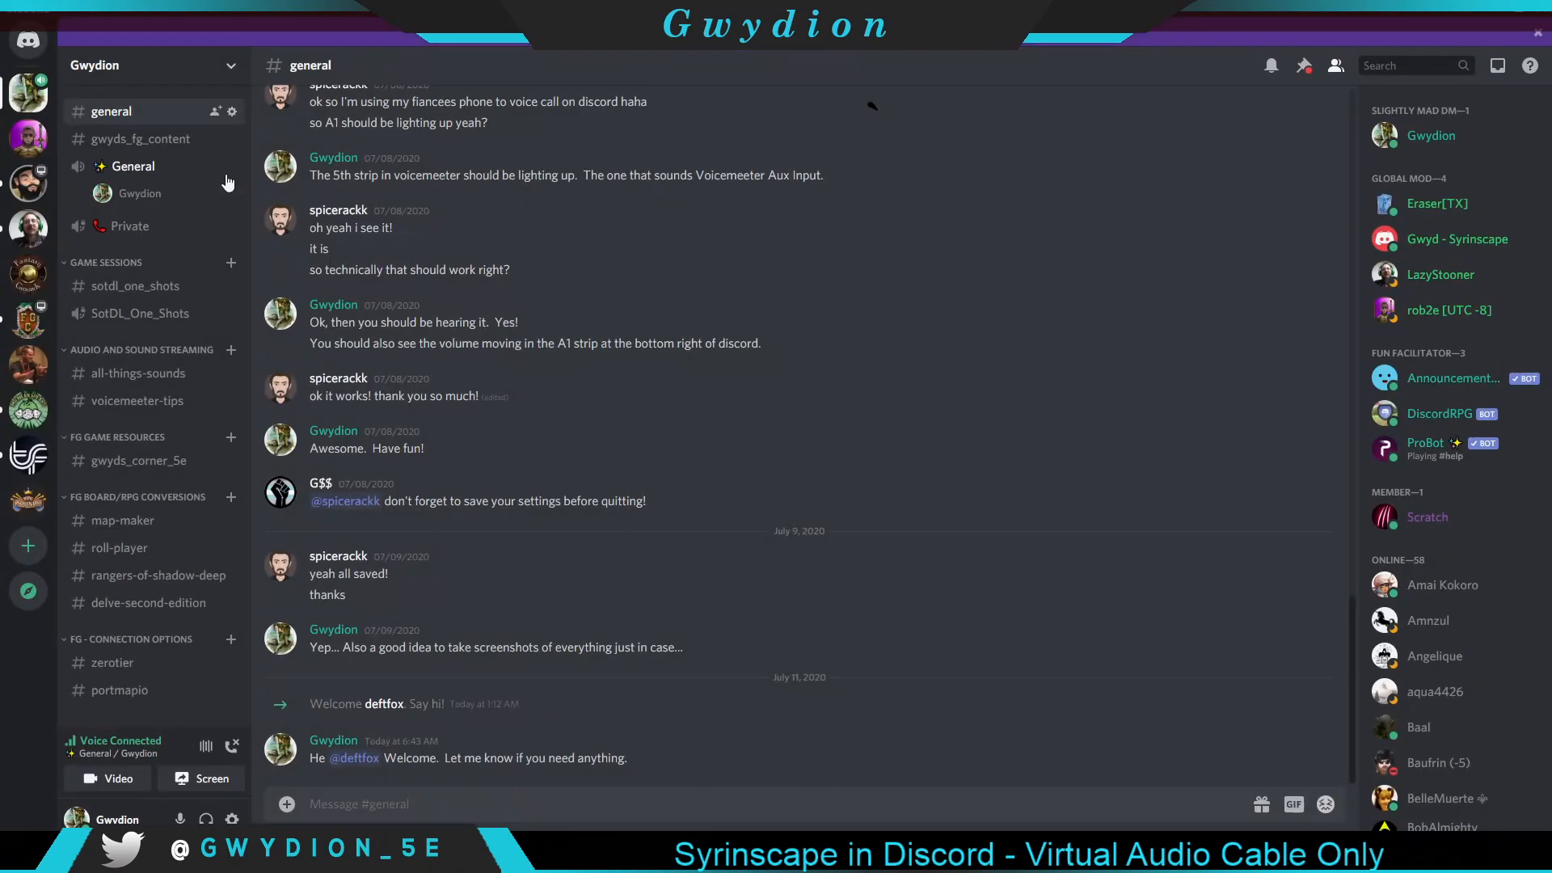
mouse_move(144, 198)
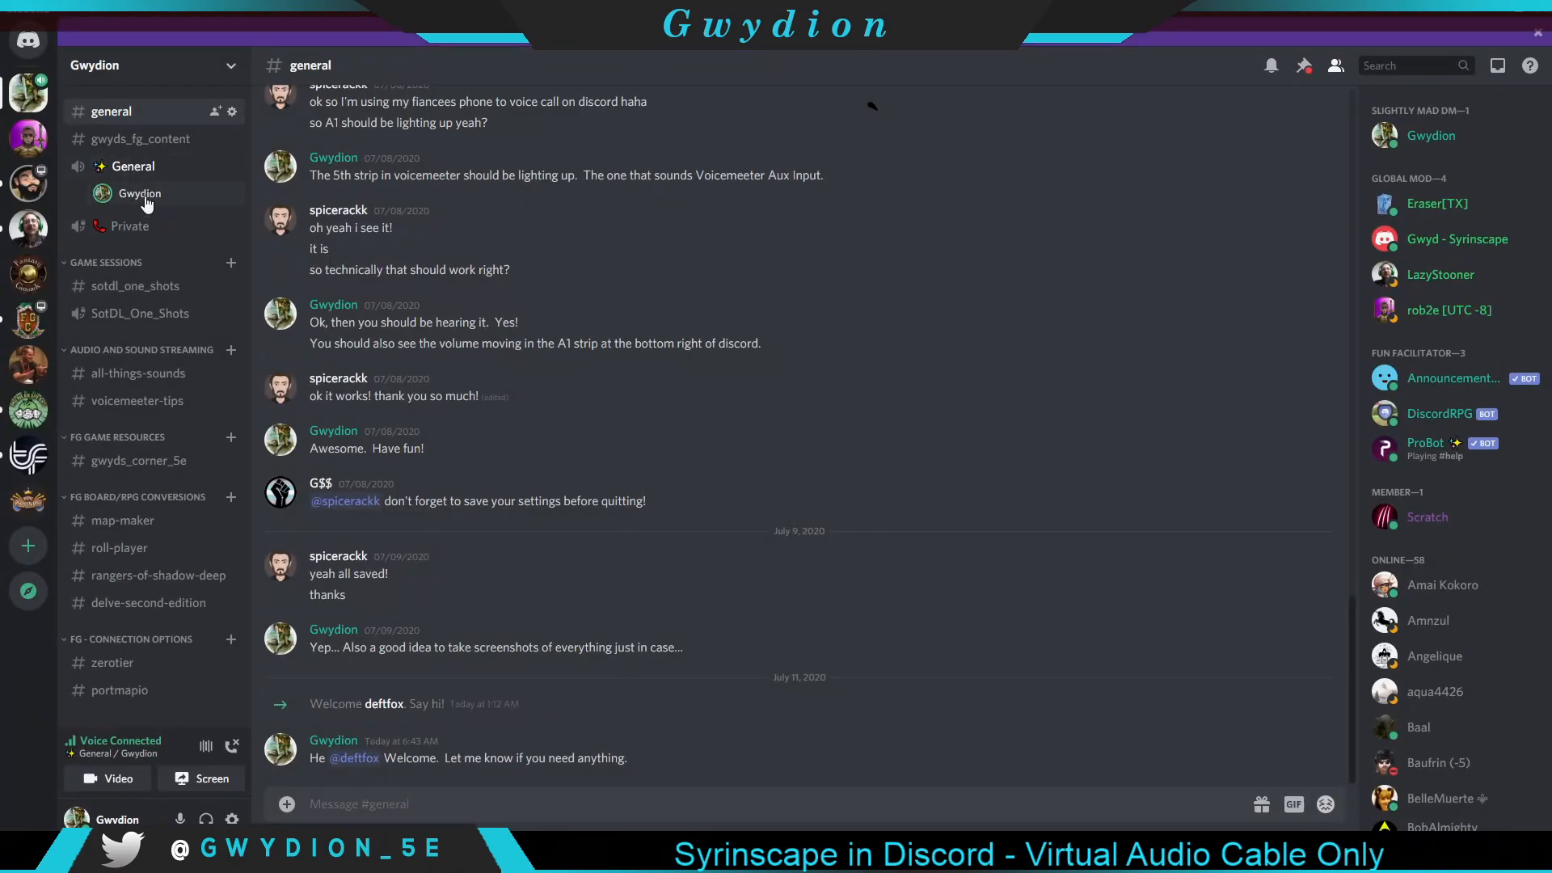
mouse_move(132, 165)
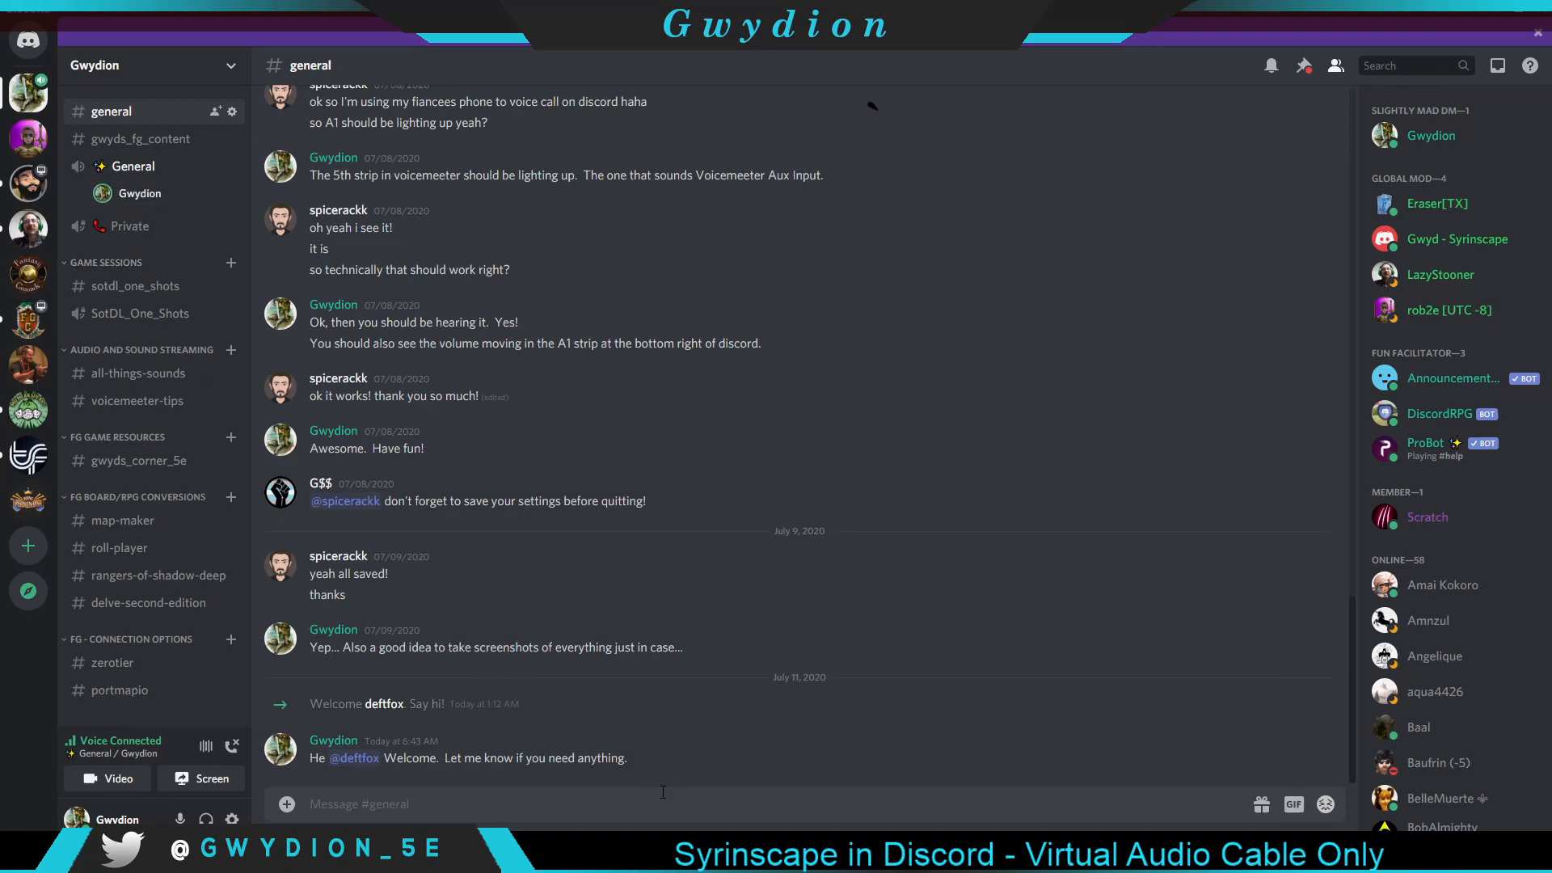
scroll("up", 3)
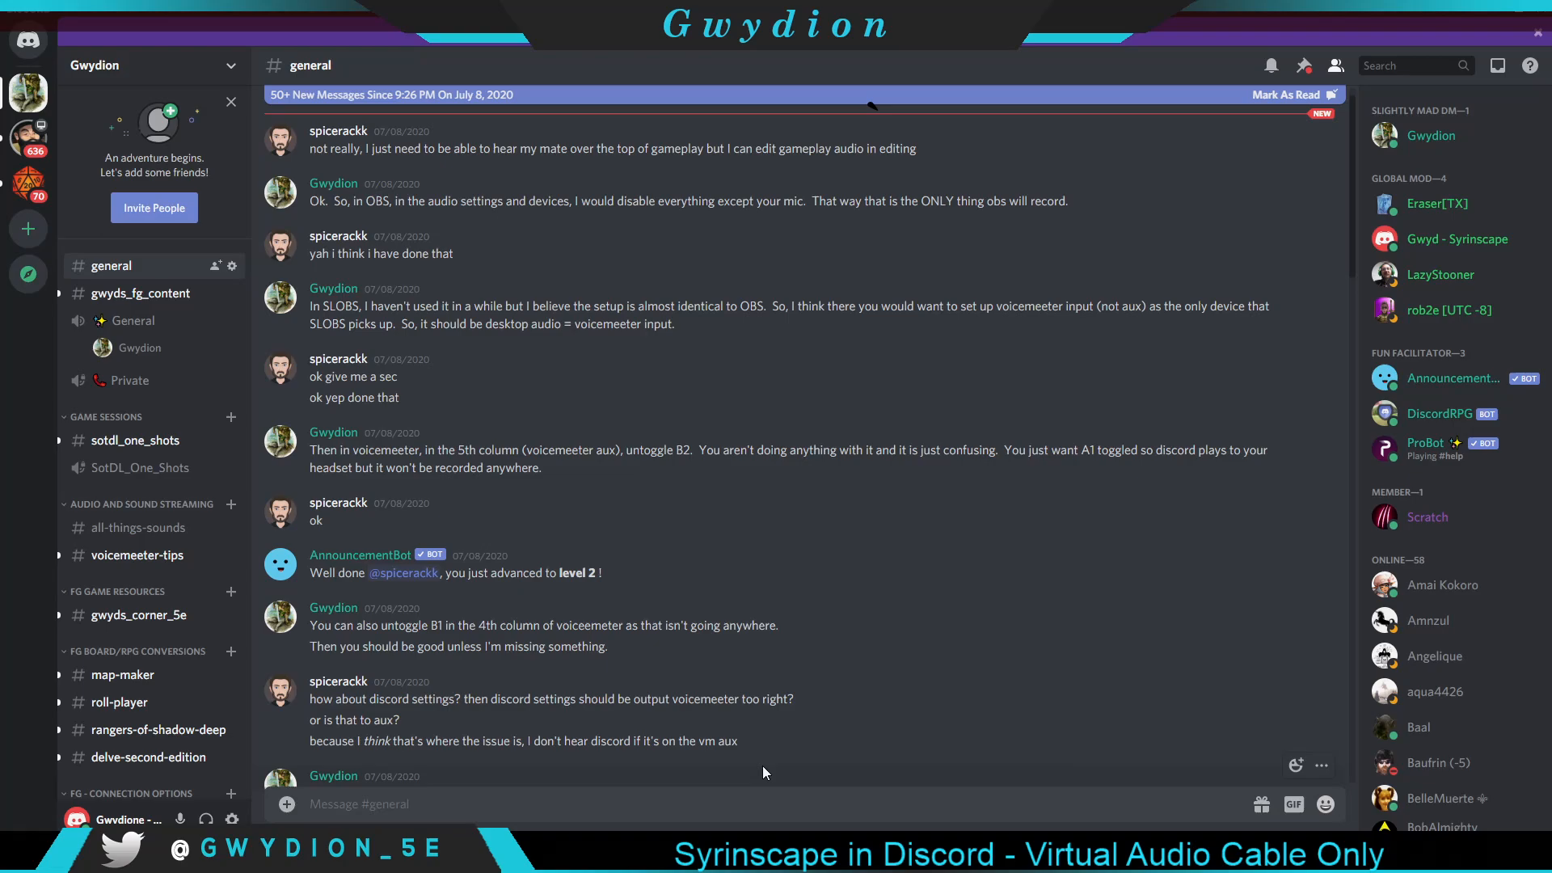
mouse_move(521, 259)
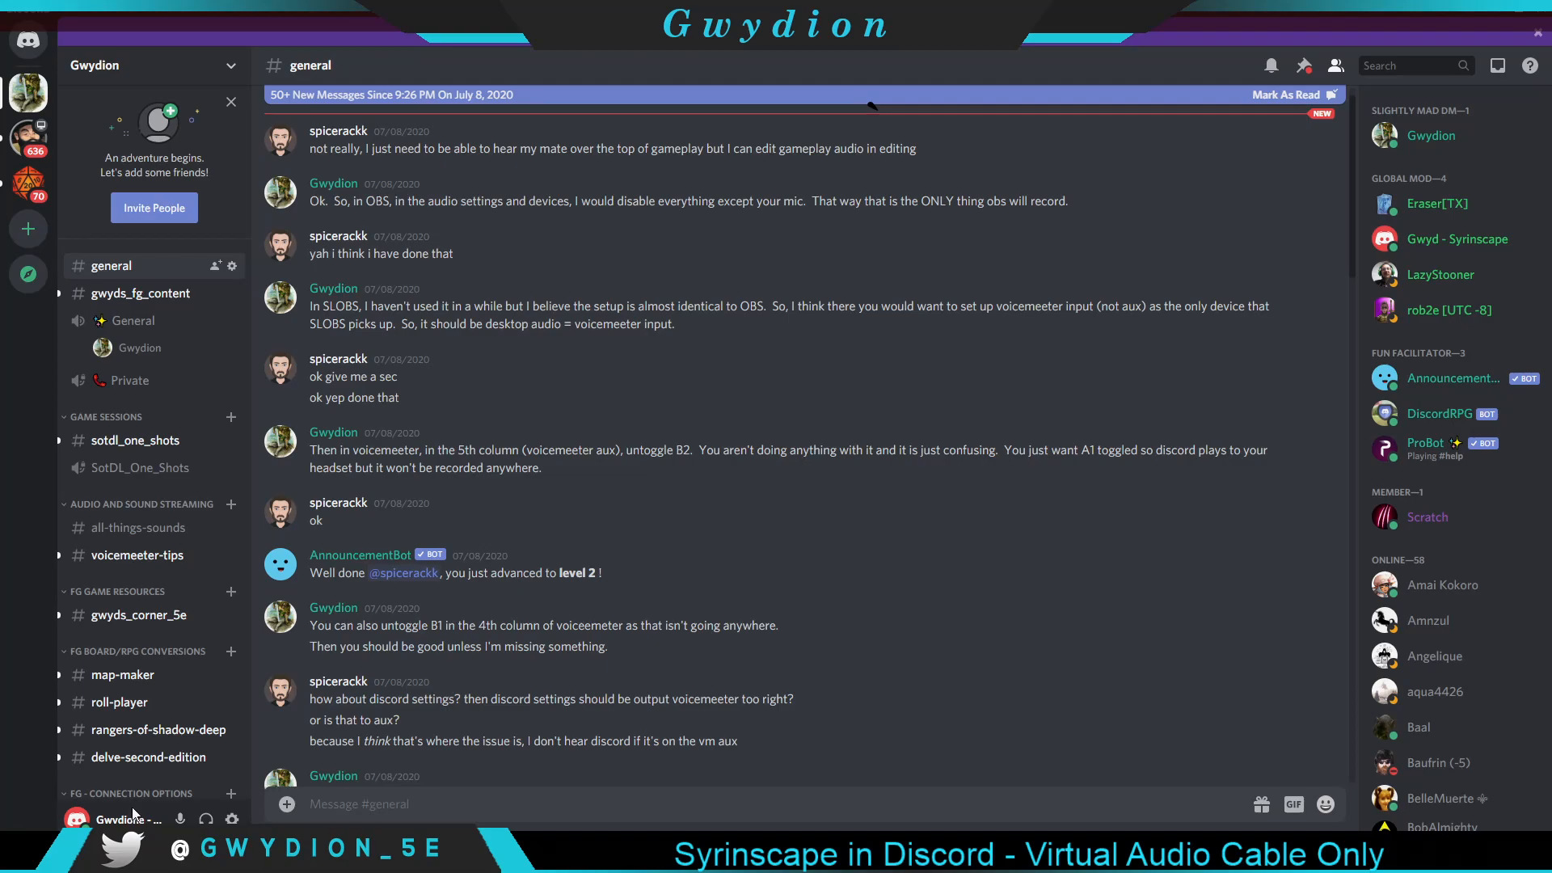
mouse_move(247, 609)
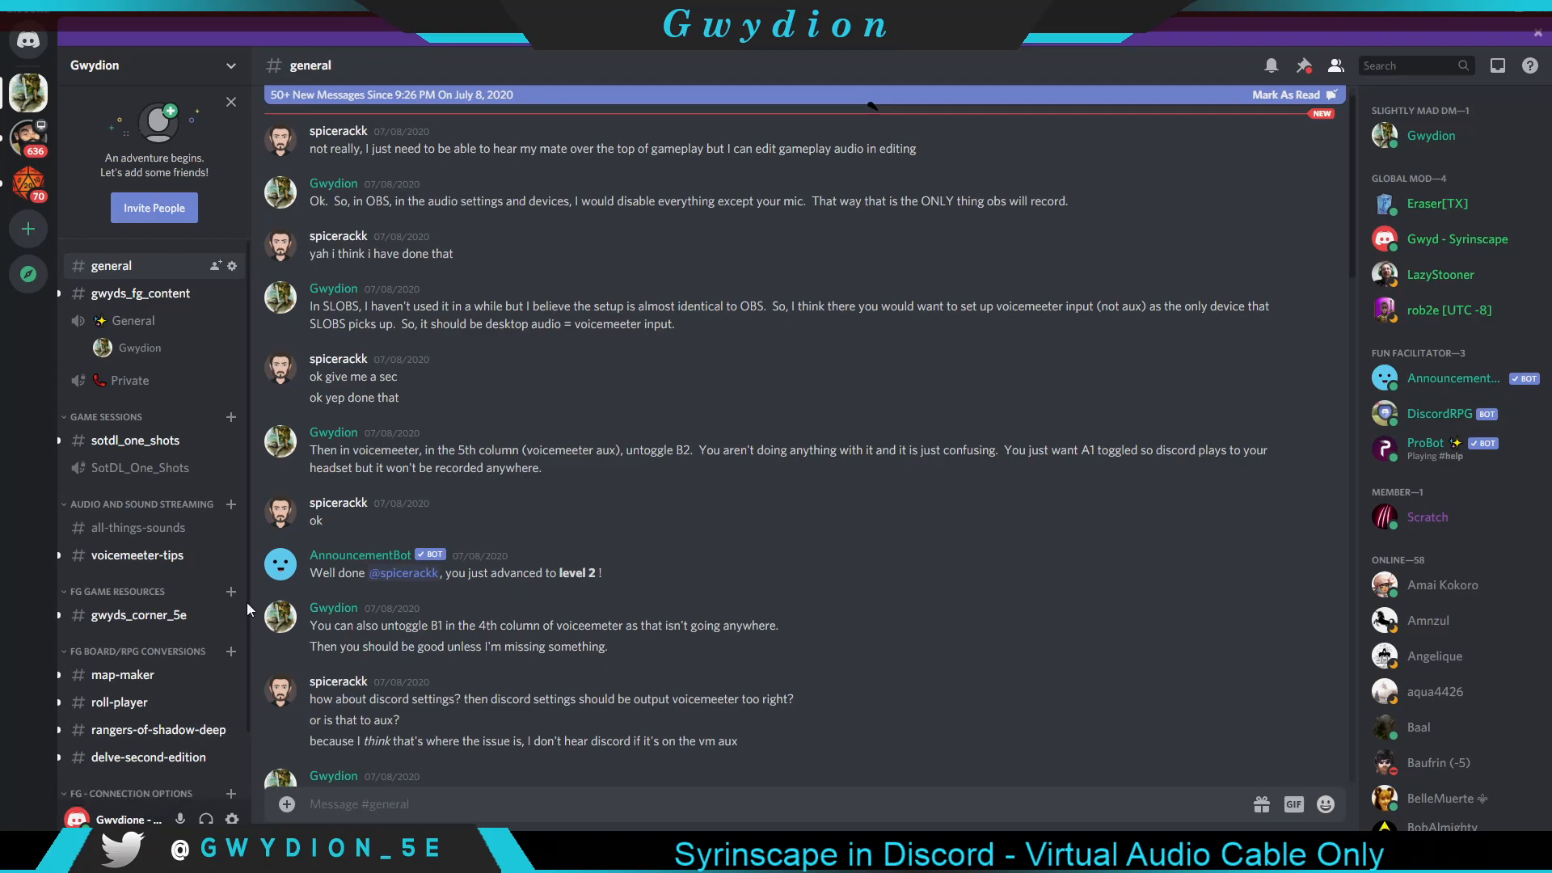
mouse_move(231, 793)
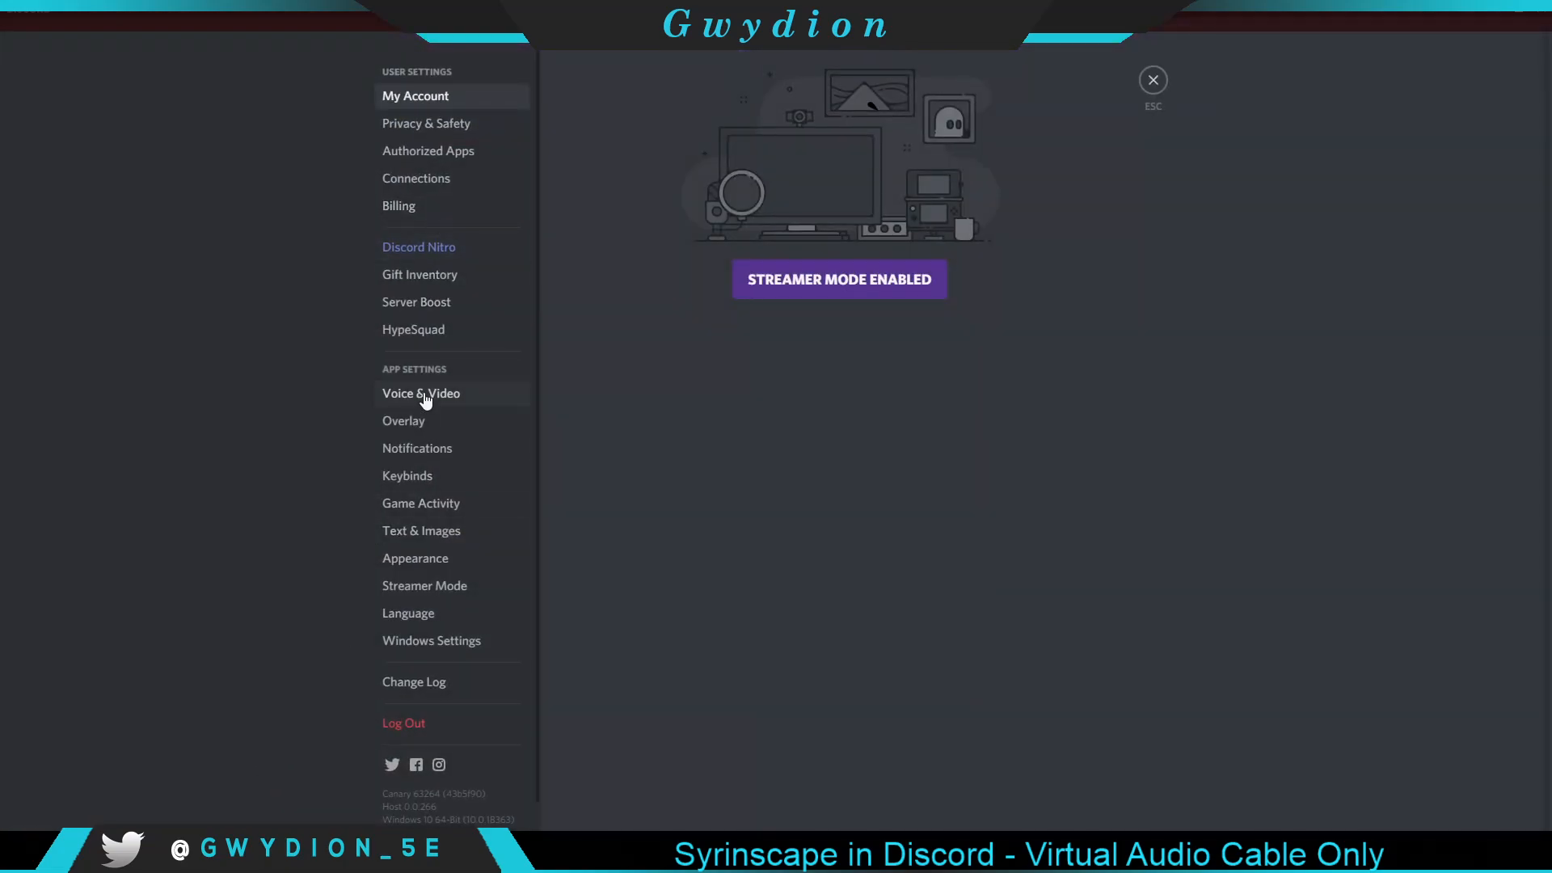
In Voice & Video, set input to CABLE Output and output to Realtek speakers.
left_click(420, 393)
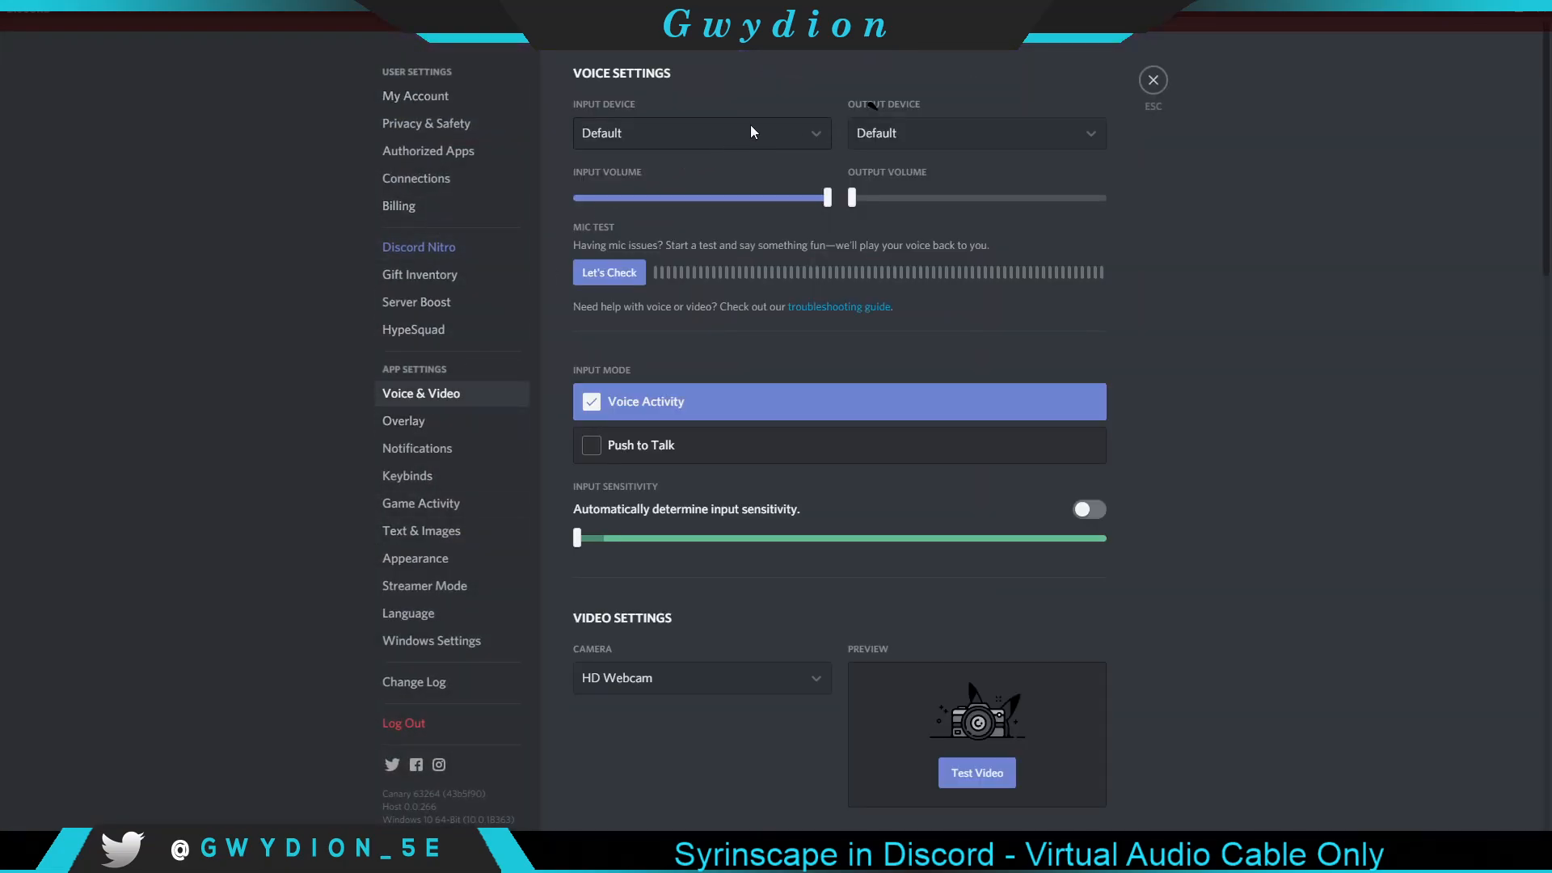
left_click(702, 133)
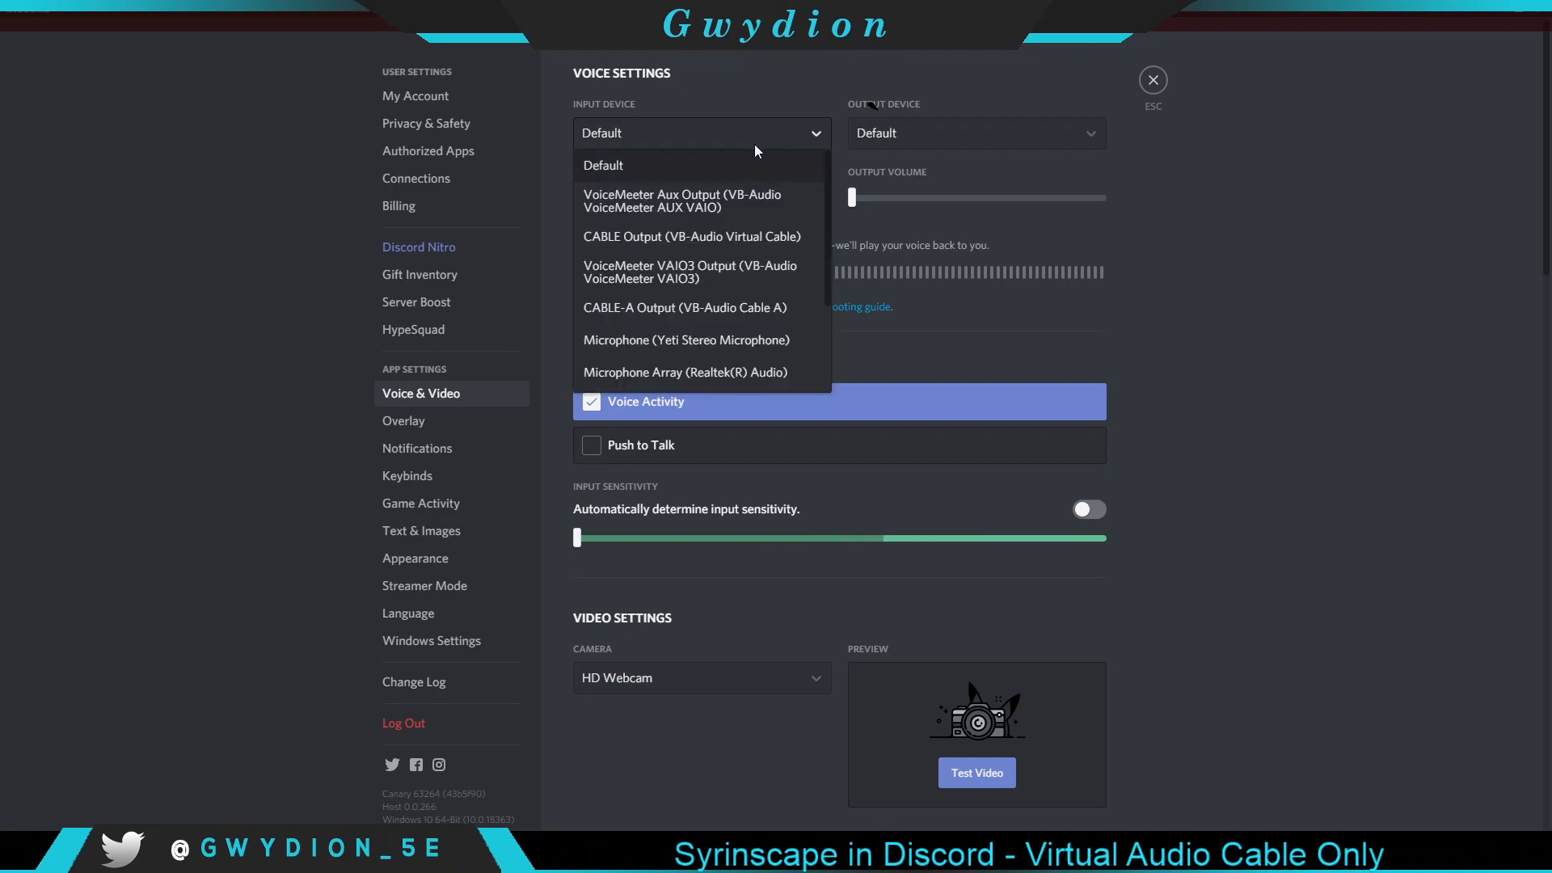
left_click(692, 236)
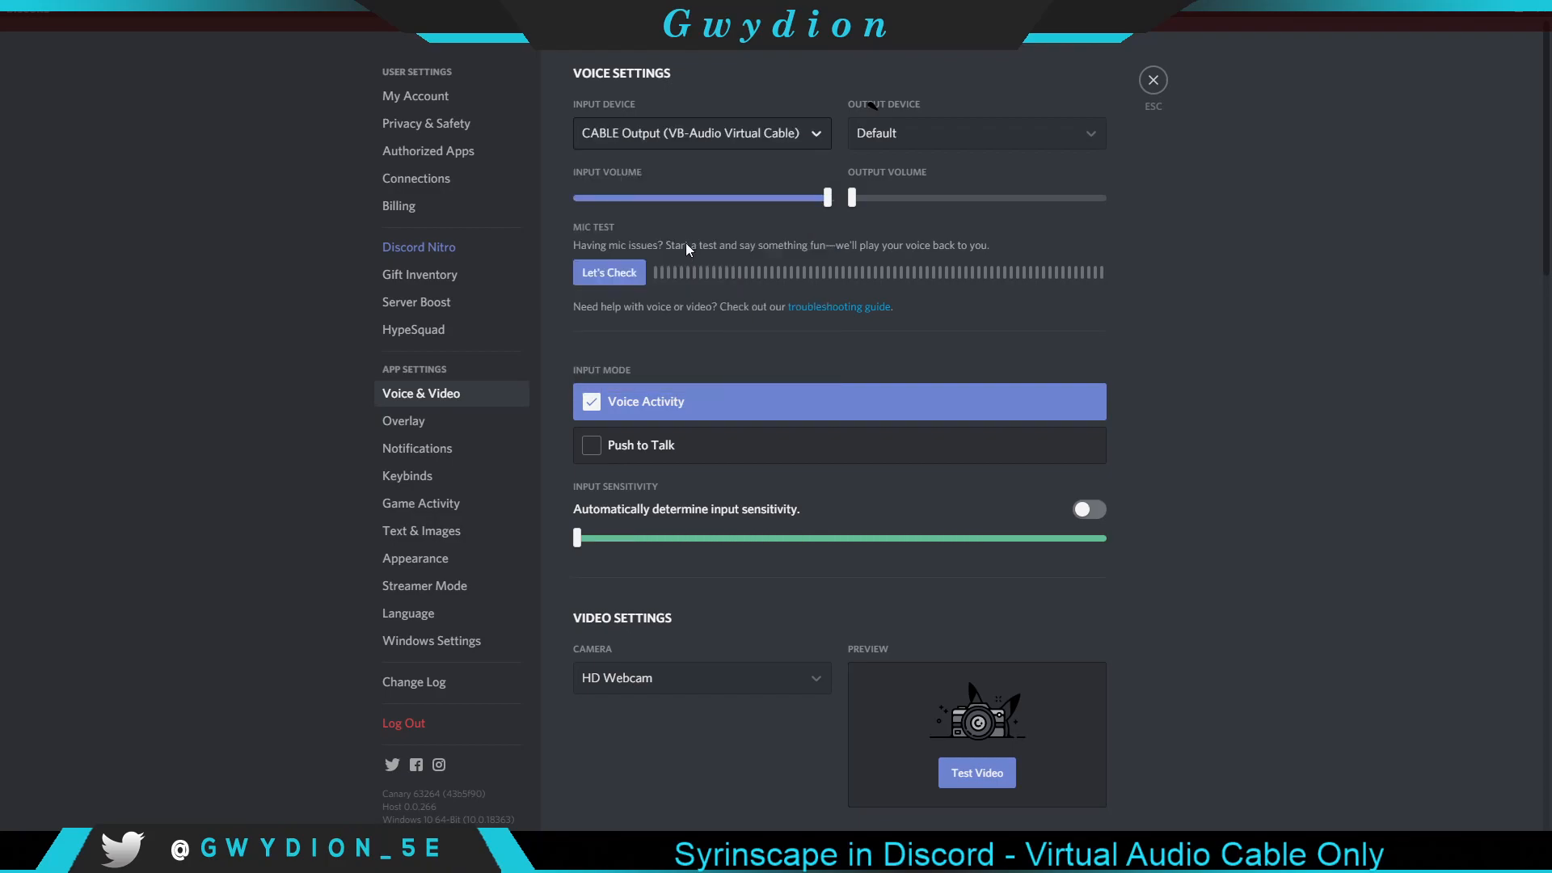
mouse_move(641, 159)
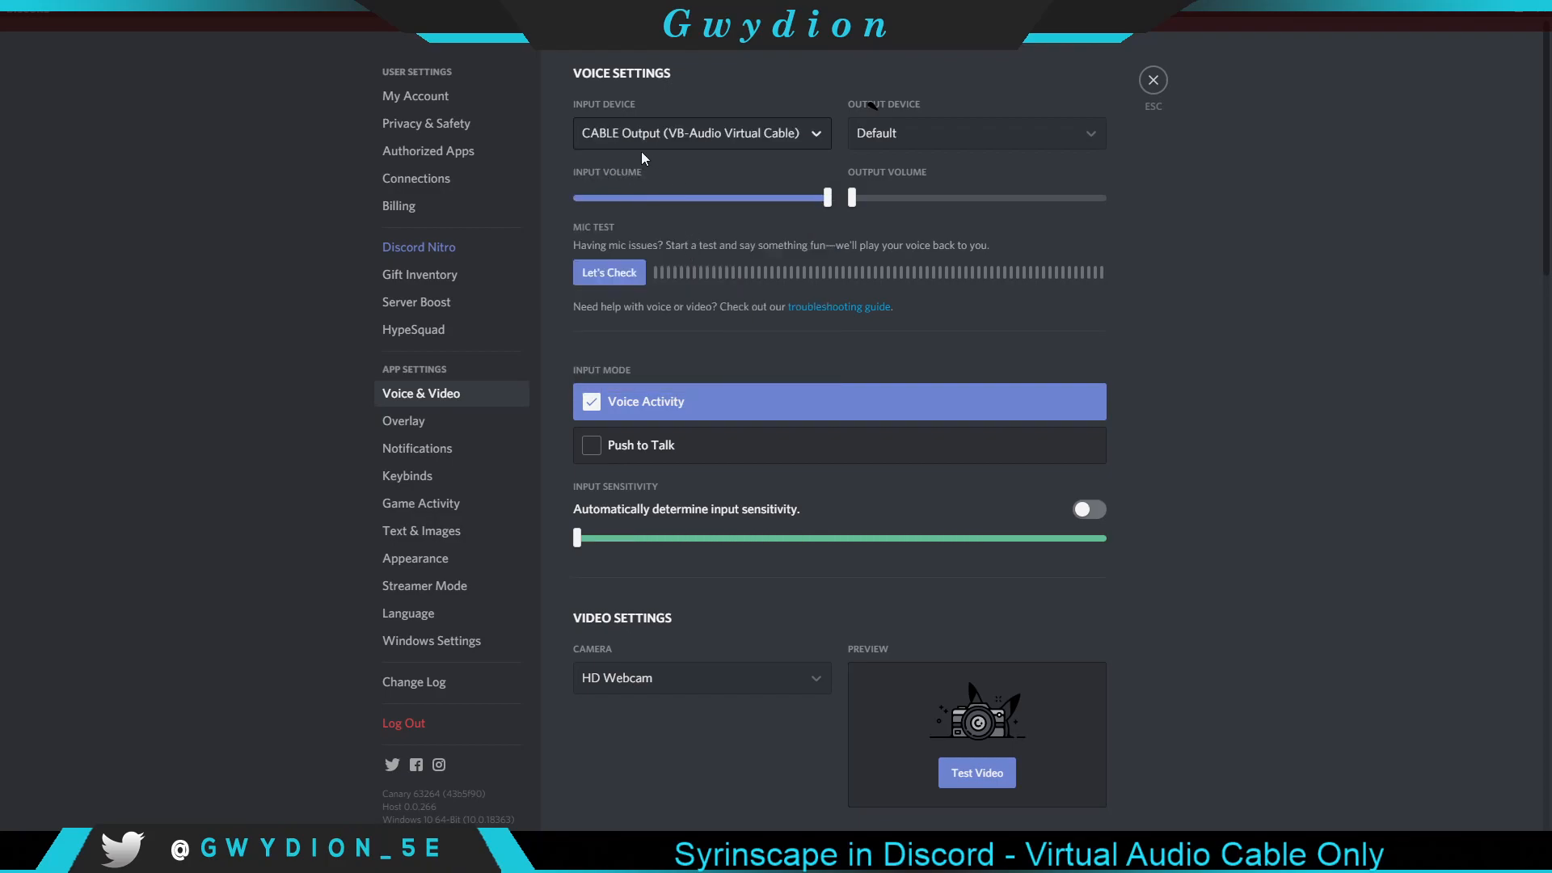
mouse_move(666, 136)
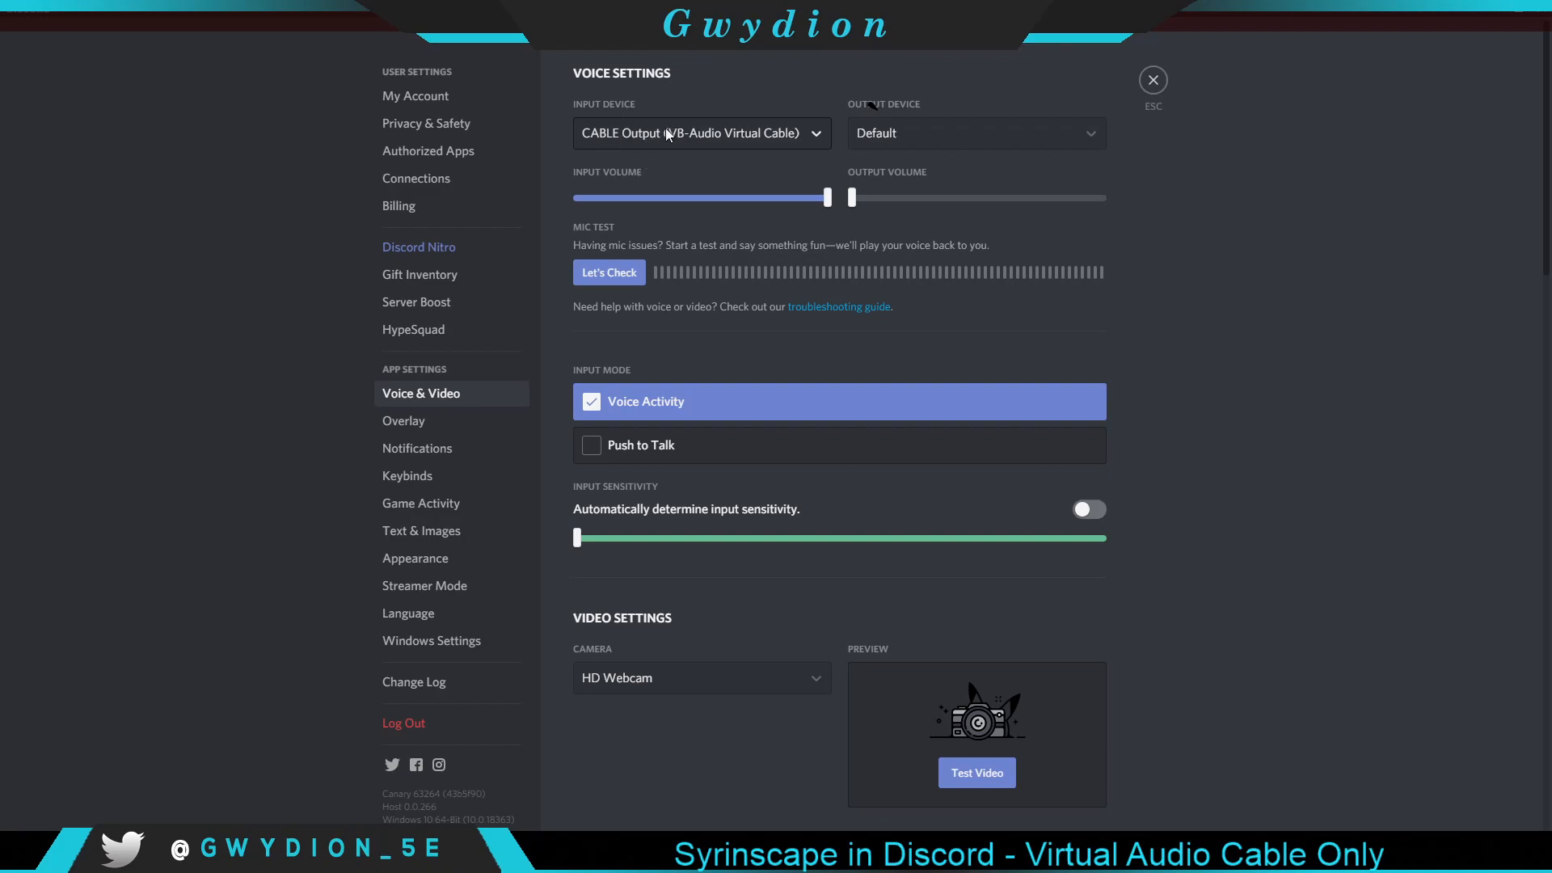
mouse_move(1014, 132)
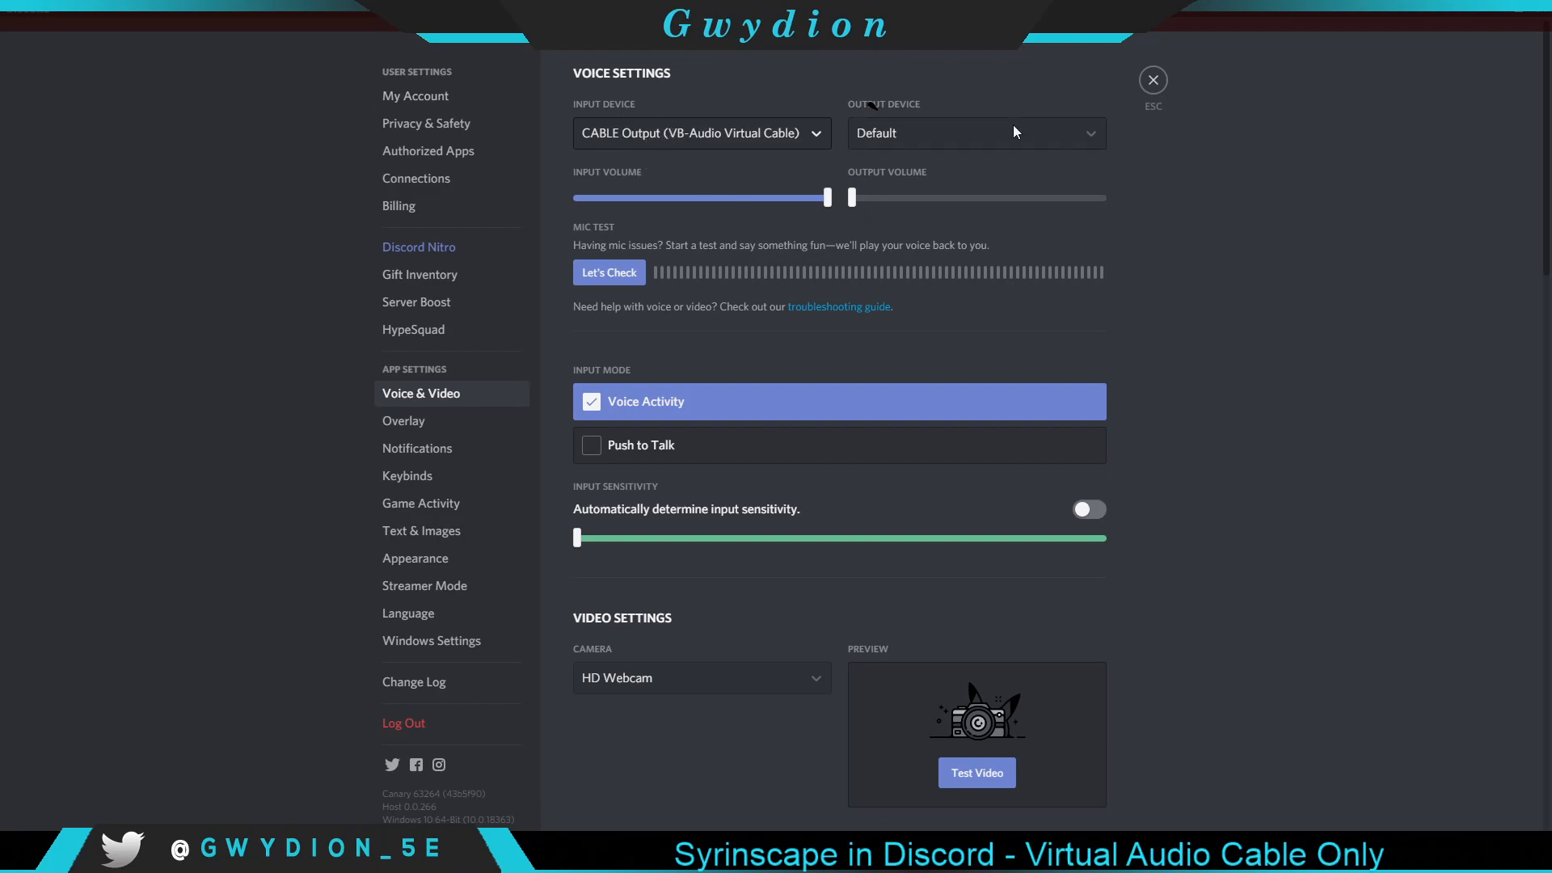
left_click(975, 132)
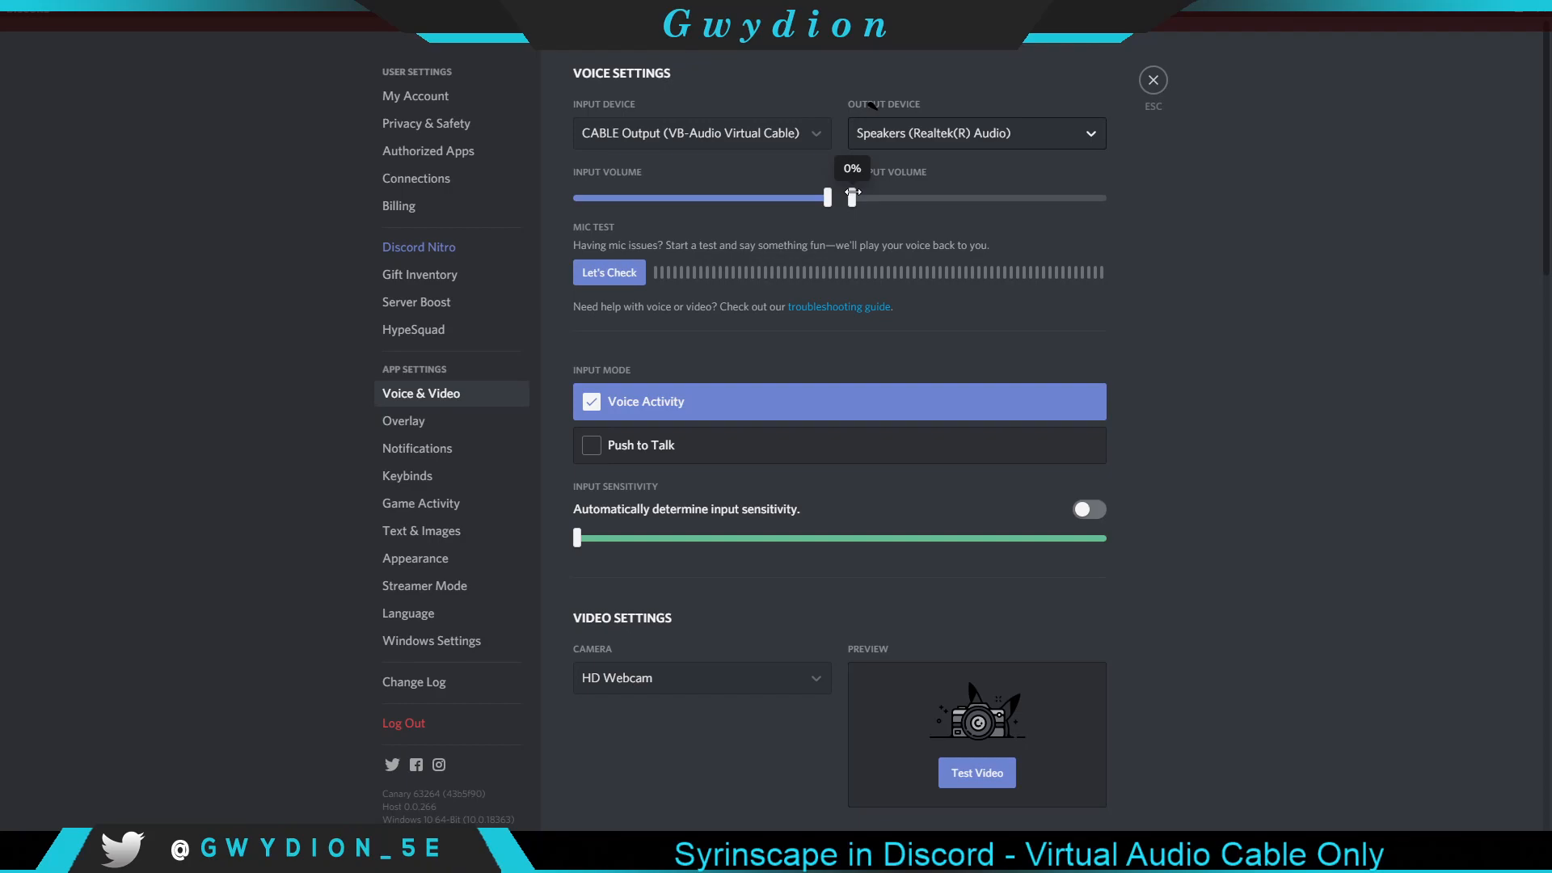
mouse_move(853, 188)
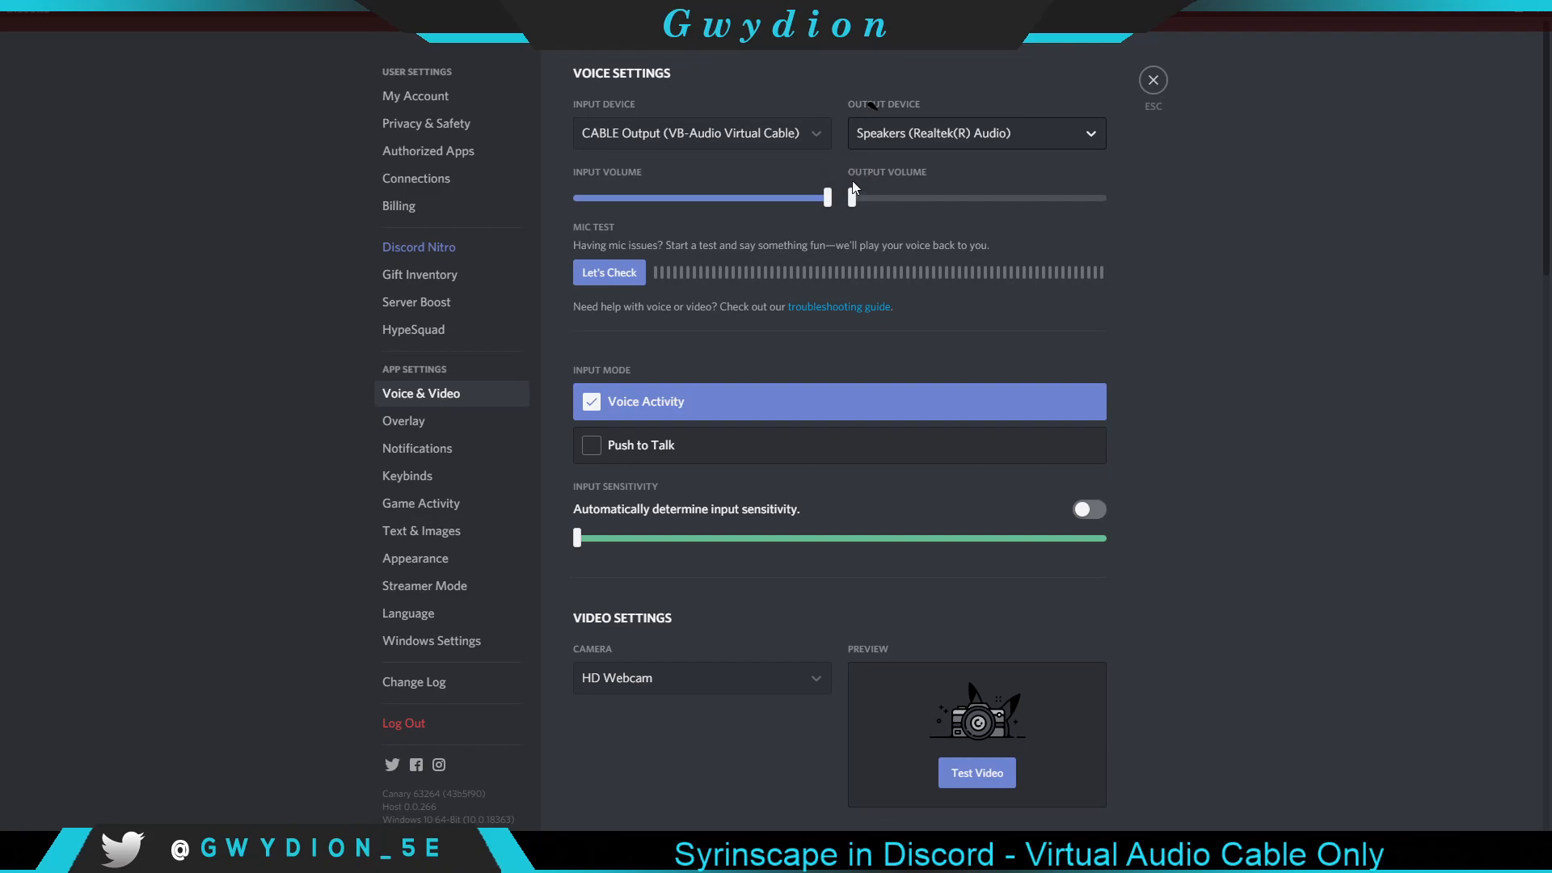
mouse_move(925, 177)
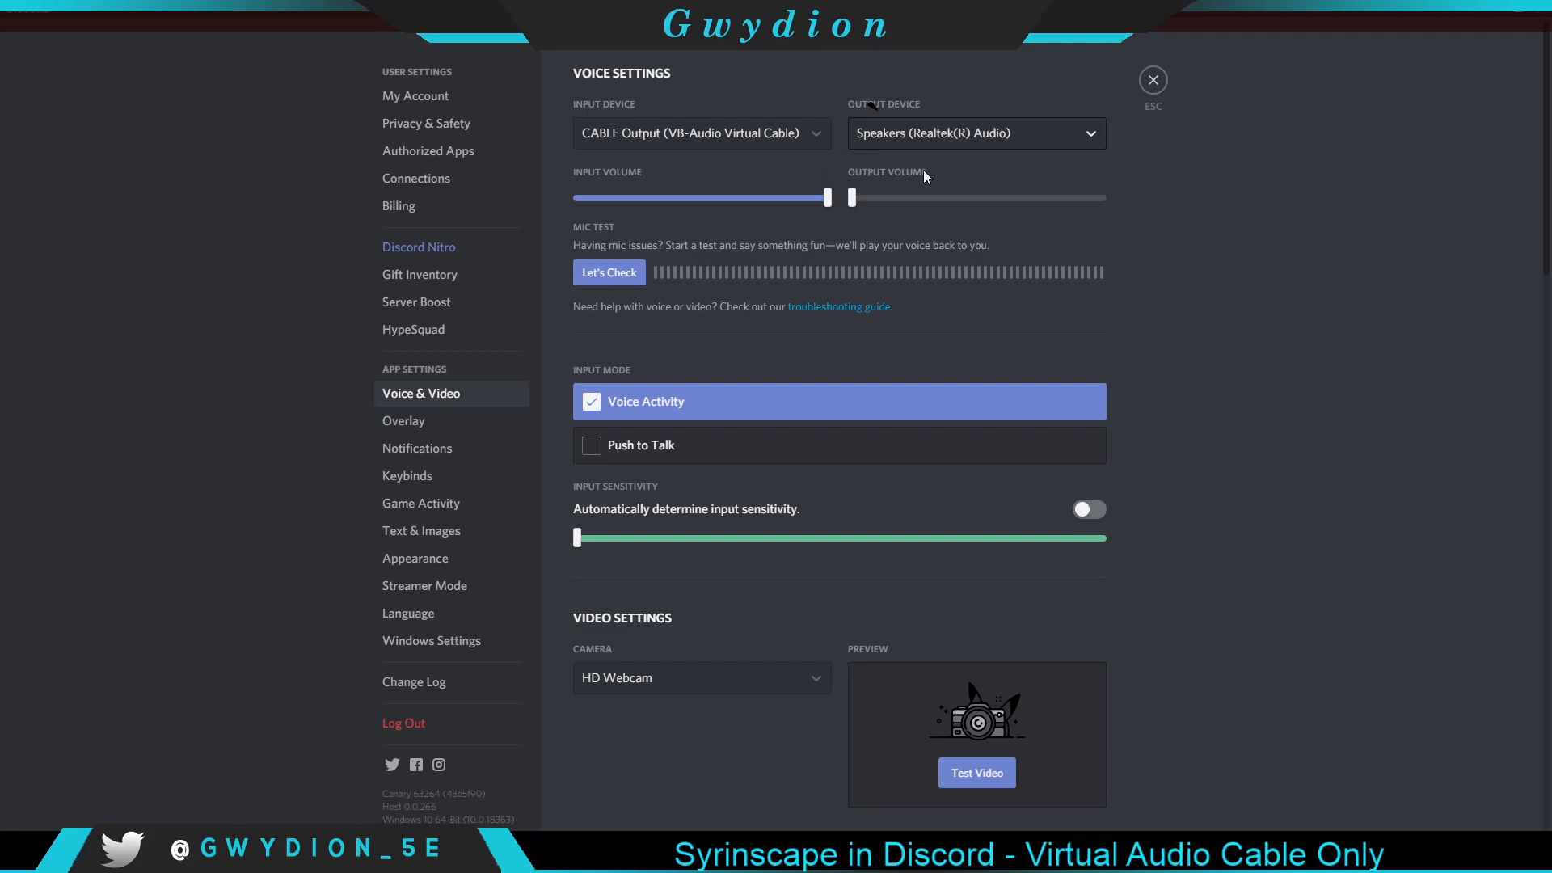
mouse_move(923, 203)
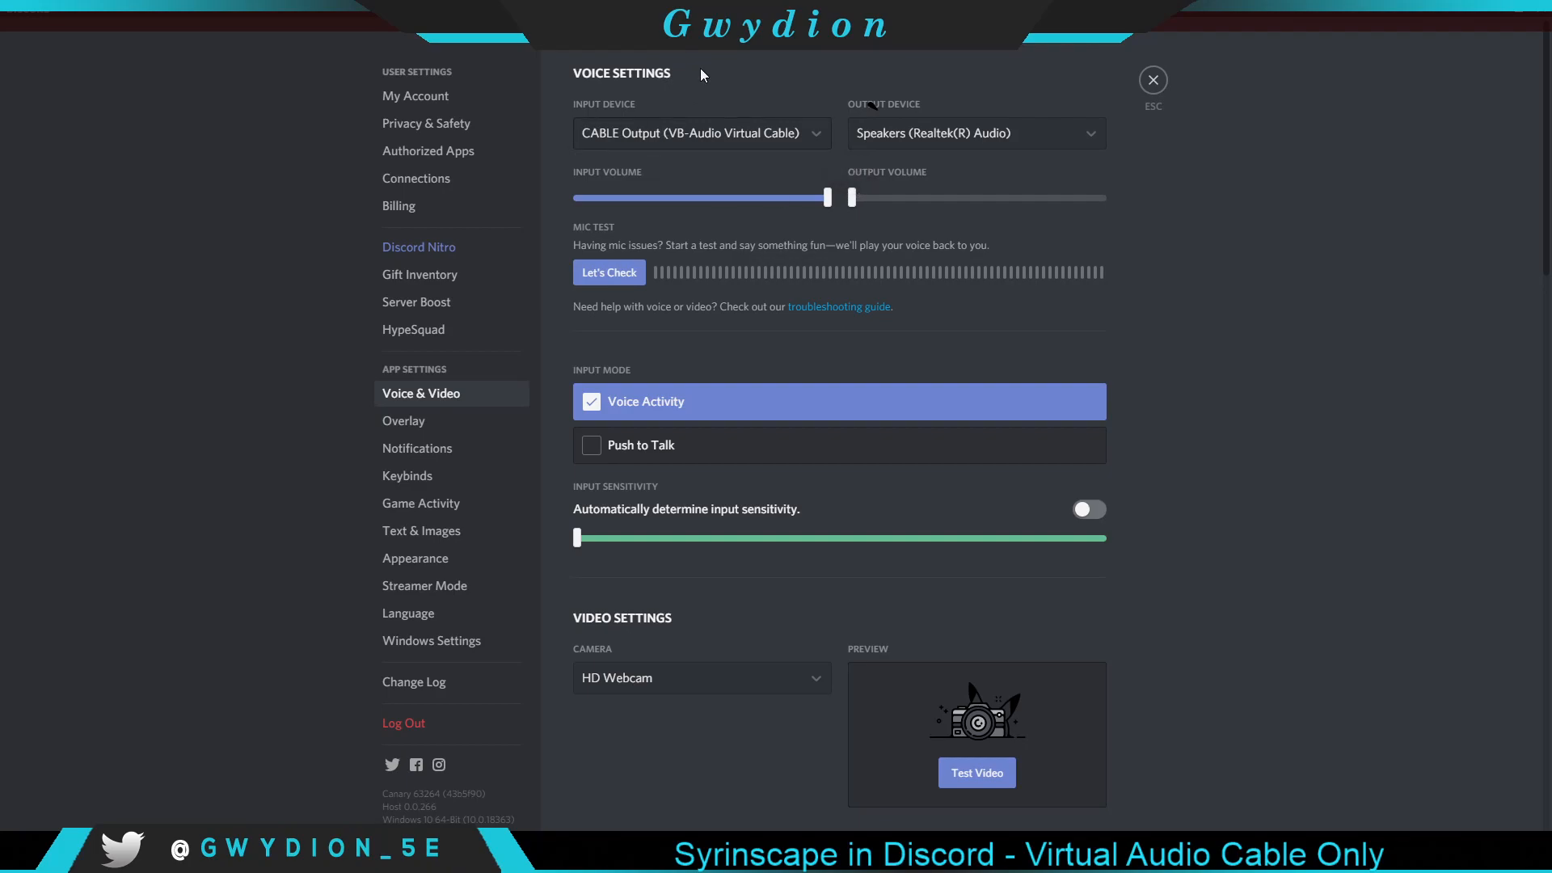
mouse_move(803, 196)
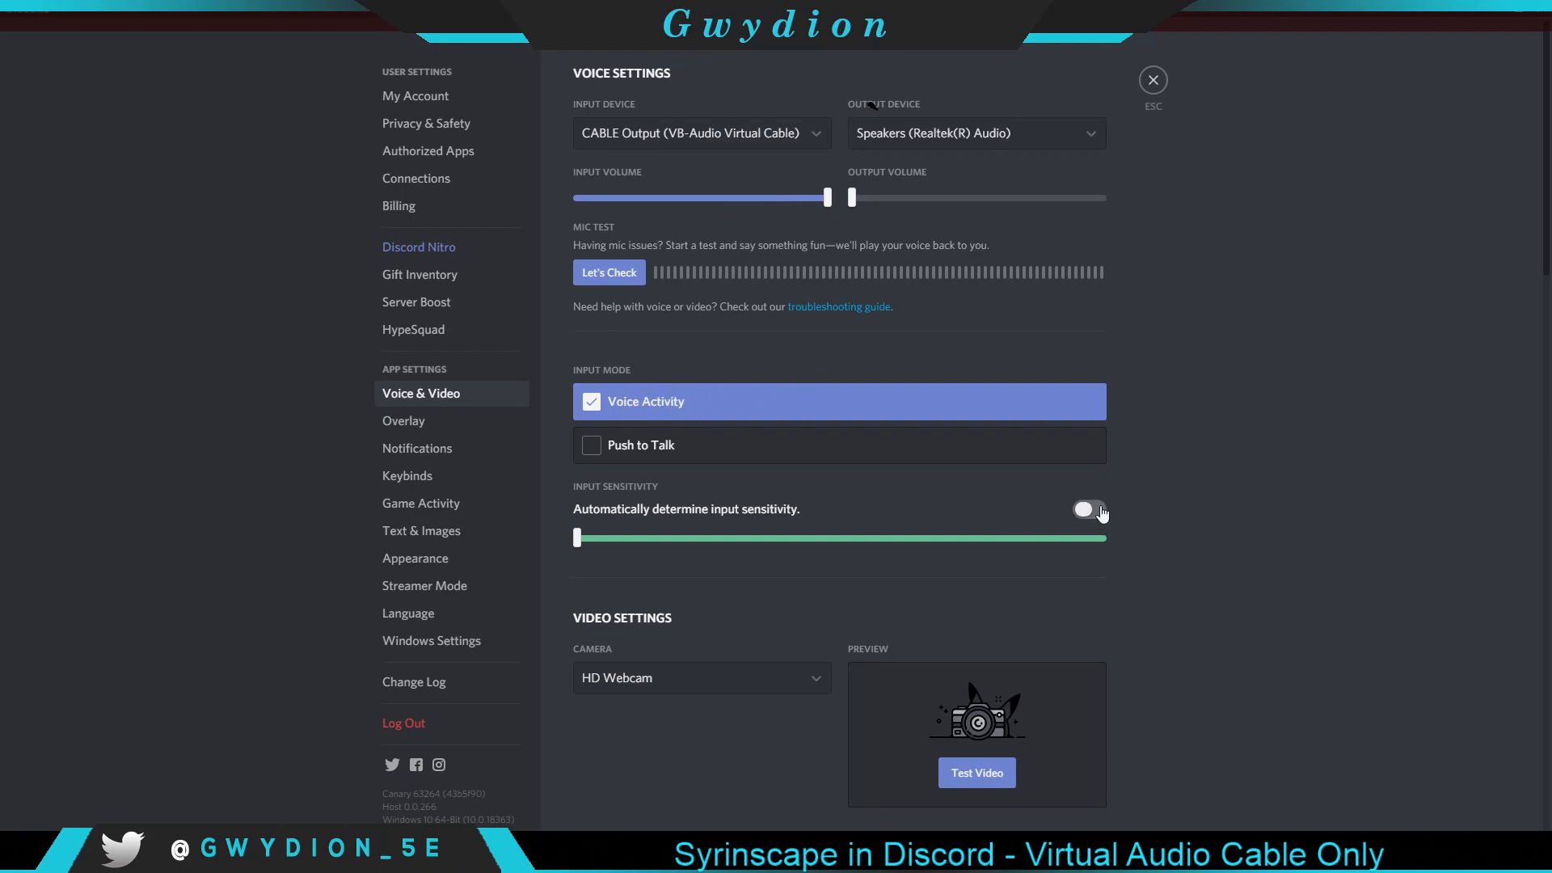
Leave automatic input sensitivity turned off and close User Settings.
left_click(1089, 509)
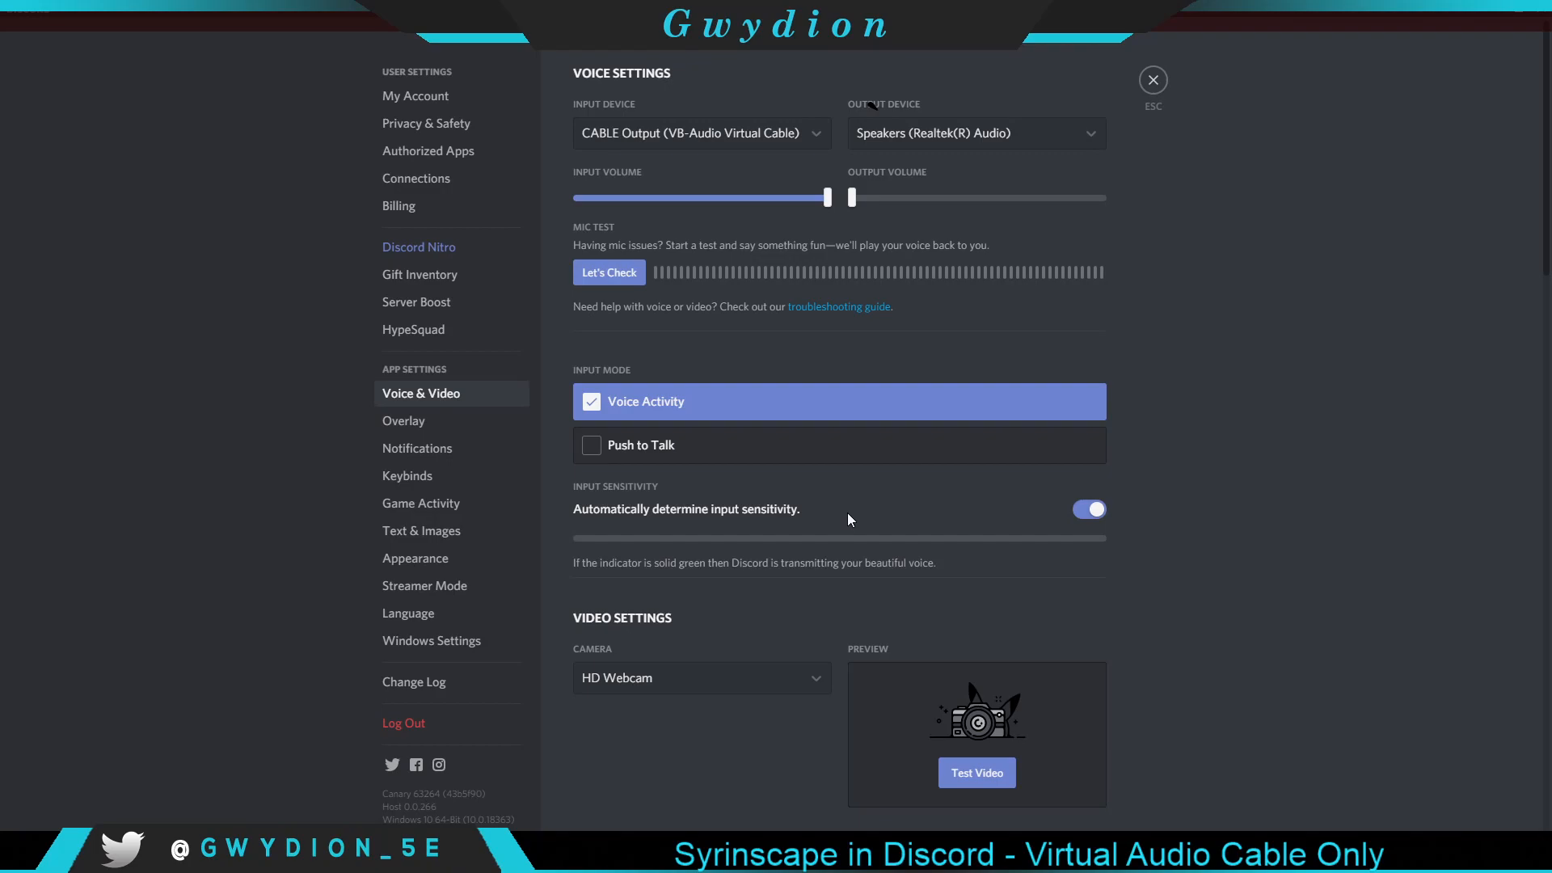
left_click(1088, 508)
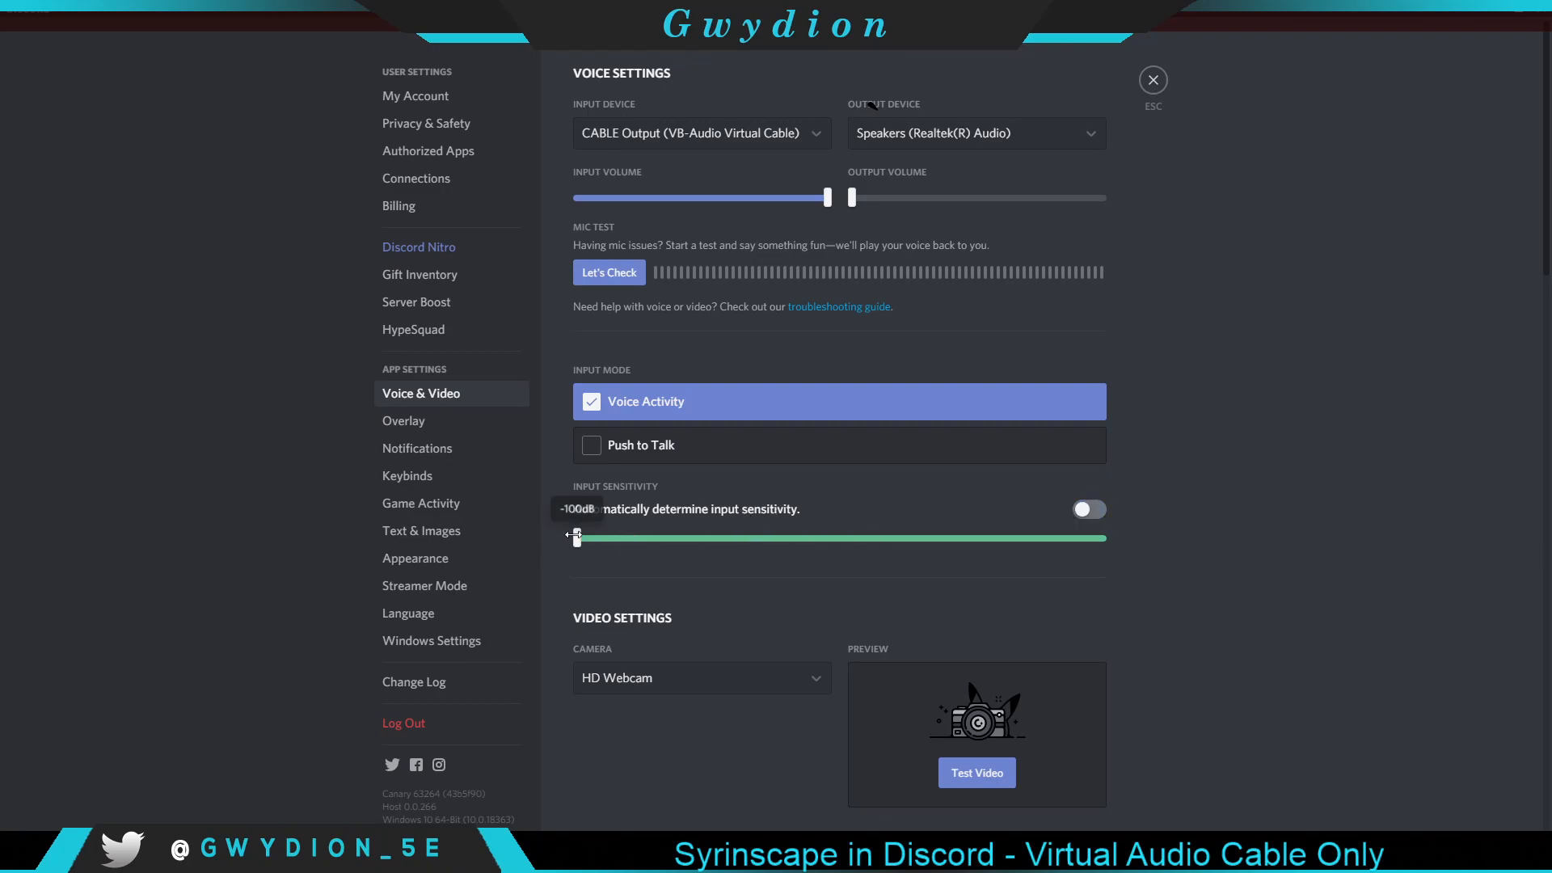
mouse_move(641, 414)
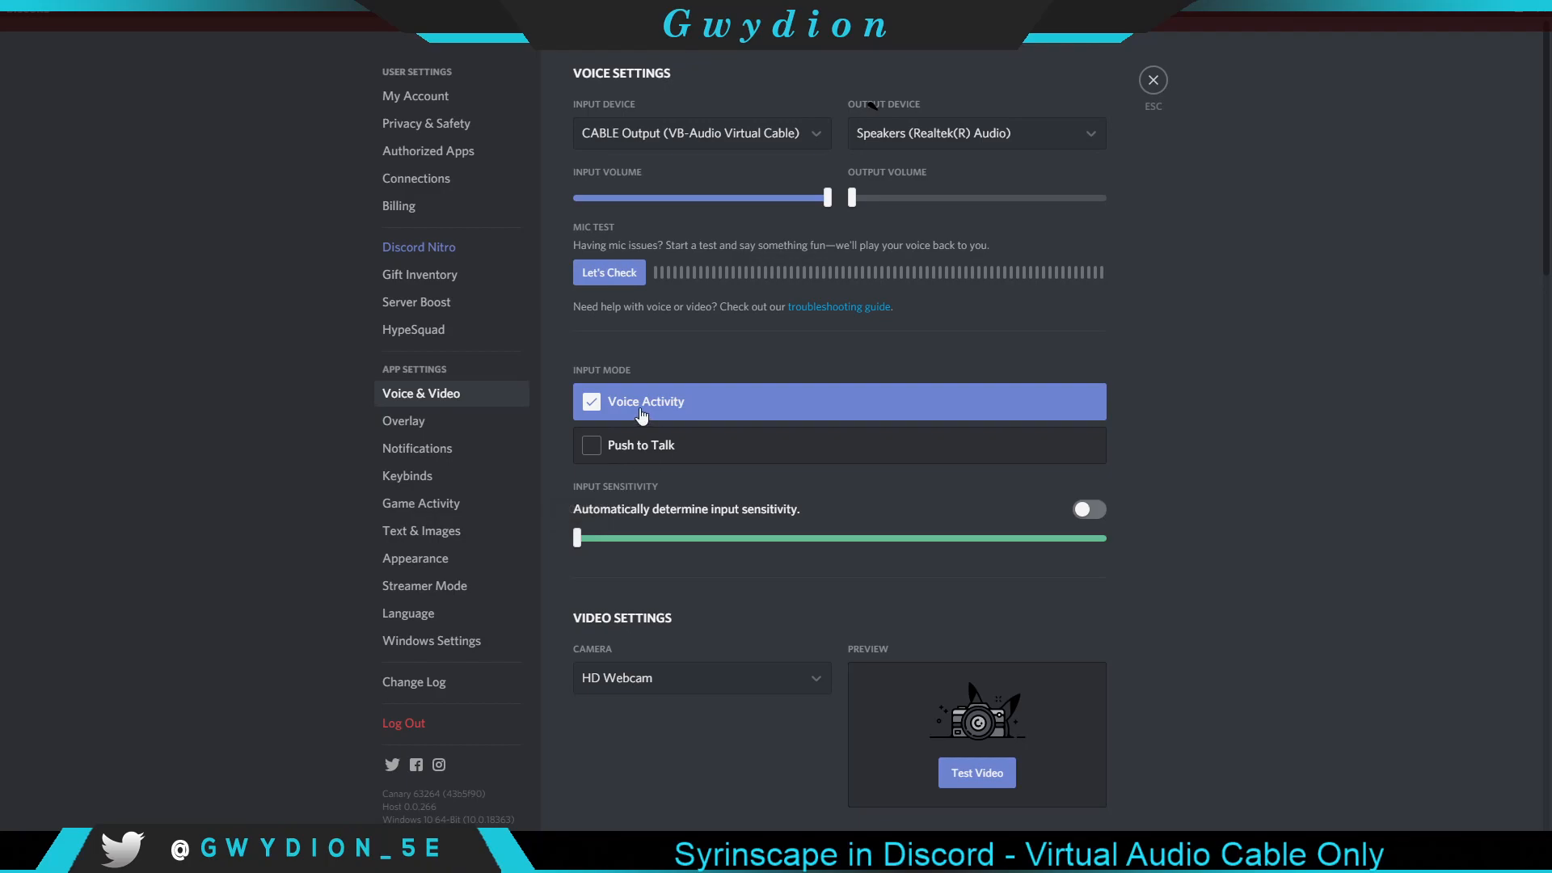
mouse_move(754, 308)
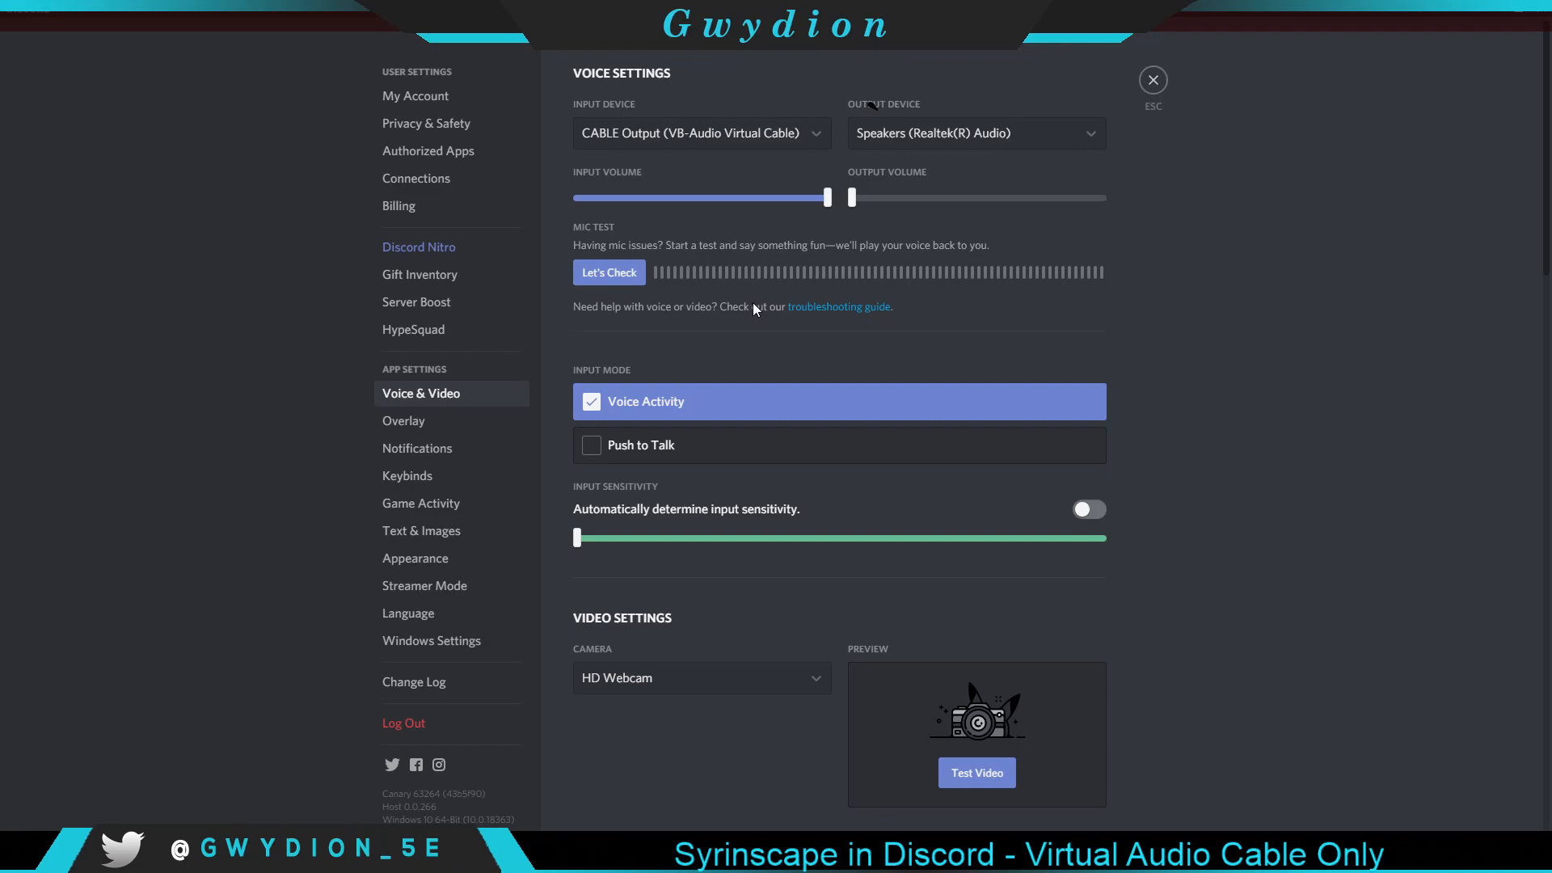
mouse_move(773, 320)
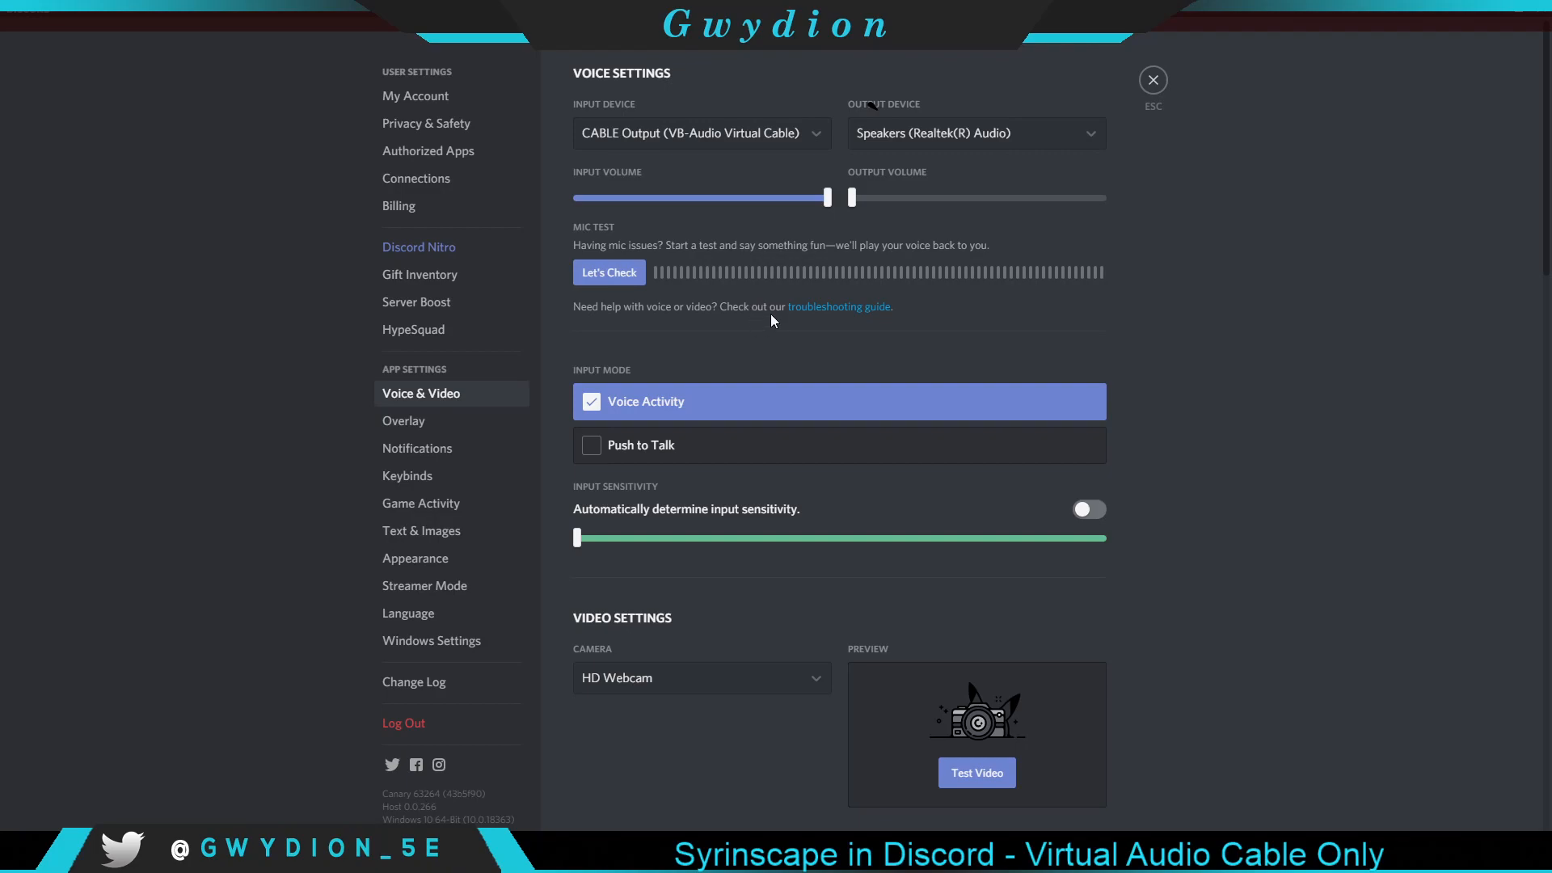
mouse_move(722, 436)
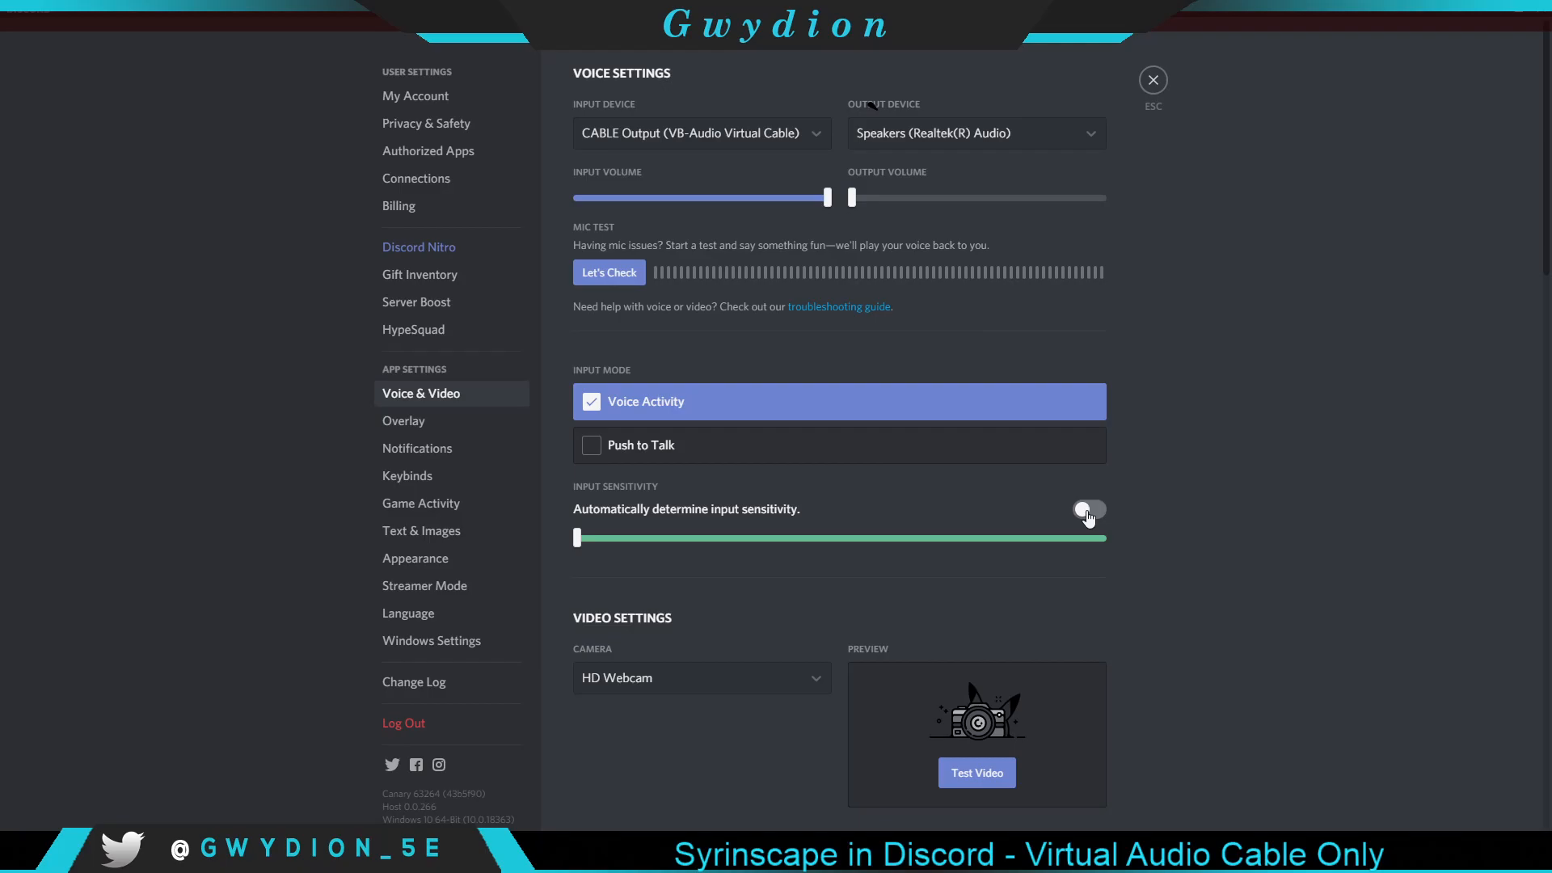
mouse_move(1133, 88)
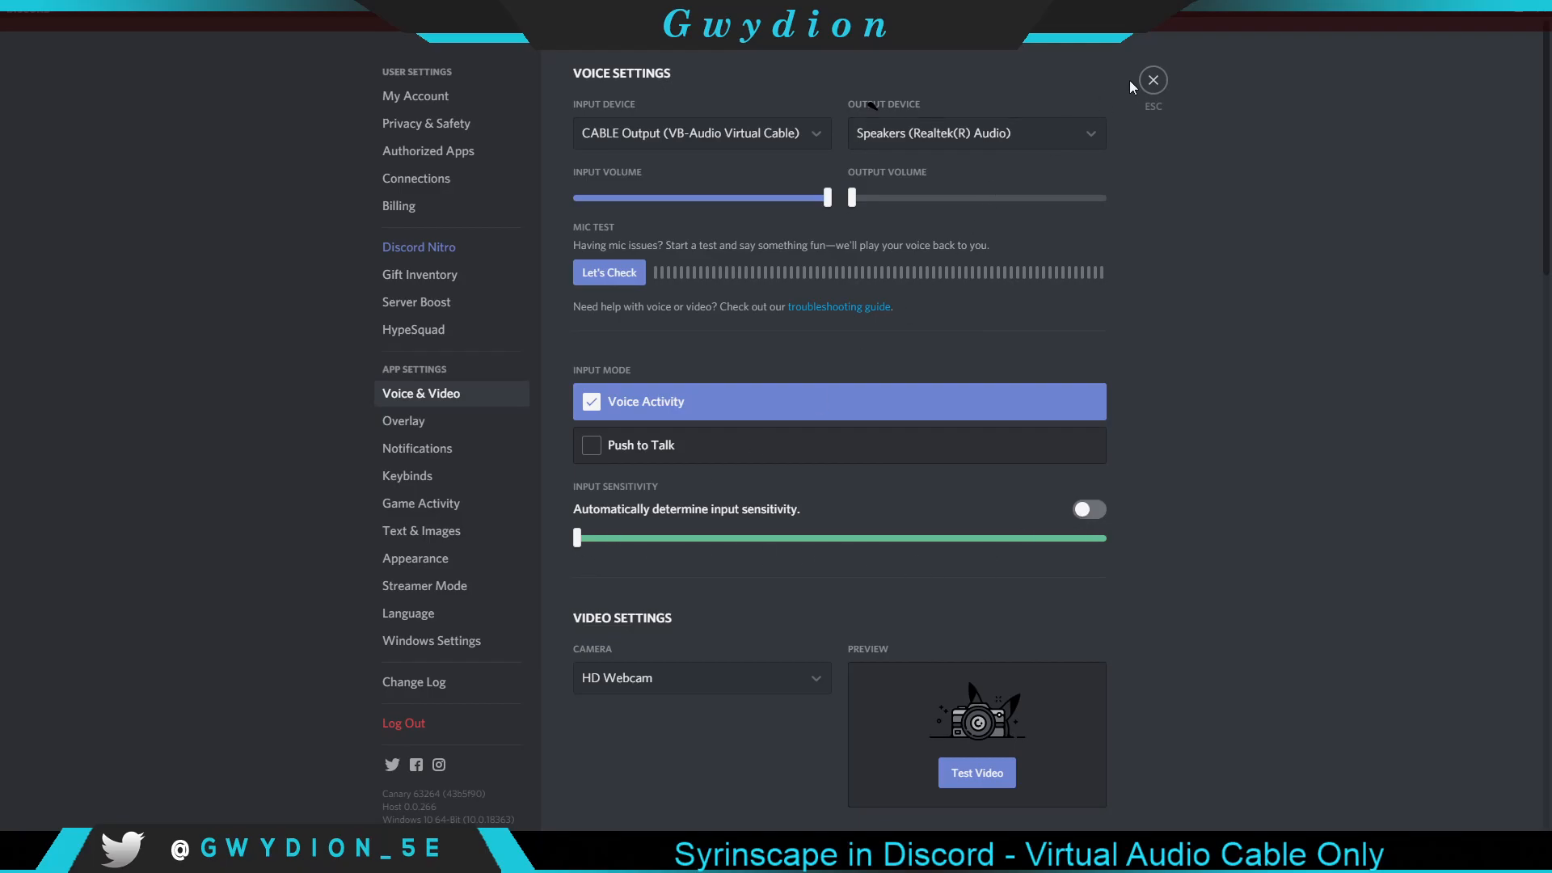
left_click(1152, 79)
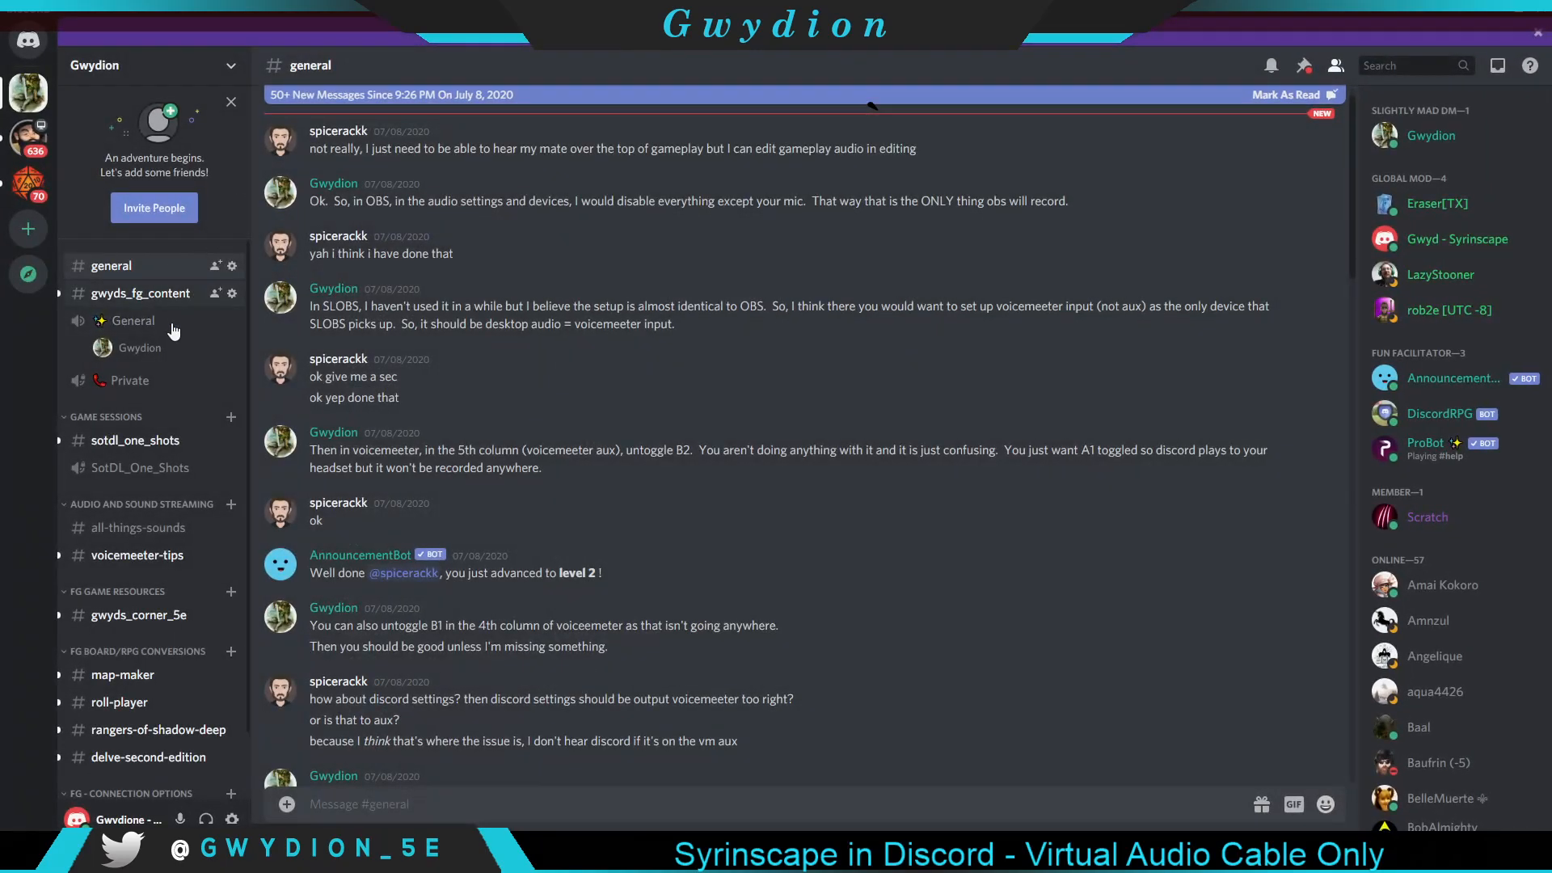
left_click(132, 320)
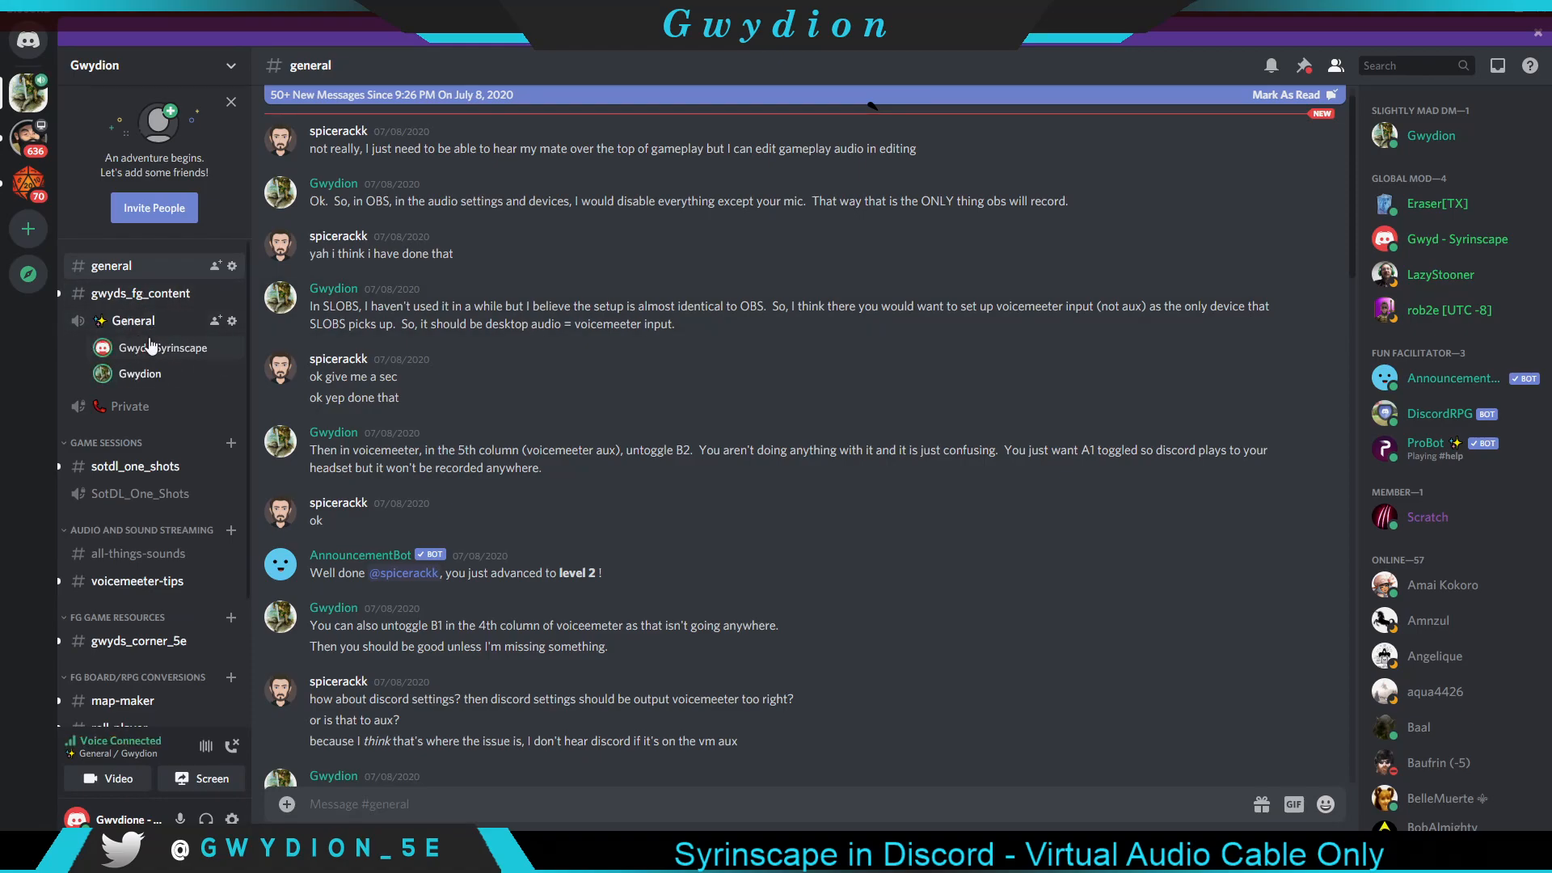
mouse_move(451, 387)
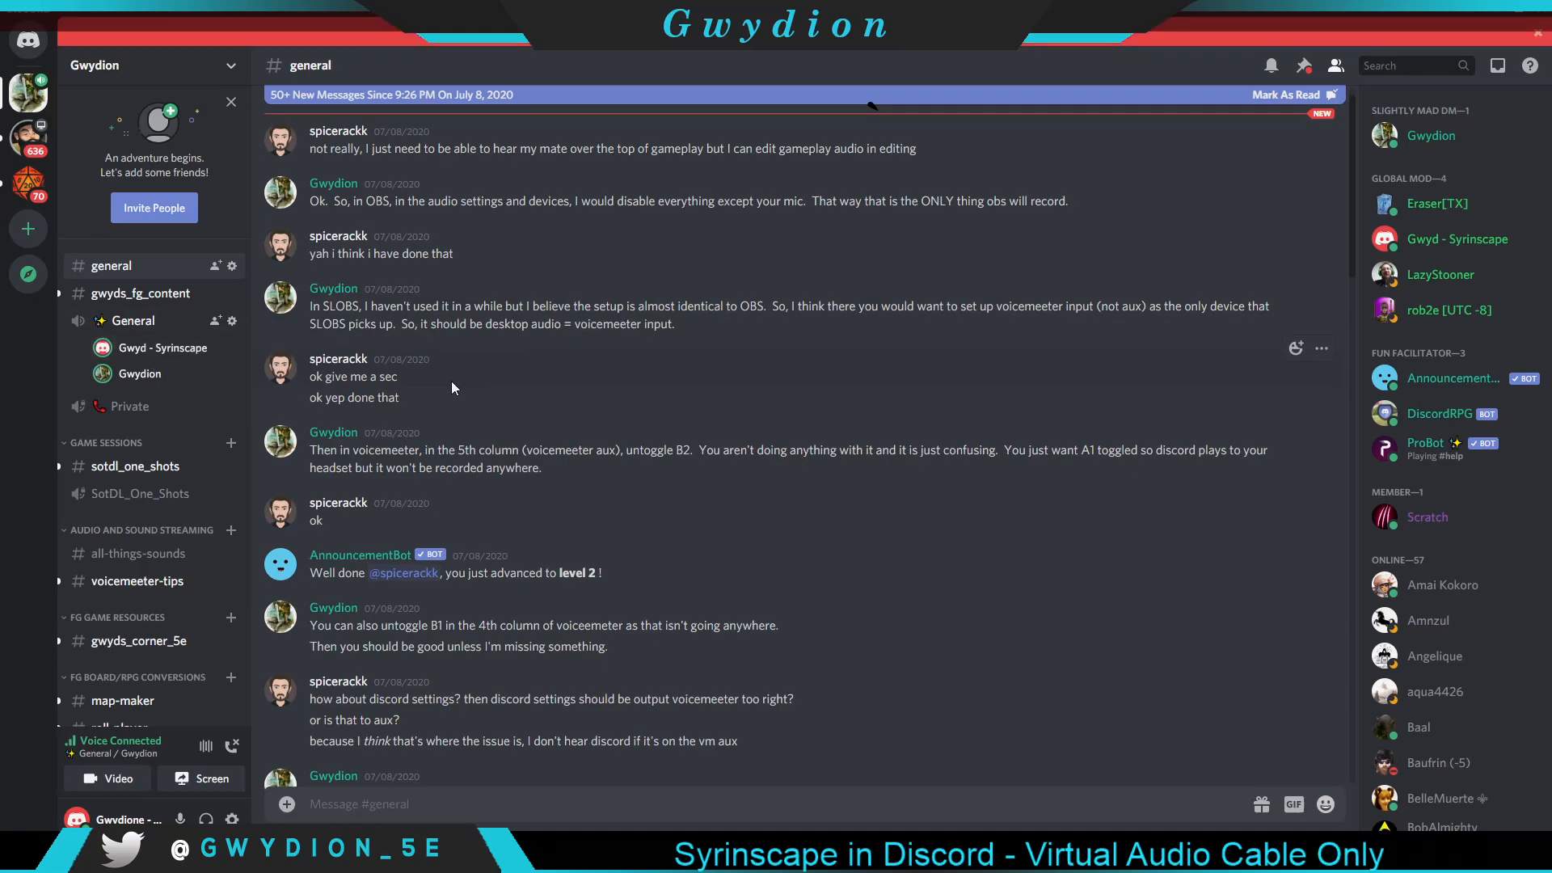
mouse_move(1488, 22)
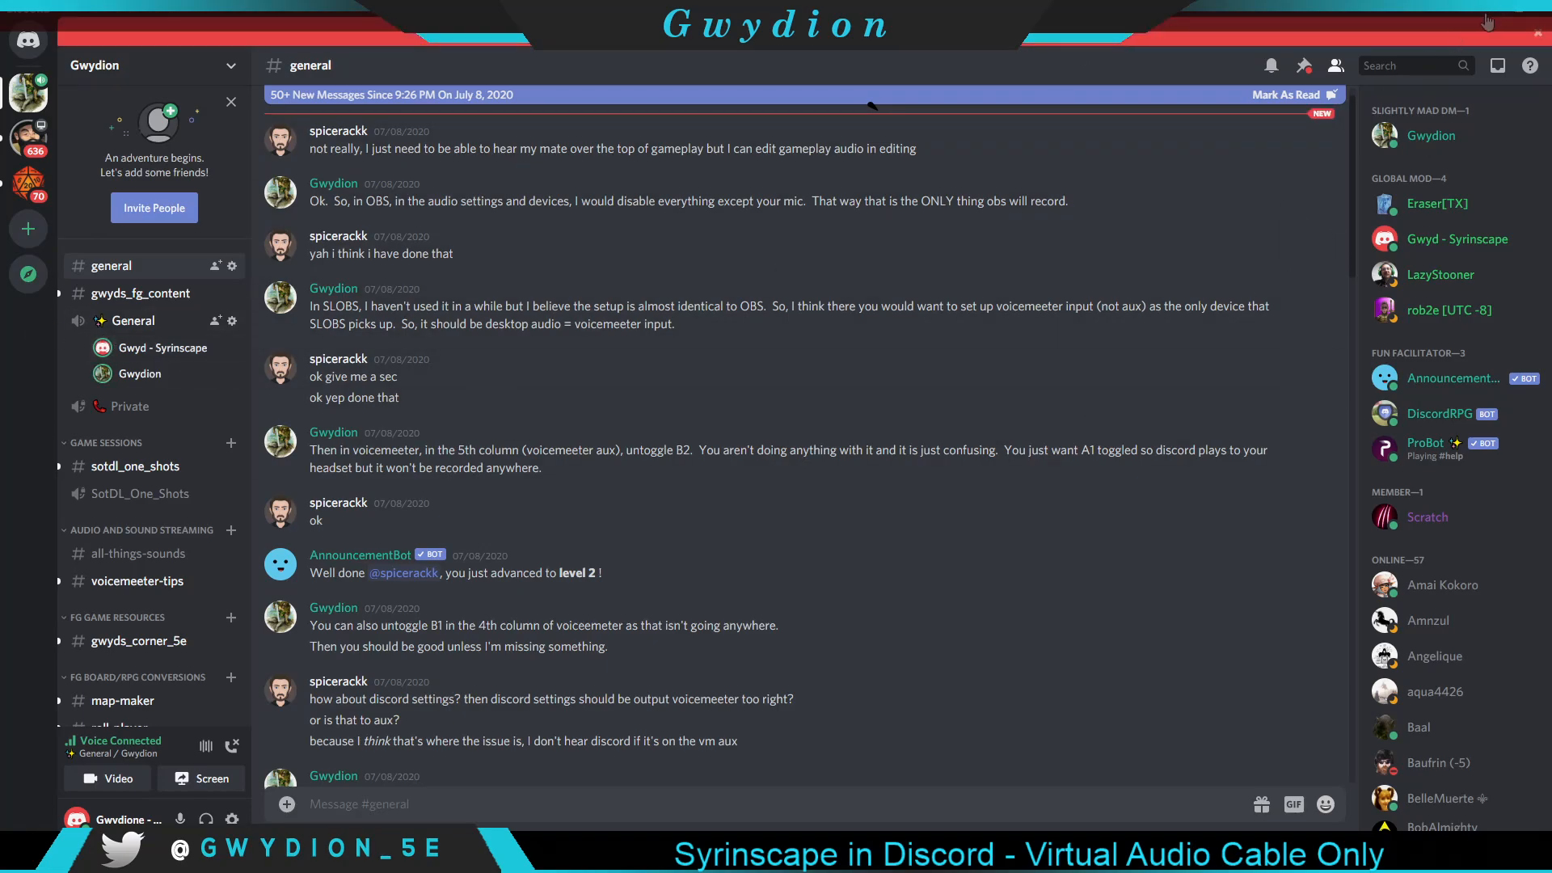
scroll("down", 3)
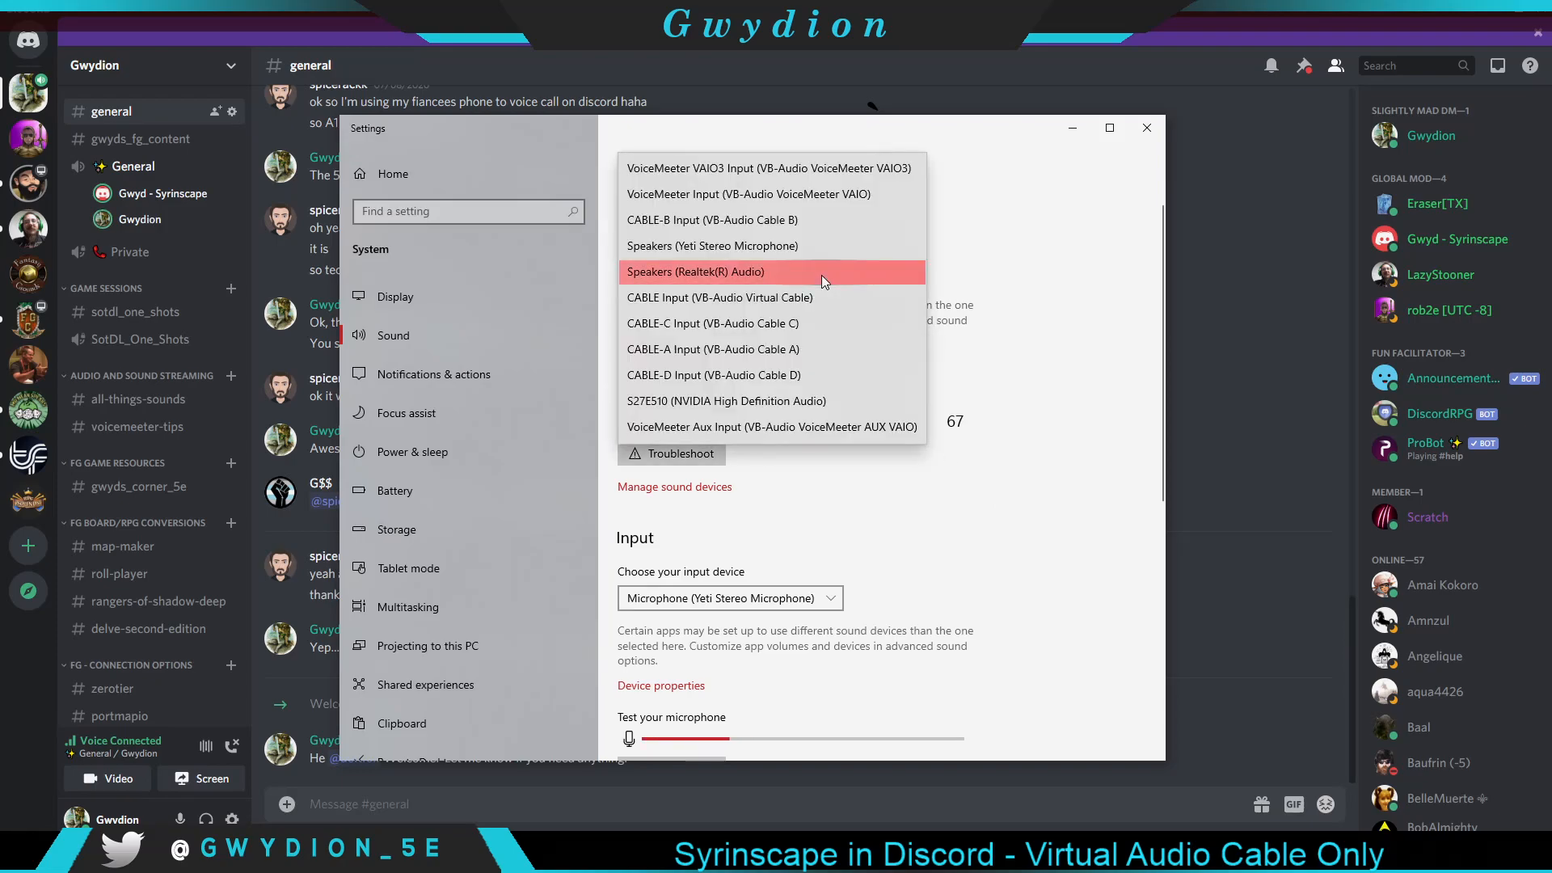
mouse_move(720, 304)
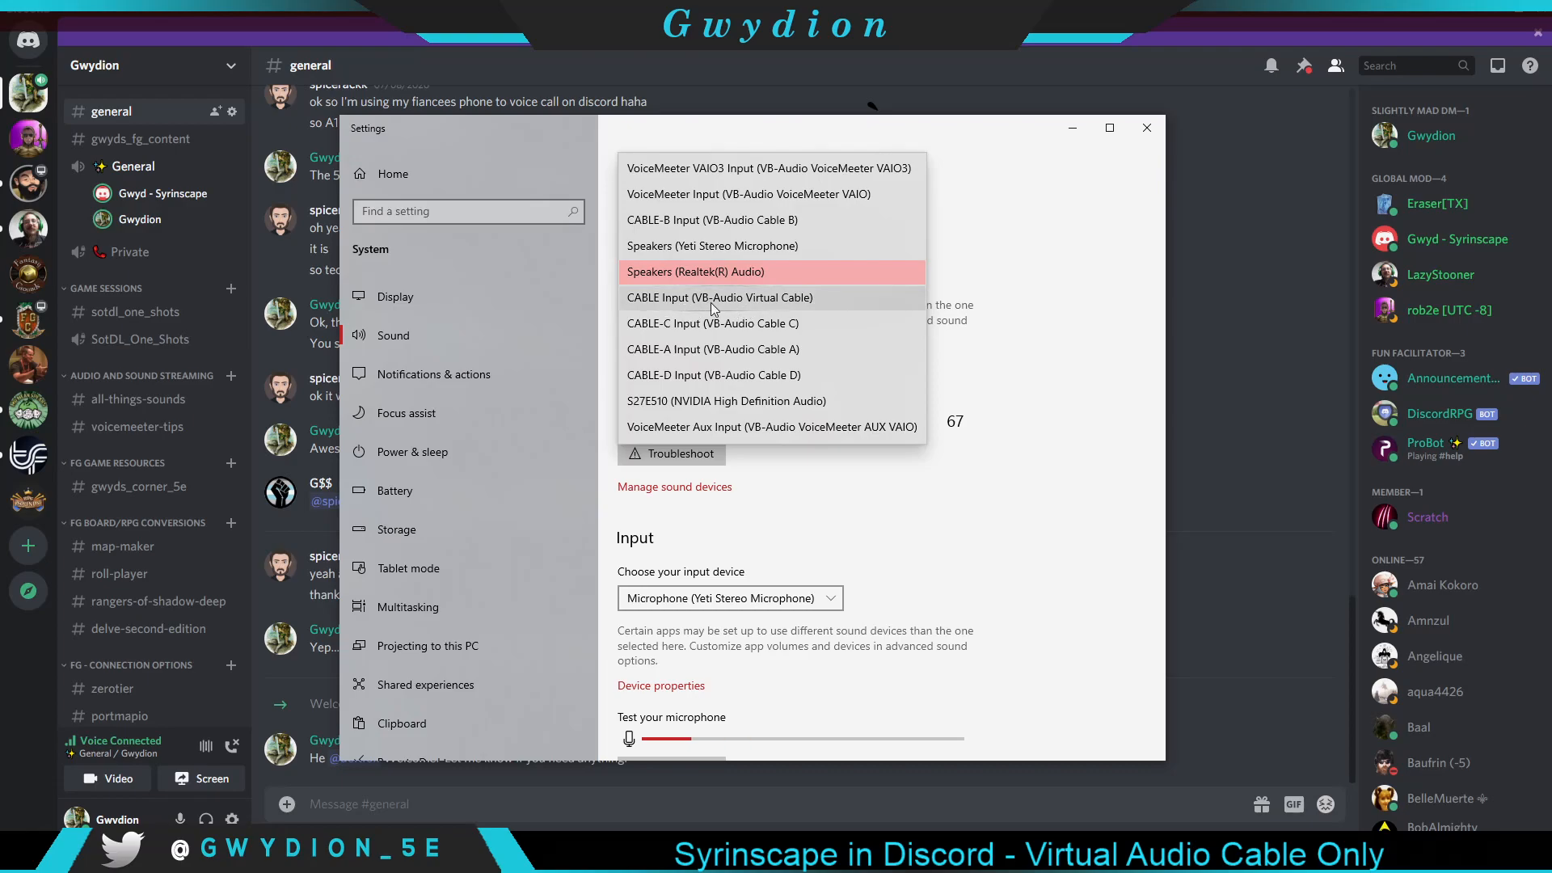
Set the Windows sound output to CABLE Input (VB-Audio Virtual Cable) and minimize Settings.
left_click(719, 297)
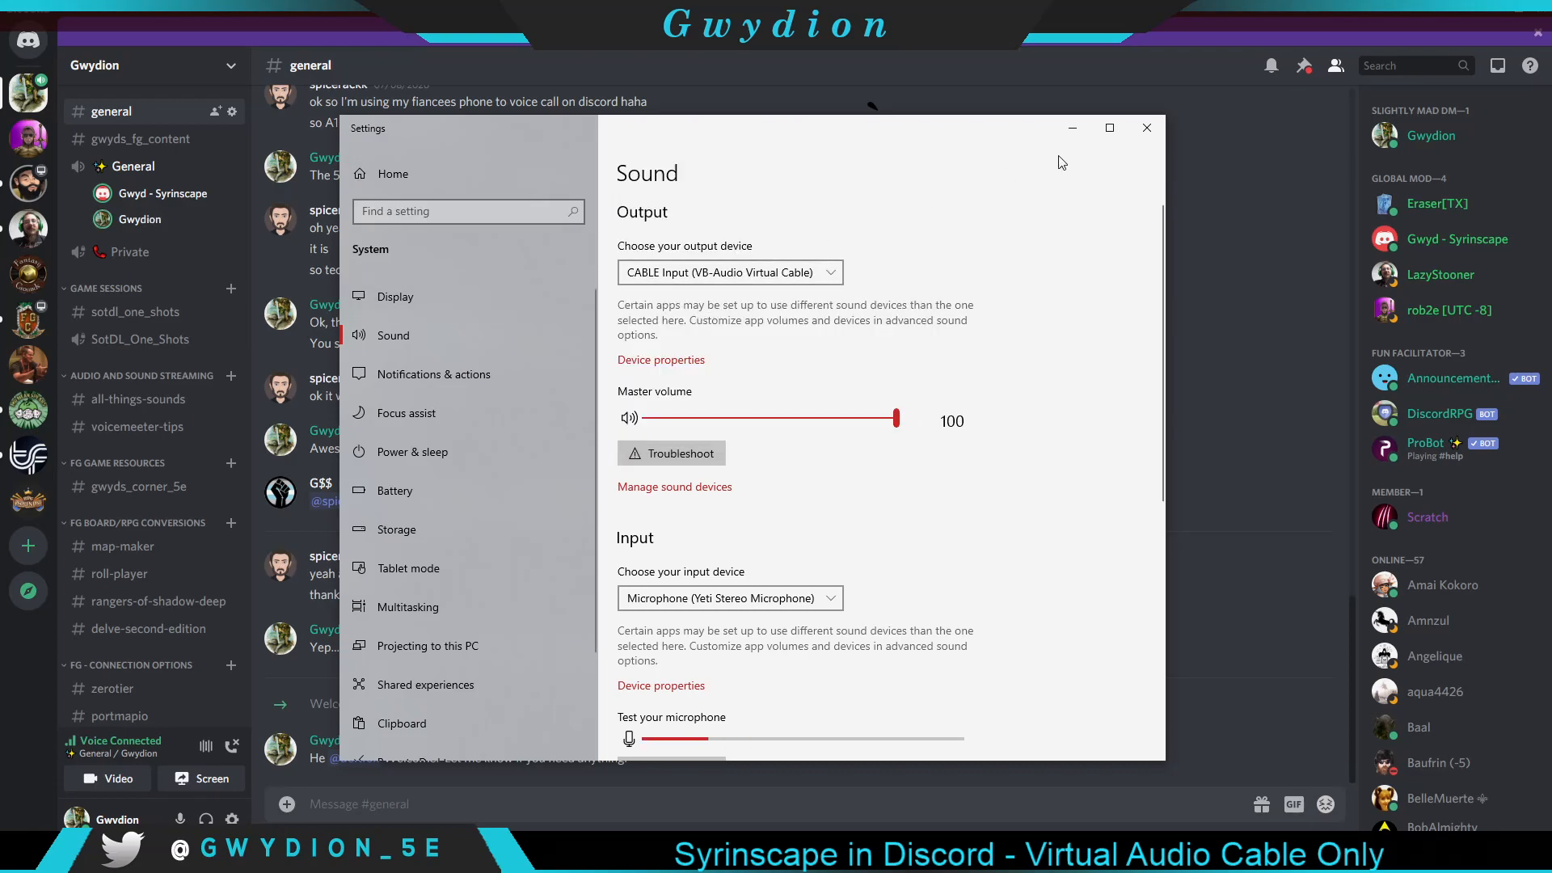
left_click(1147, 128)
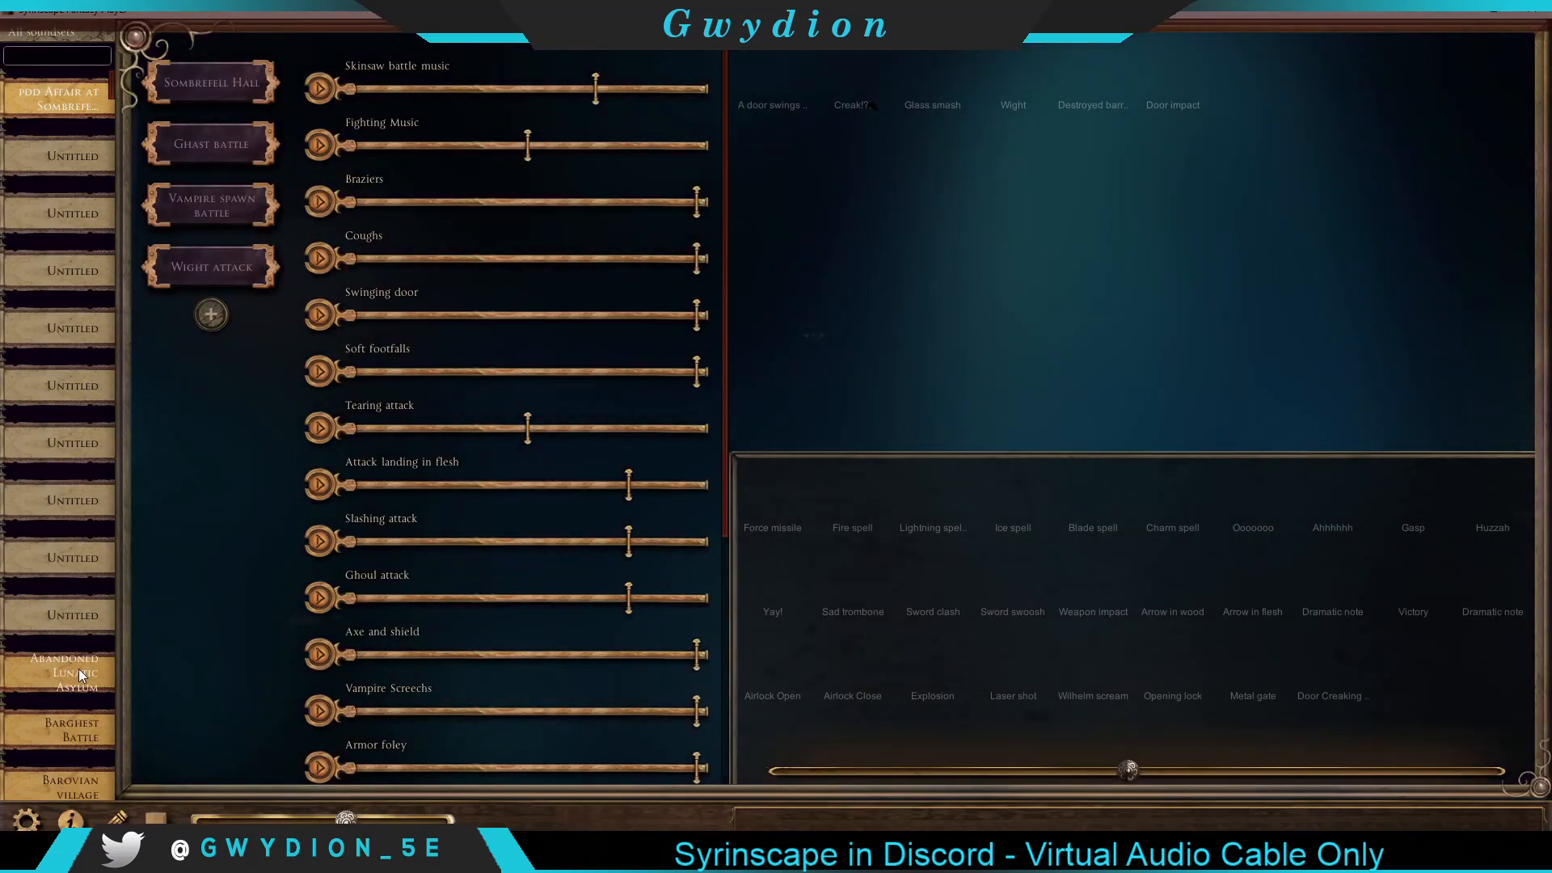
Load the Barghest Battle soundset from the Syrinscape sidebar.
left_click(57, 729)
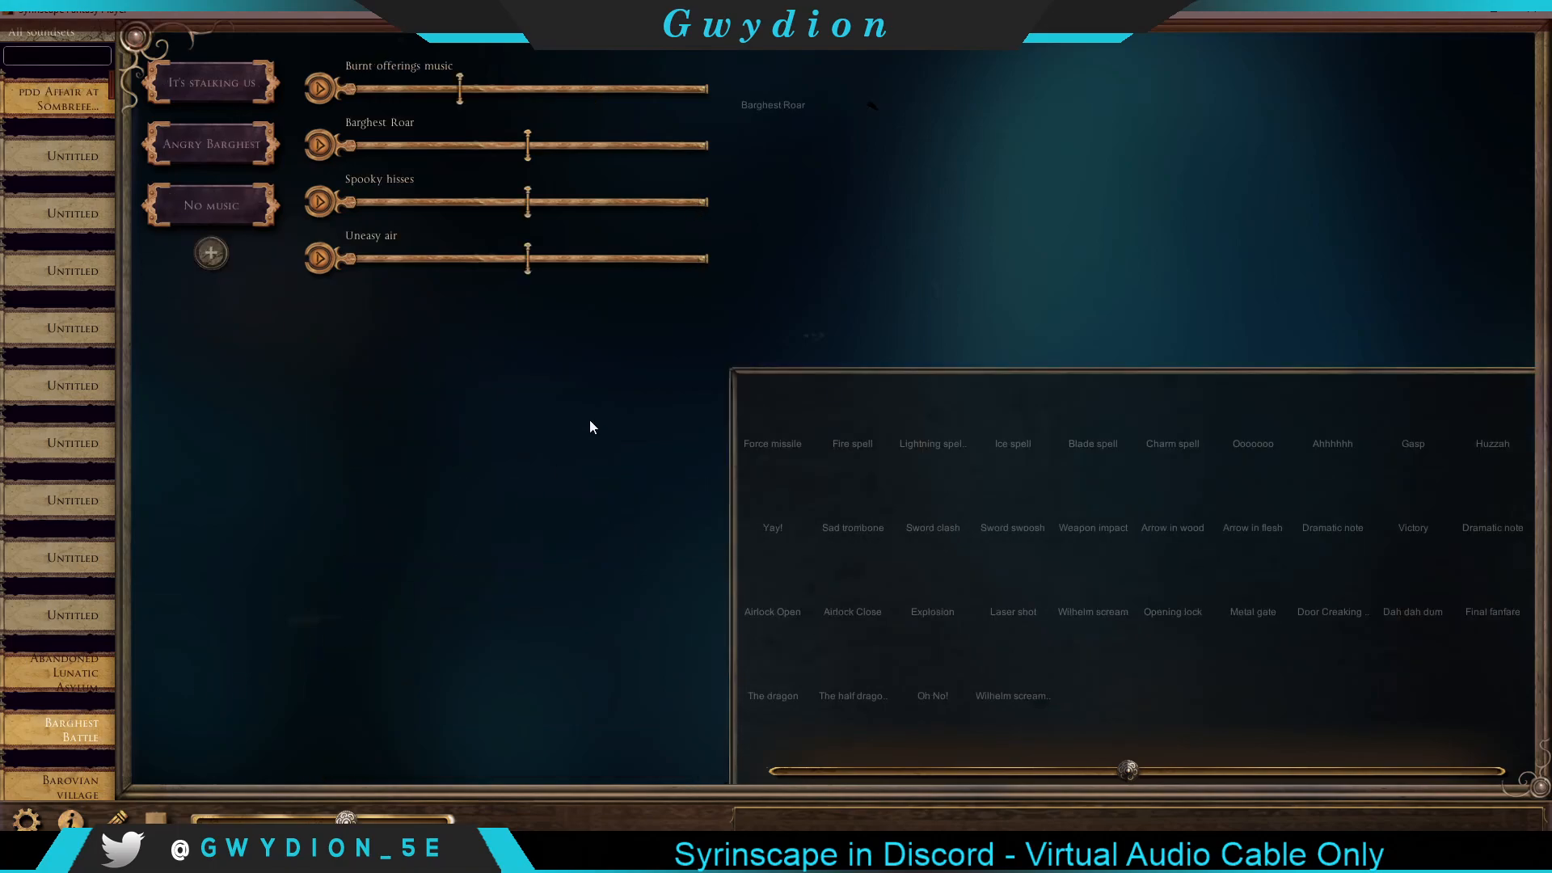
mouse_move(634, 497)
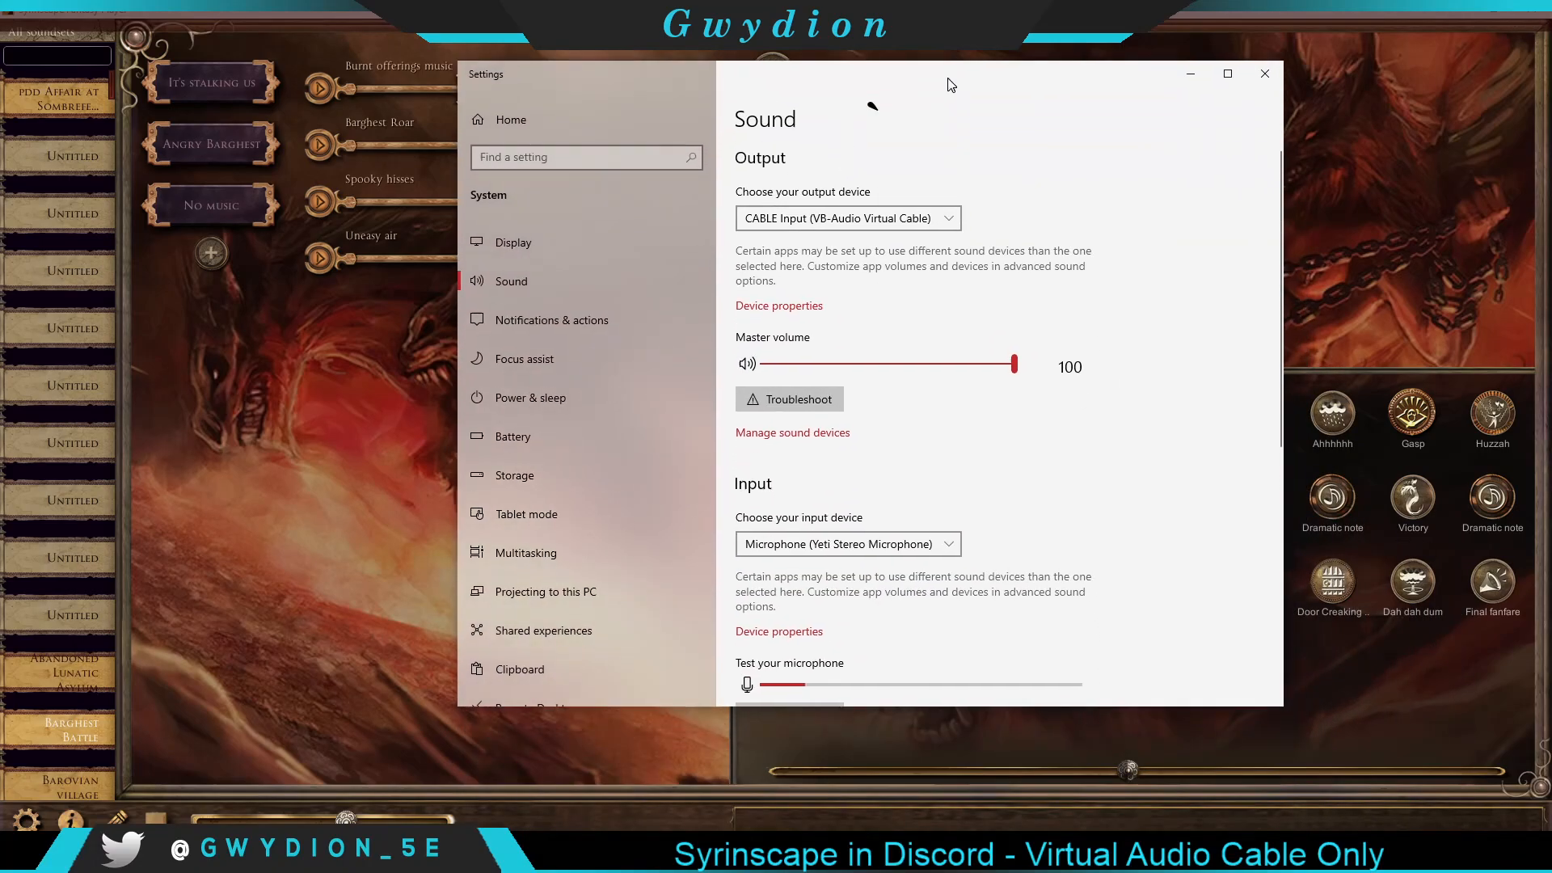
Switch the Windows sound output back to Speakers (Realtek(R) Audio) and close Settings.
left_click(844, 217)
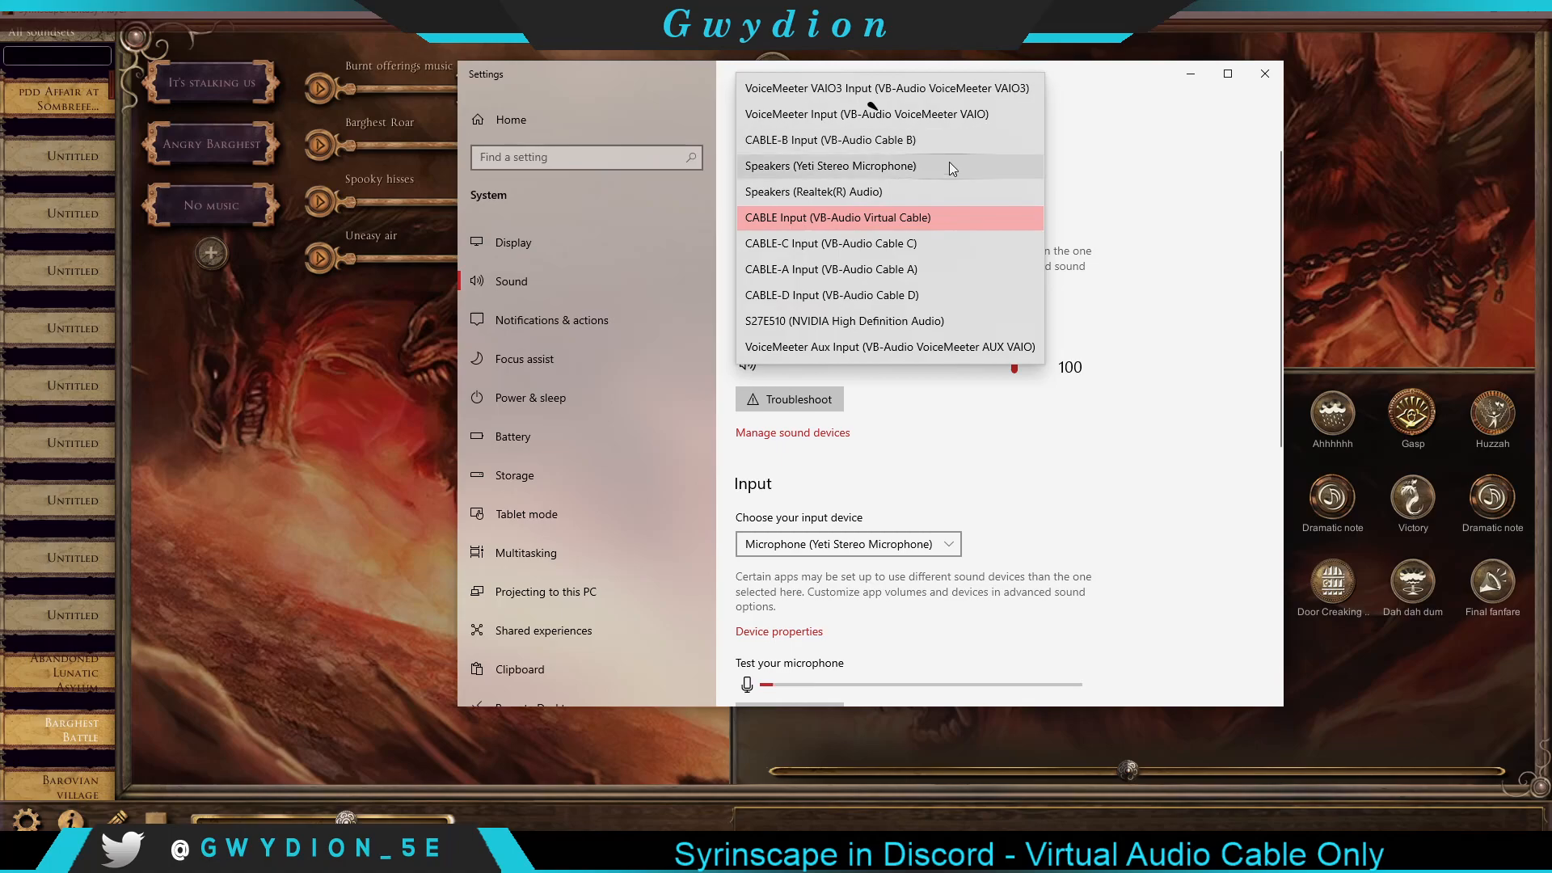
mouse_move(1023, 213)
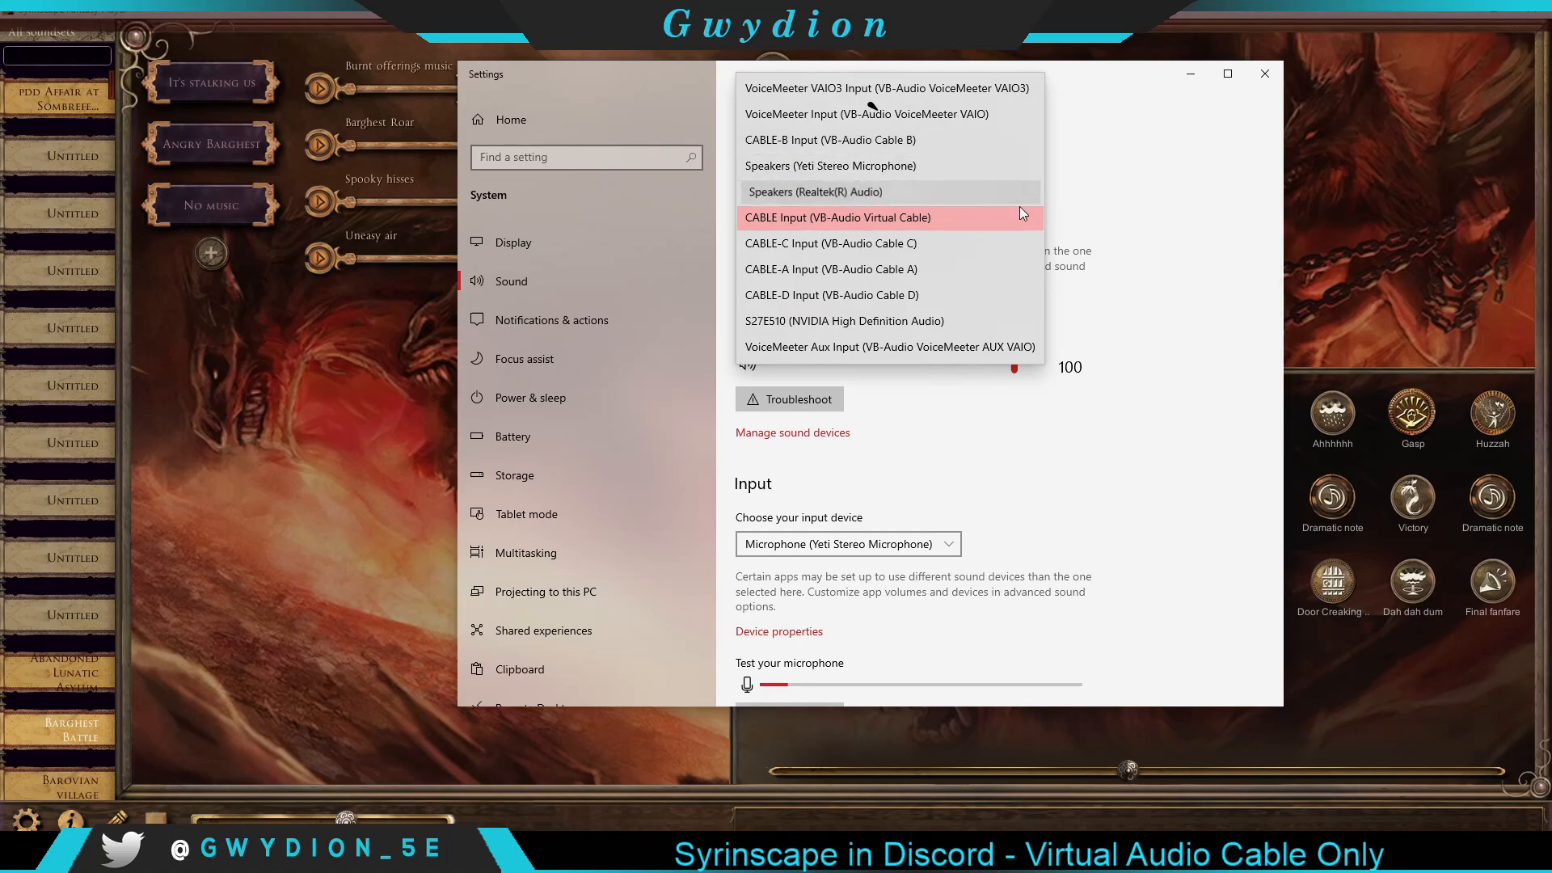
left_click(815, 190)
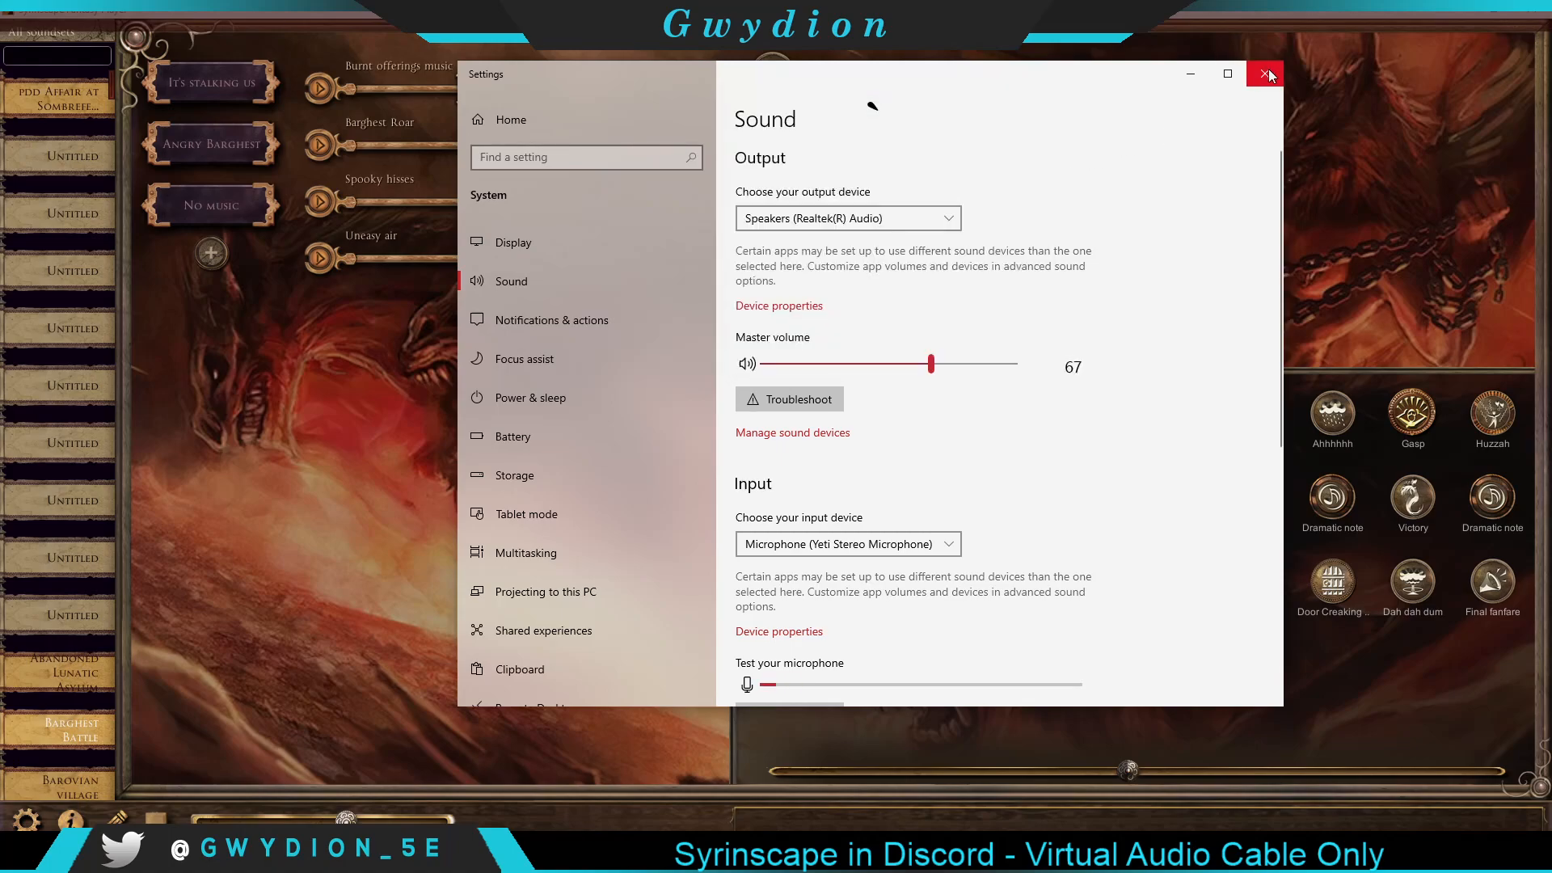
left_click(1266, 73)
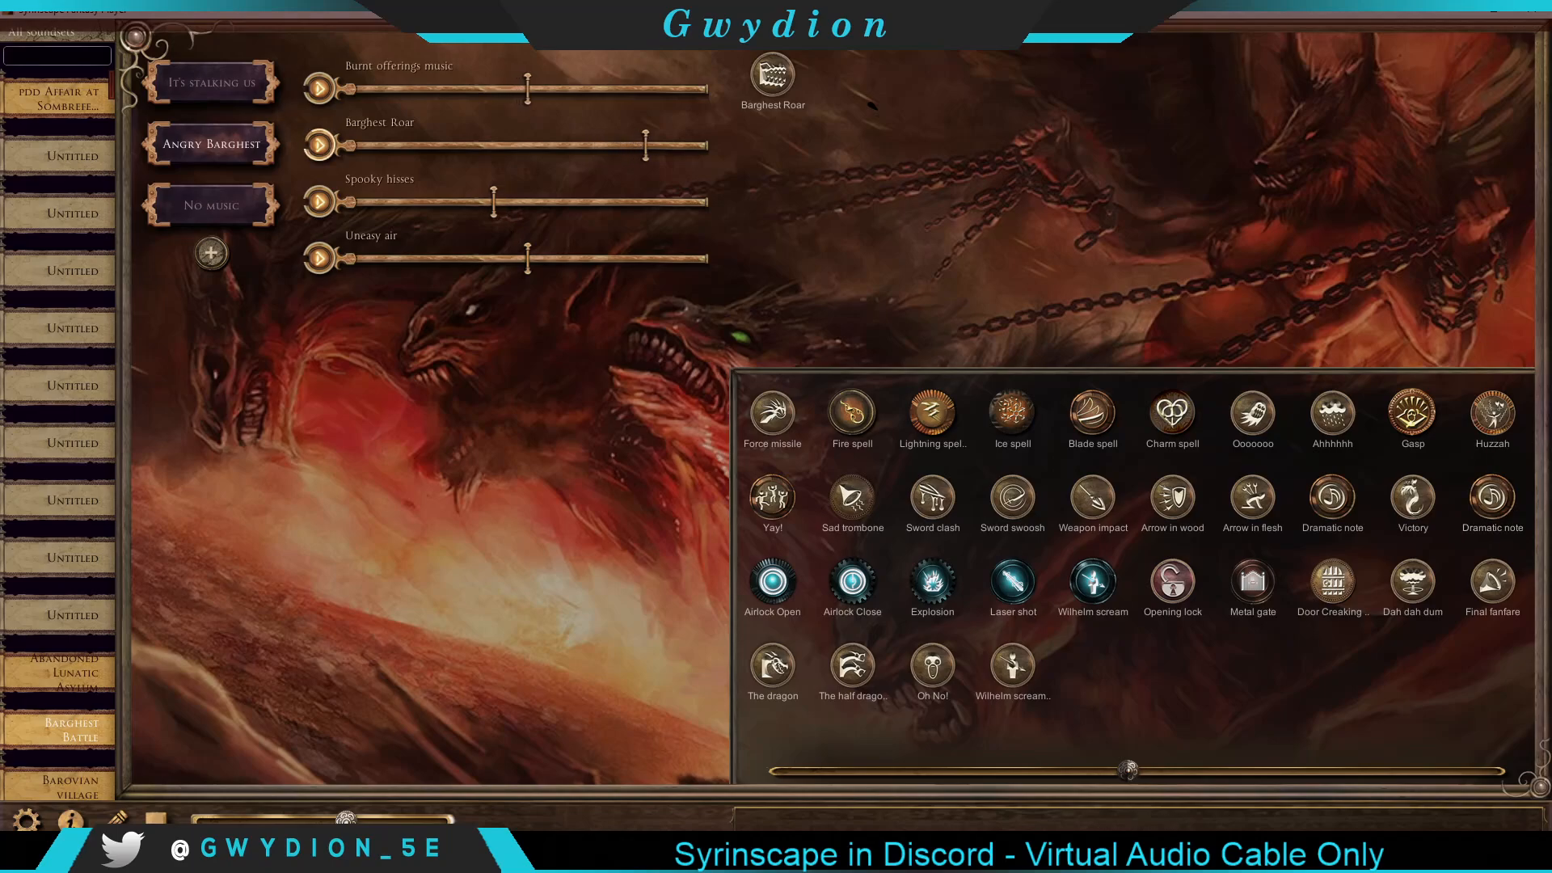
mouse_move(1270, 175)
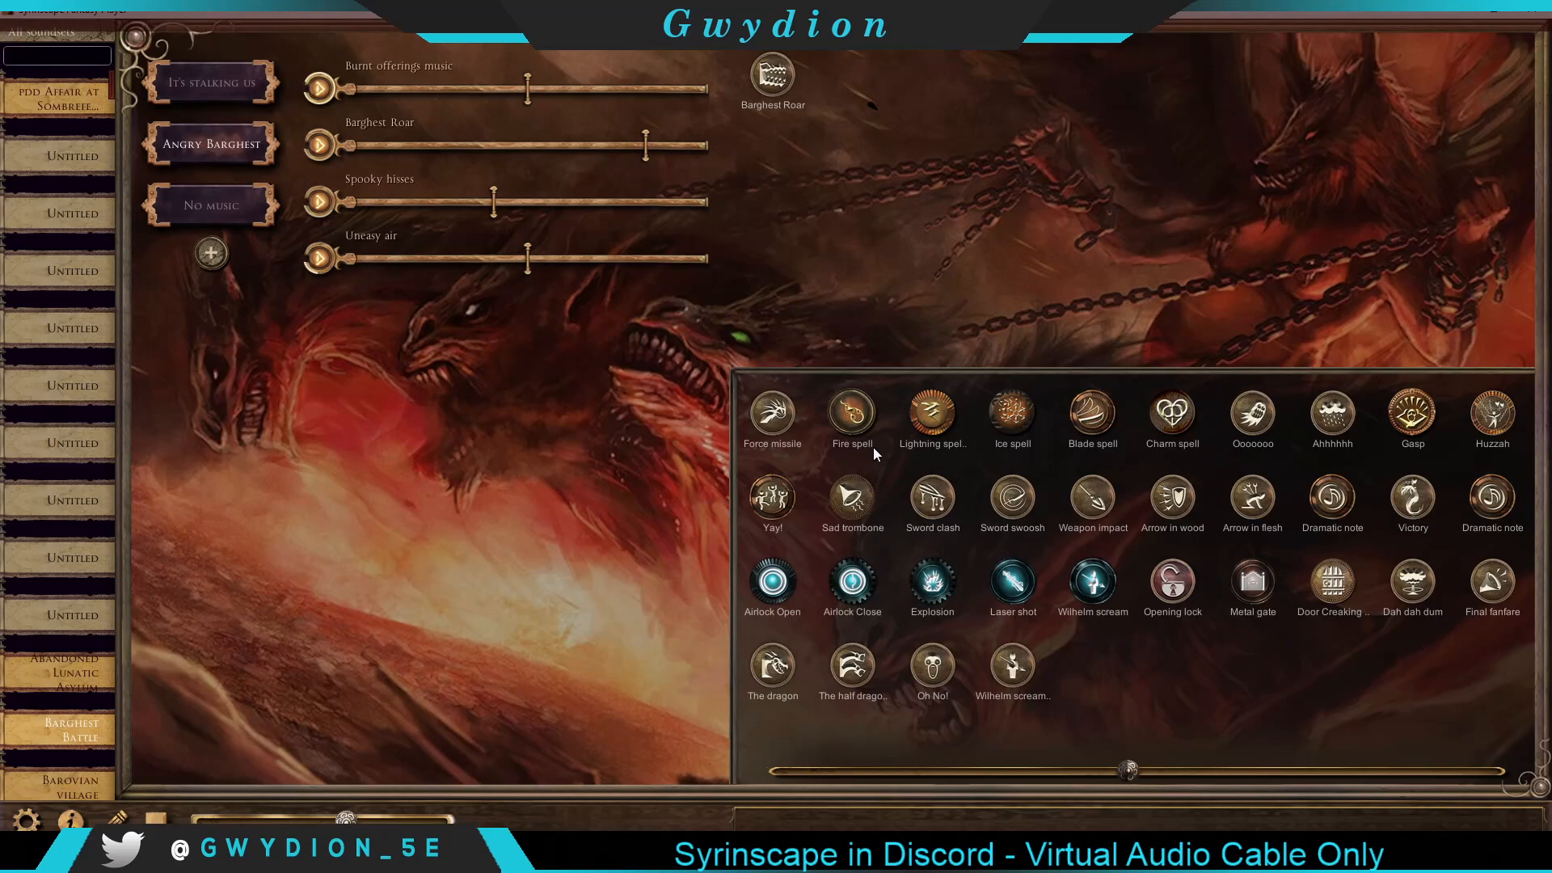
mouse_move(1227, 120)
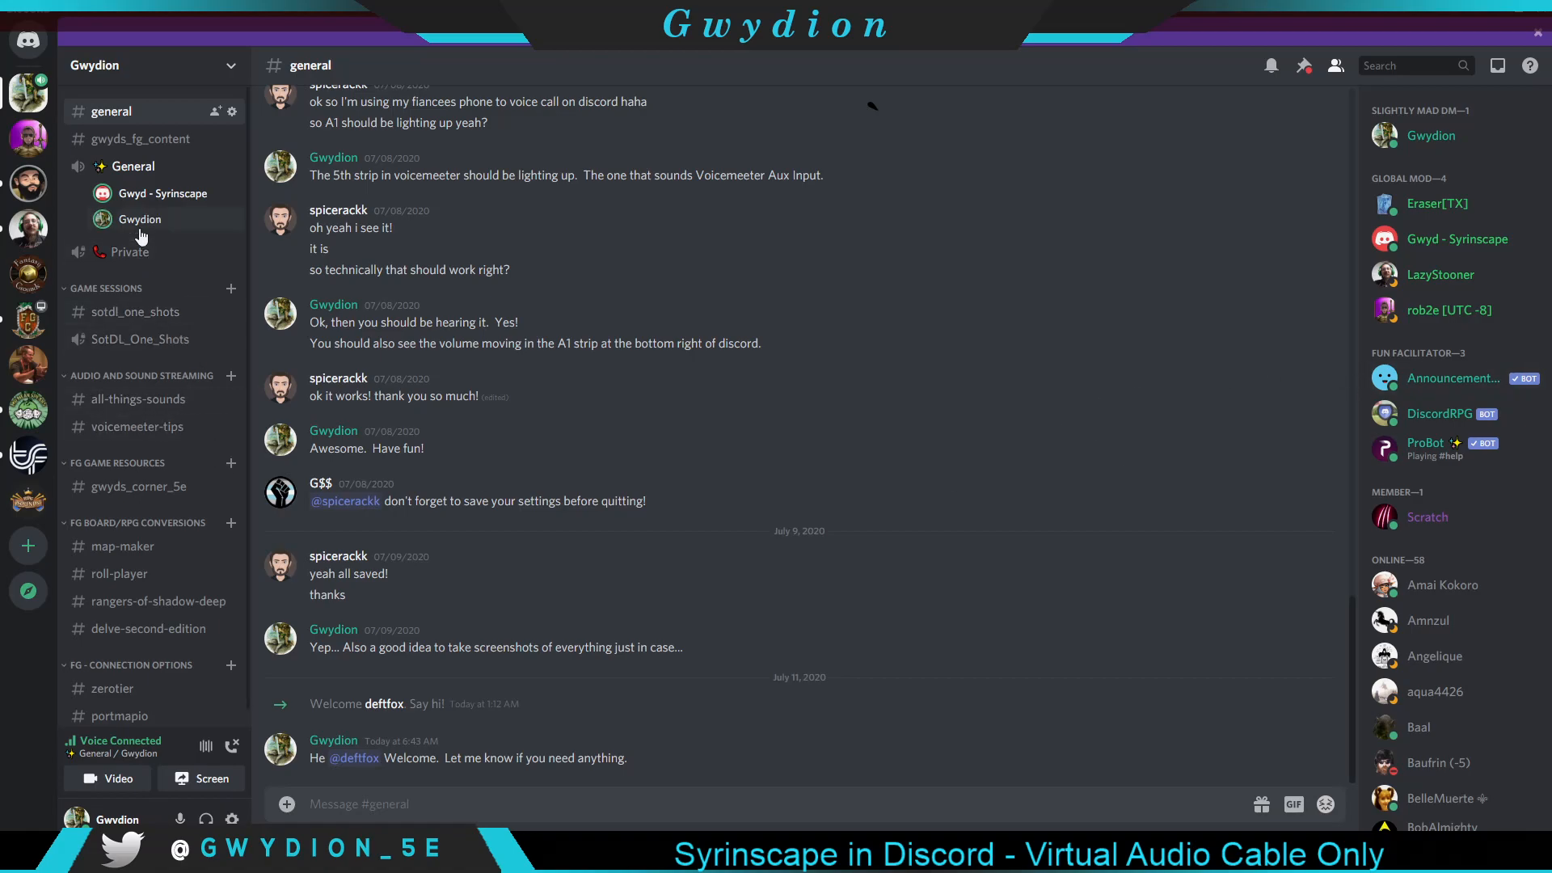
right_click(150, 194)
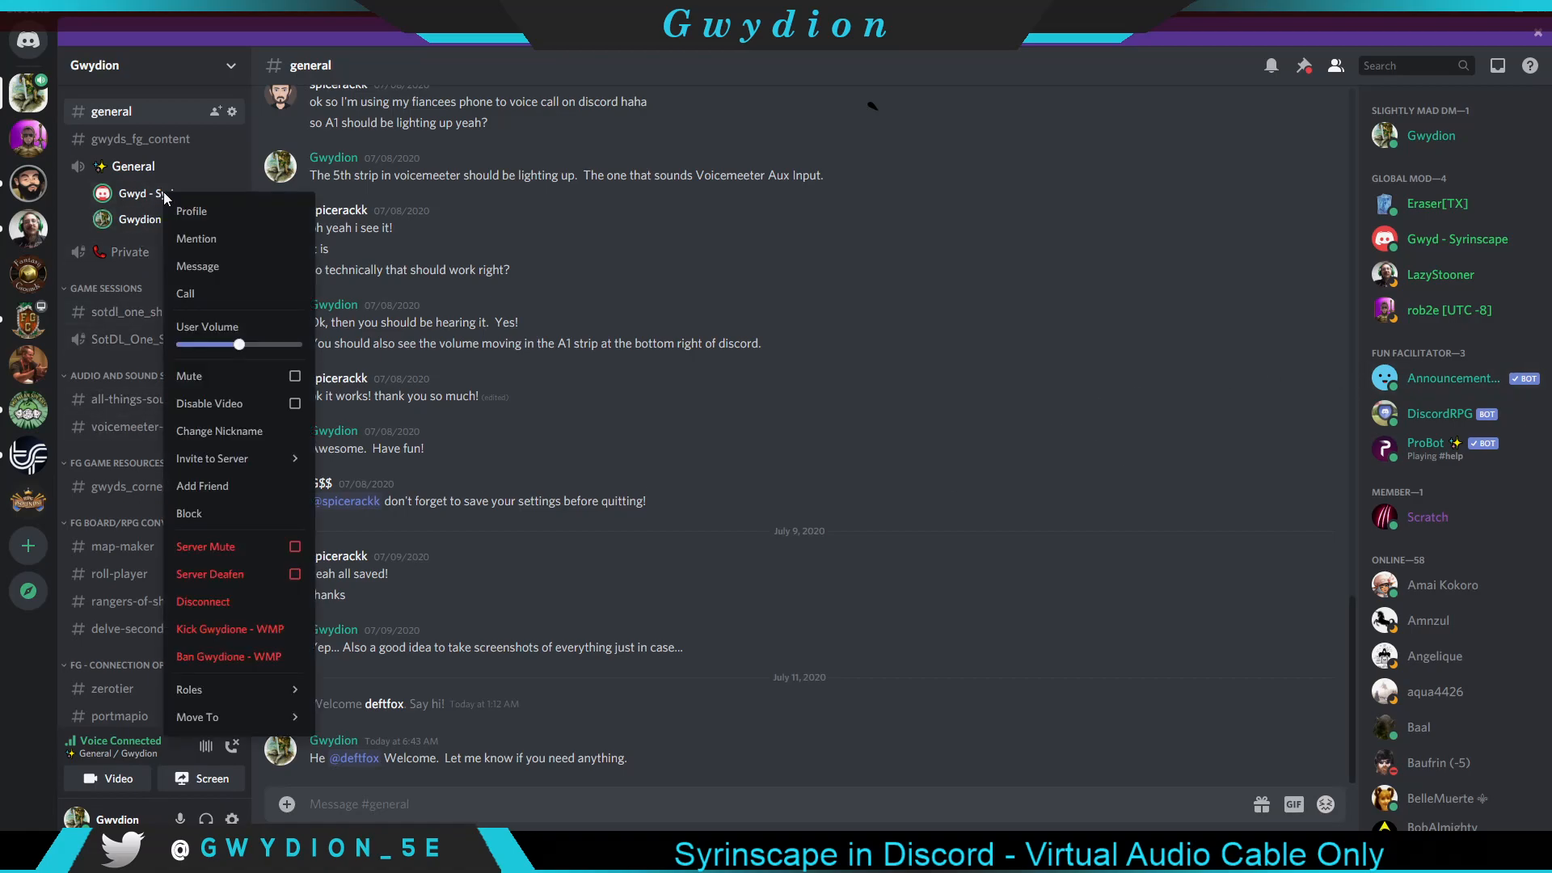
mouse_move(277, 348)
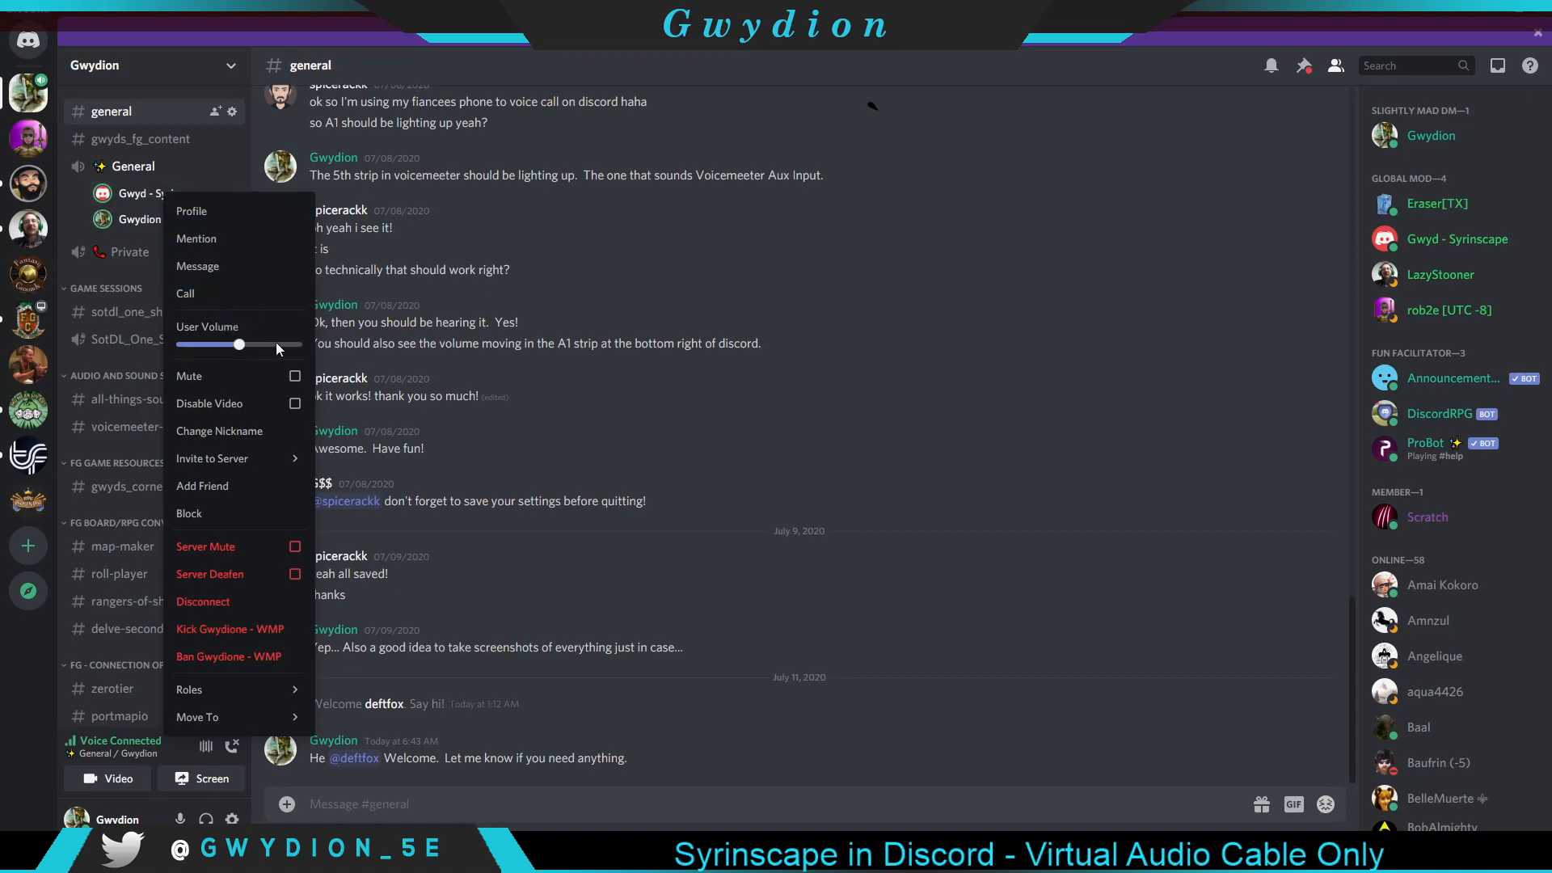
left_click(149, 193)
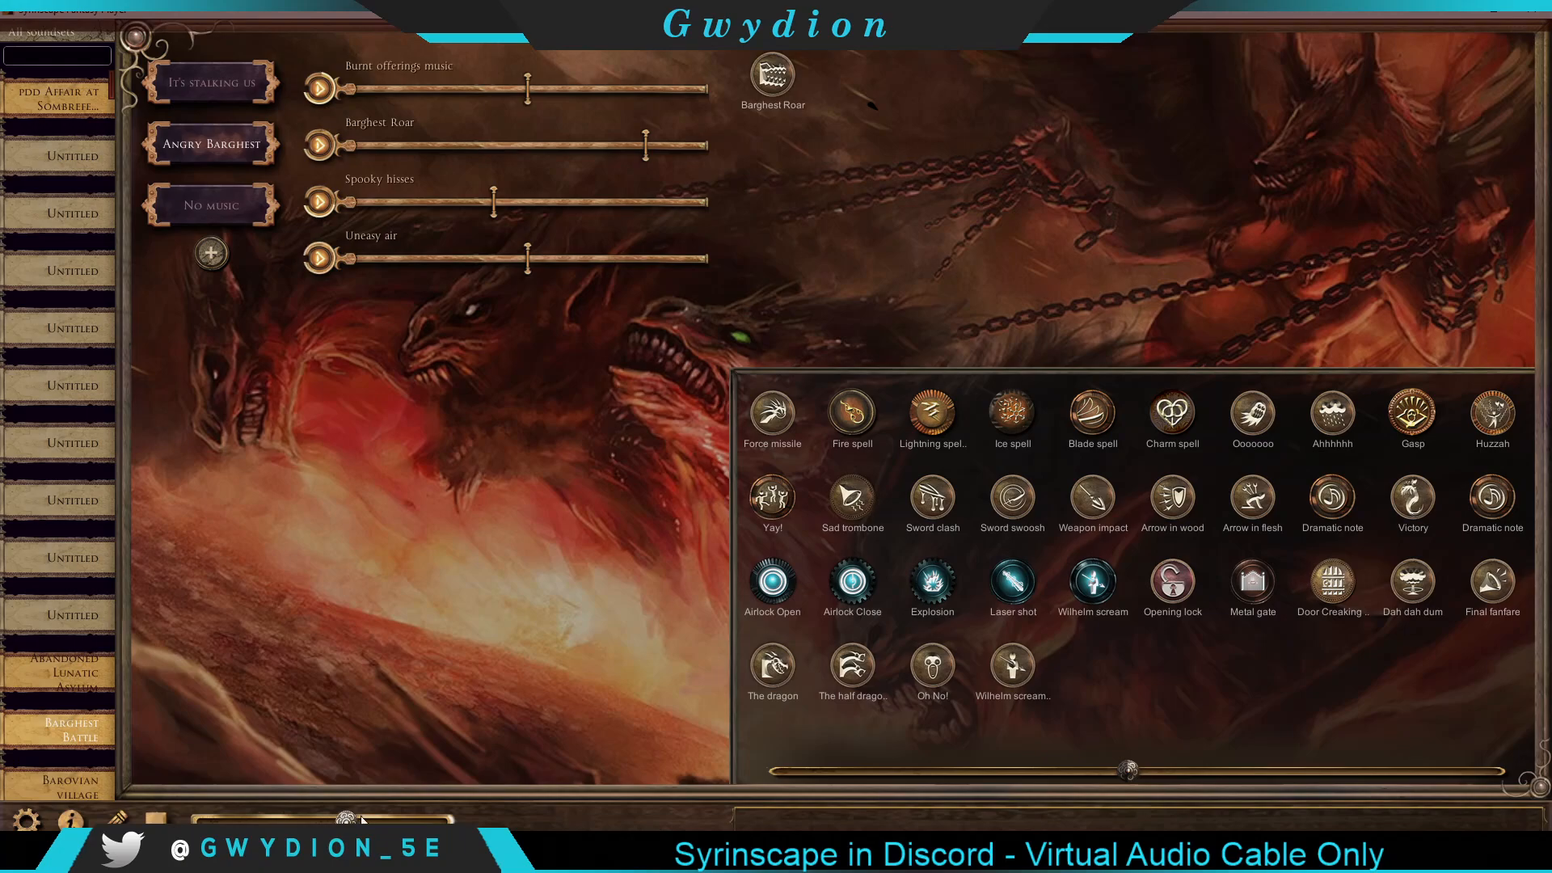
mouse_move(1119, 710)
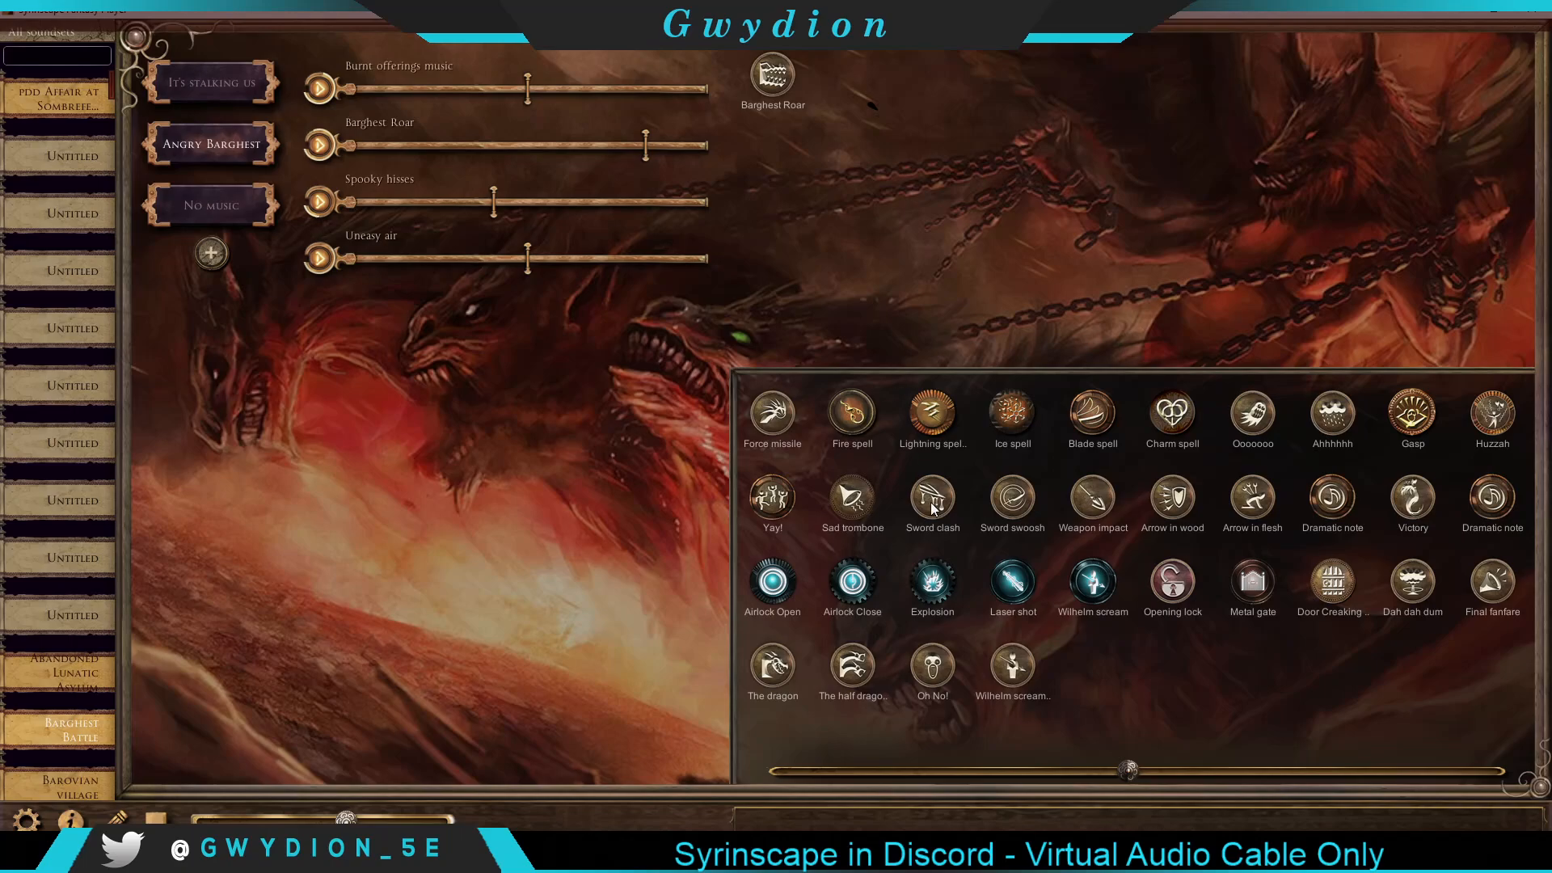
mouse_move(1205, 810)
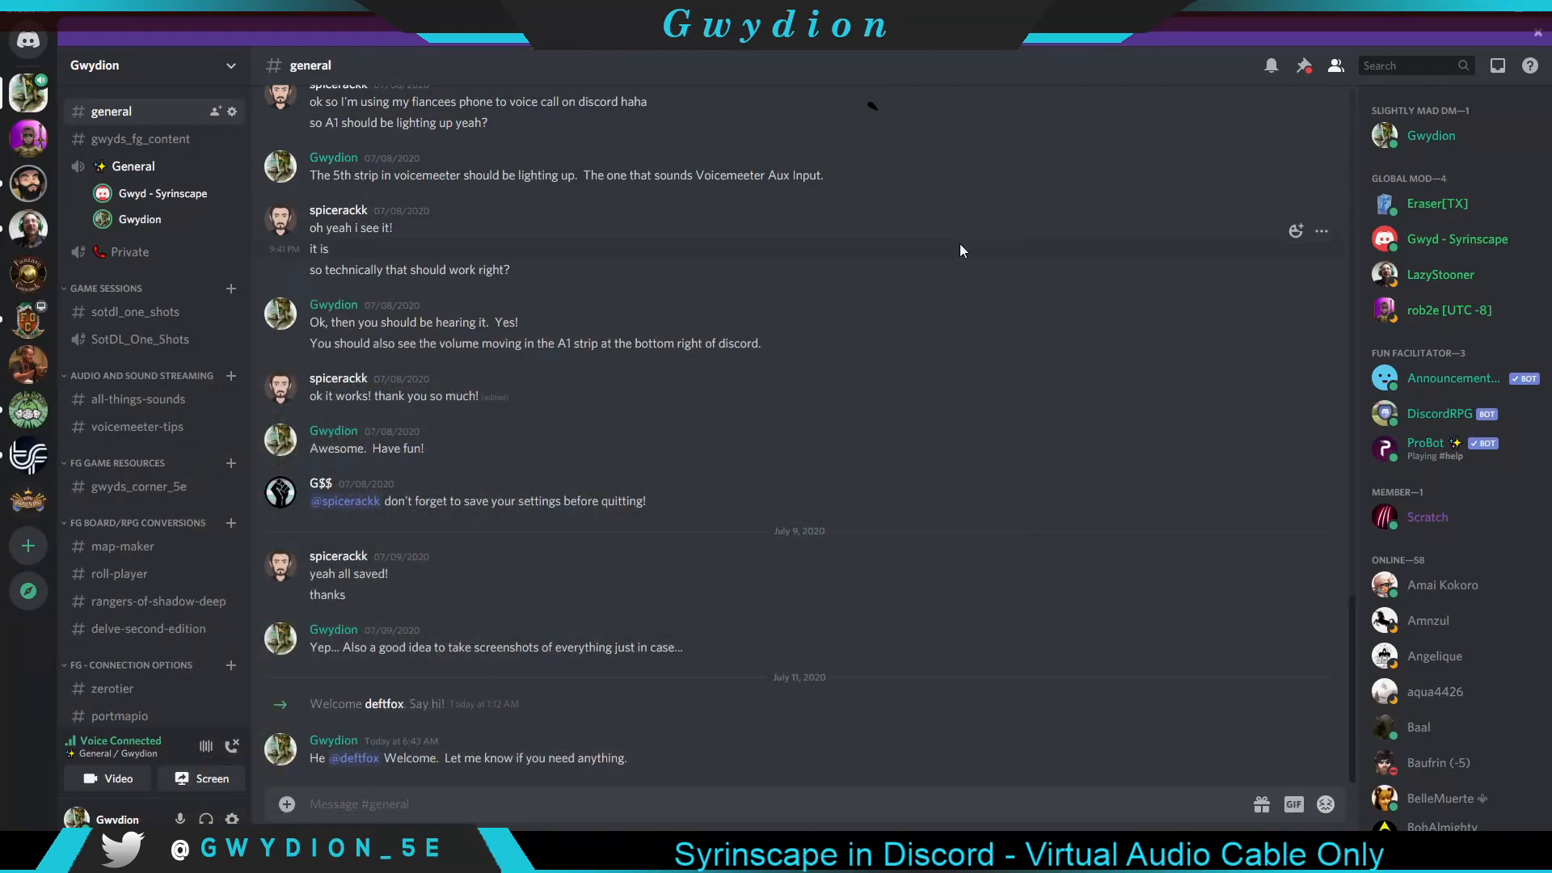
mouse_move(985, 479)
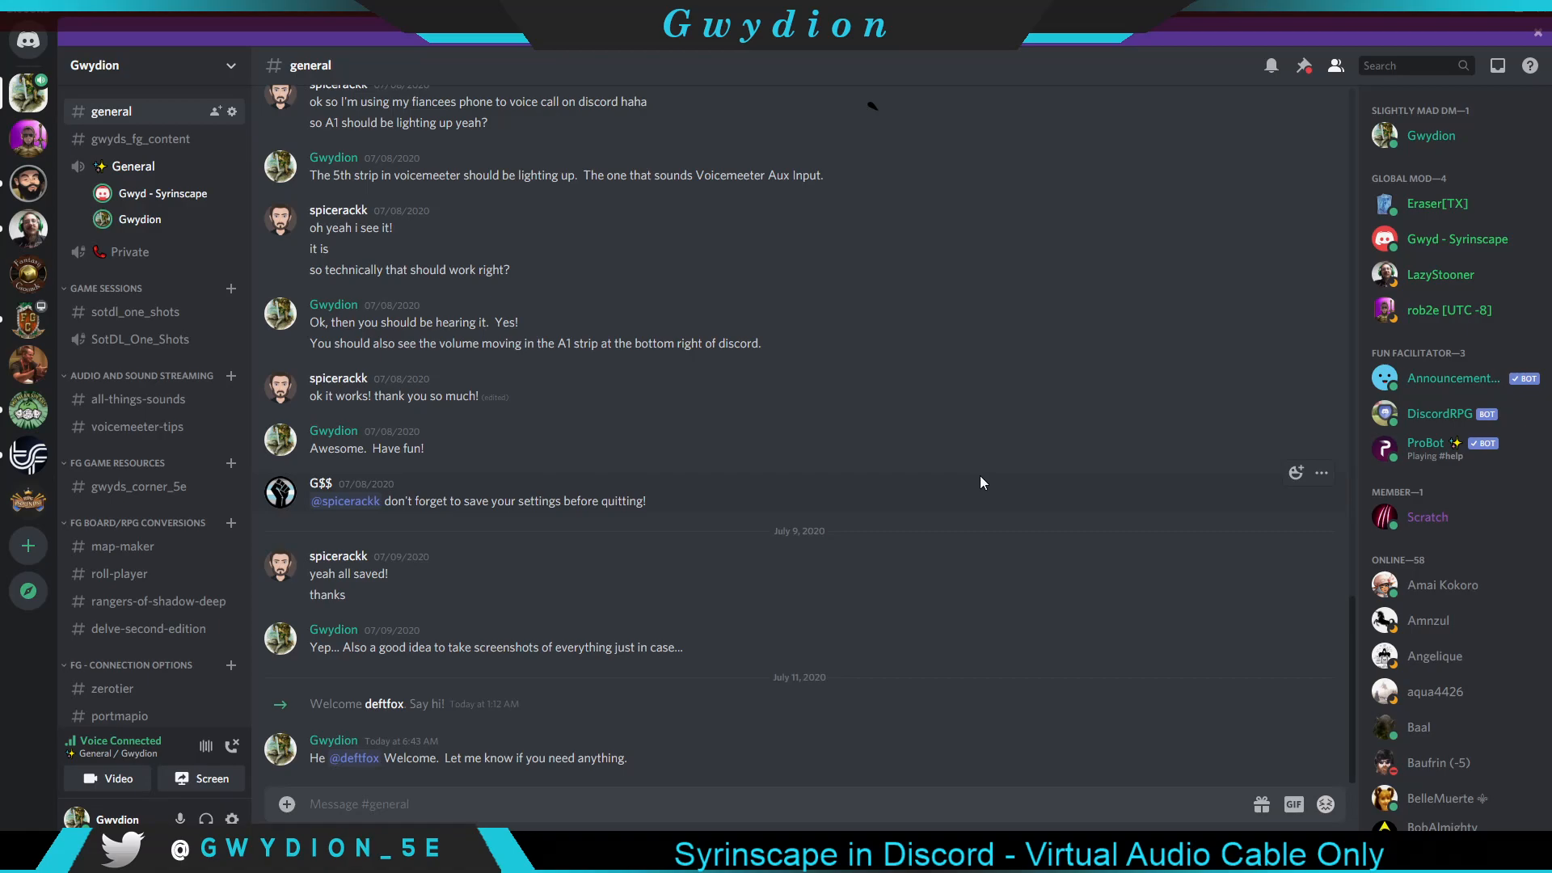
mouse_move(971, 436)
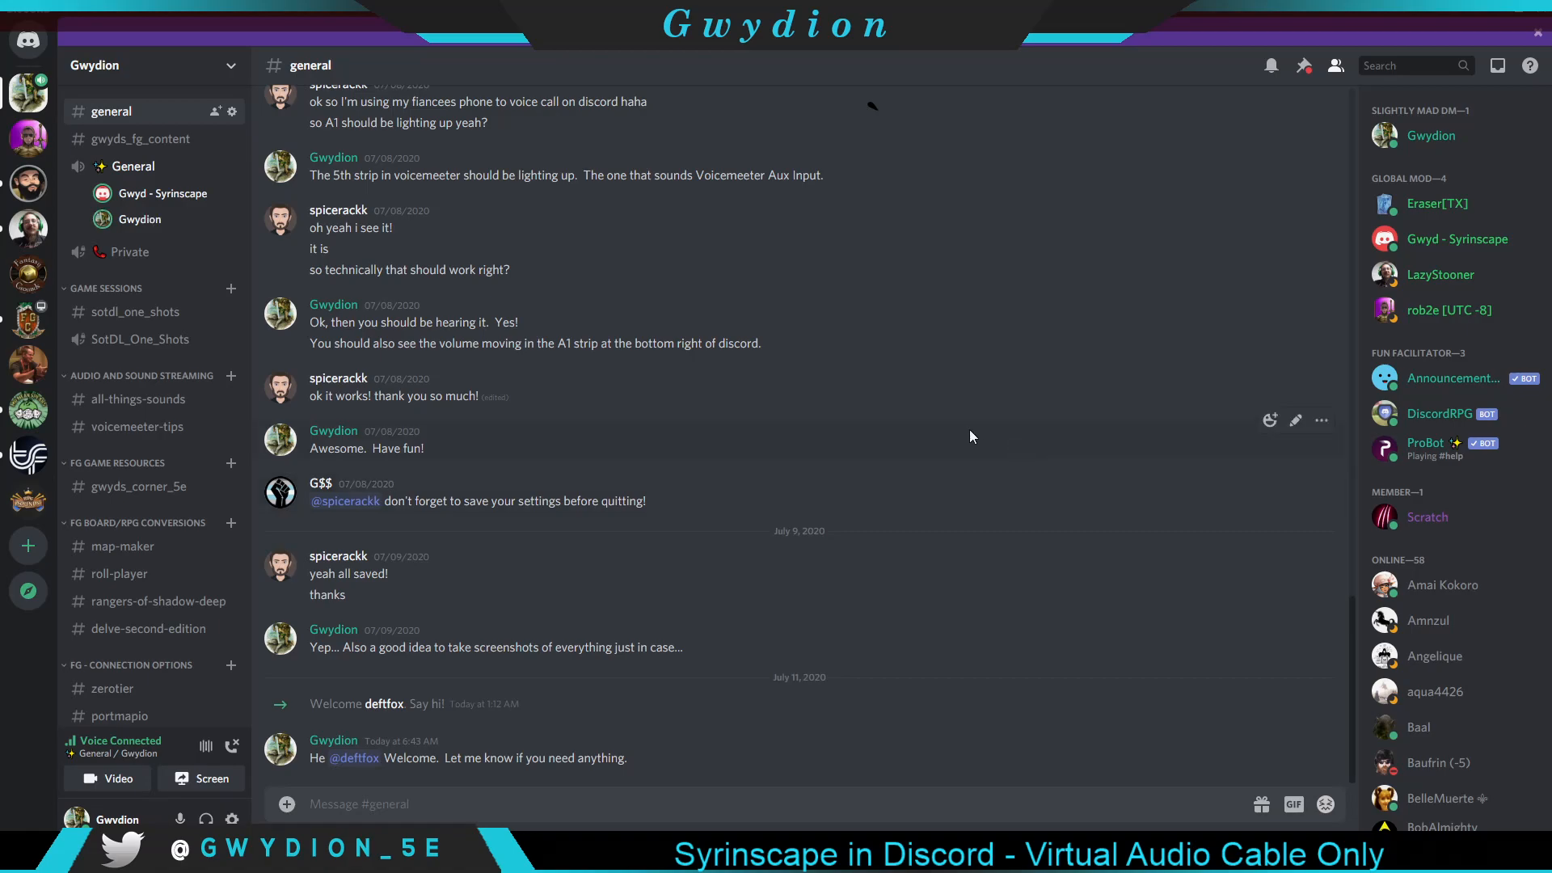
mouse_move(1111, 343)
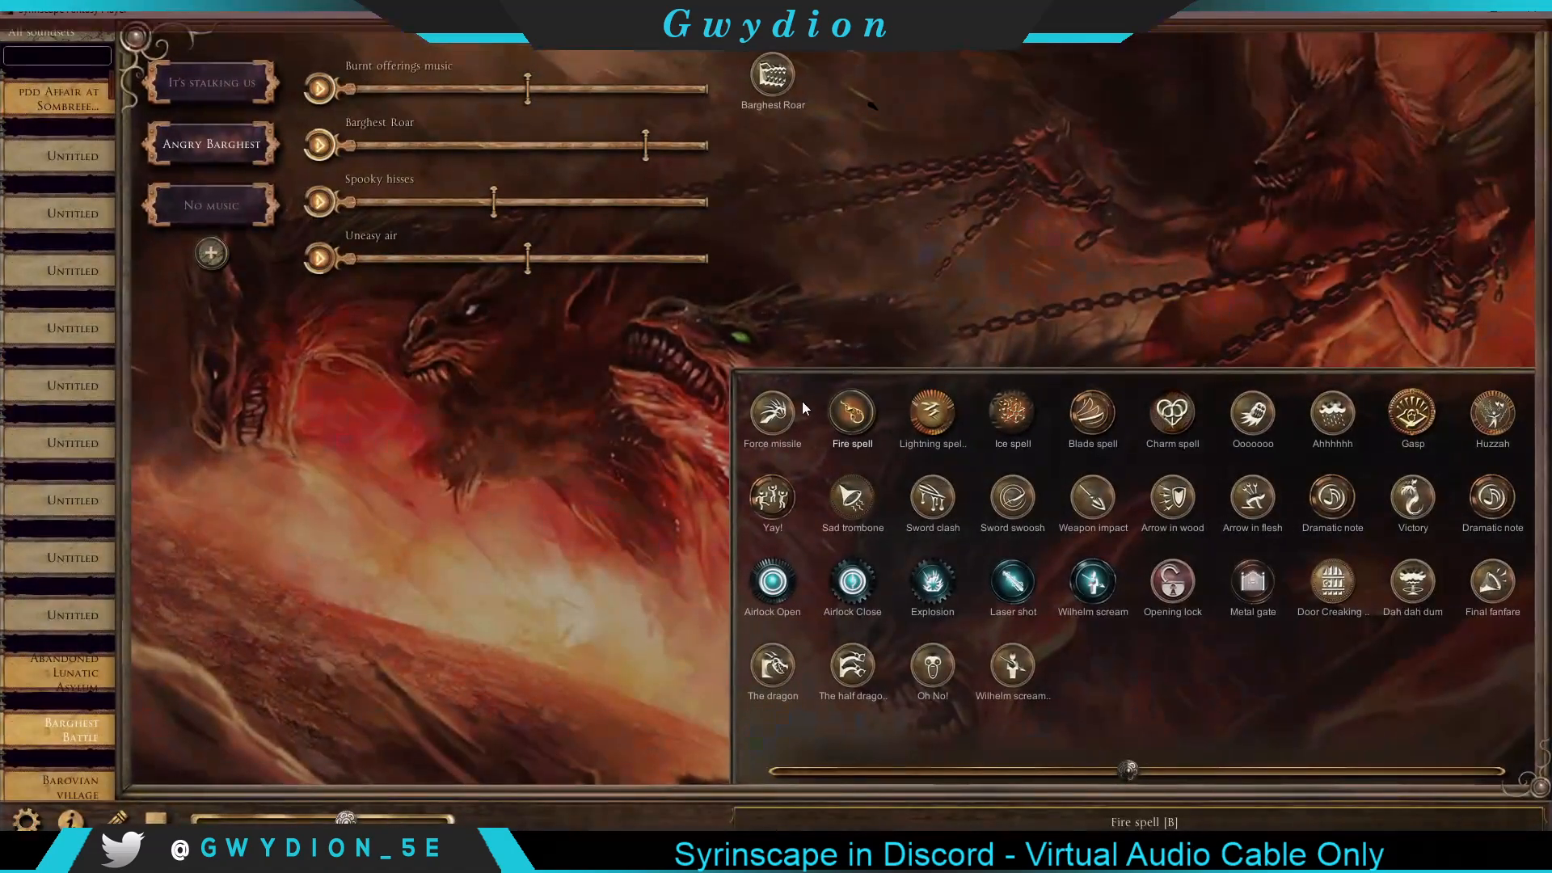
mouse_move(910, 331)
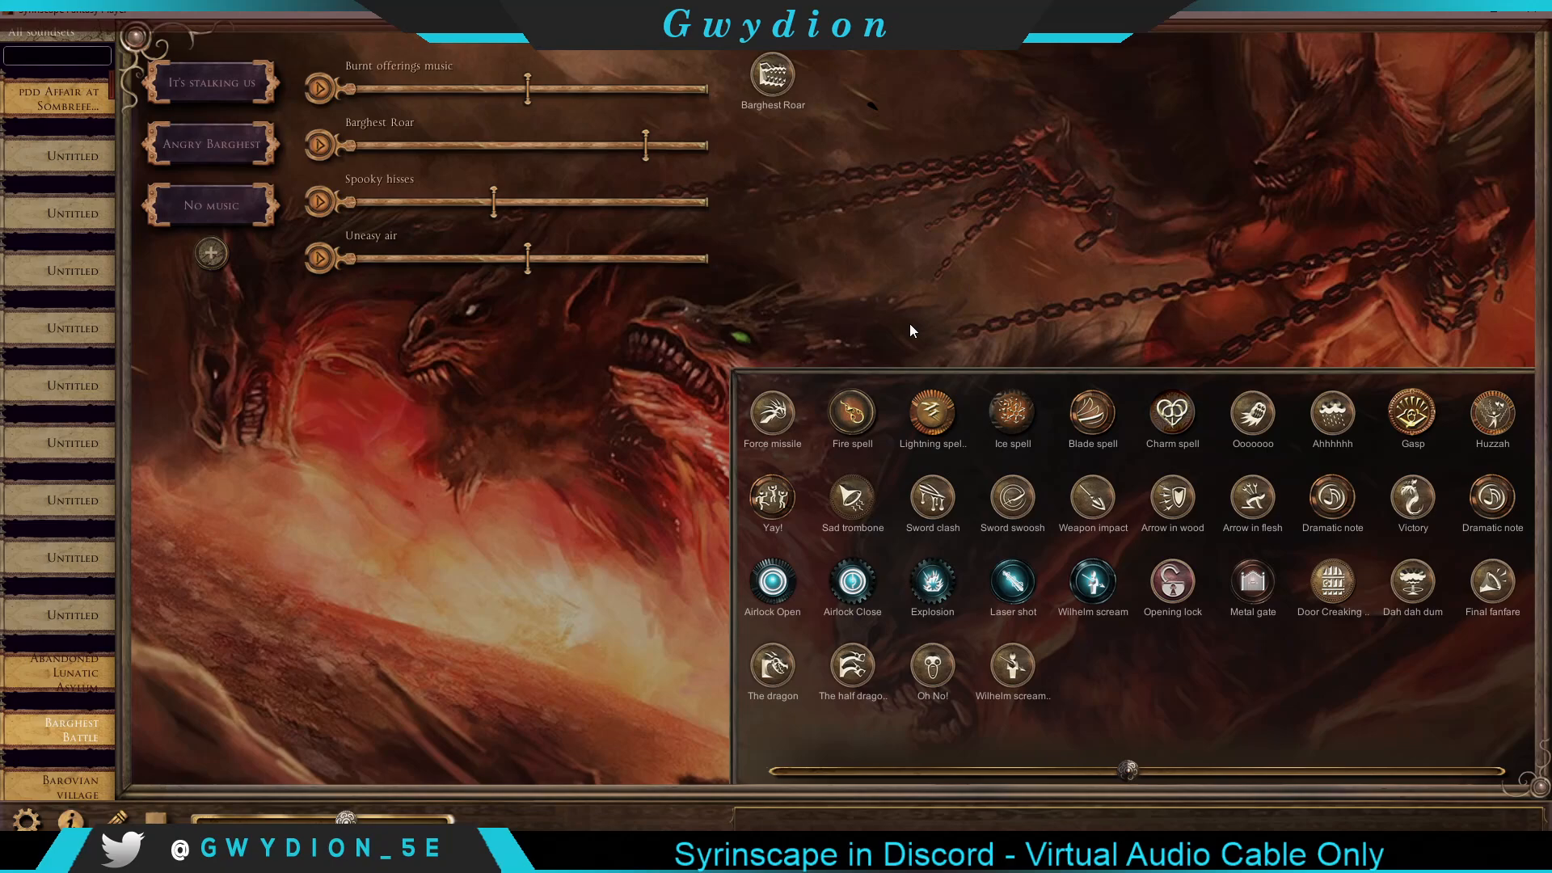
mouse_move(1513, 727)
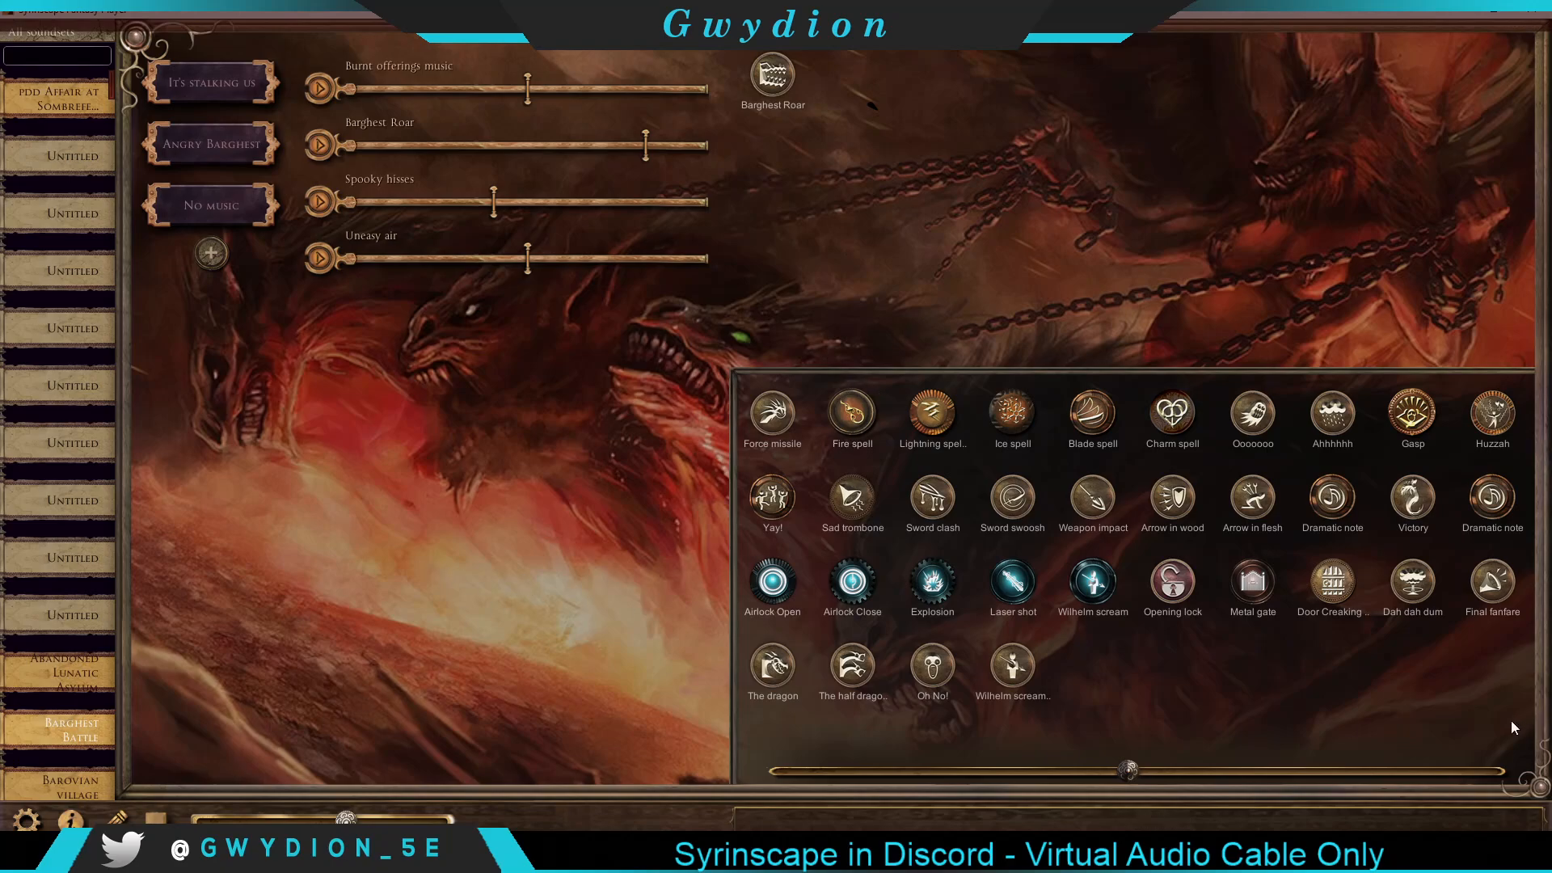